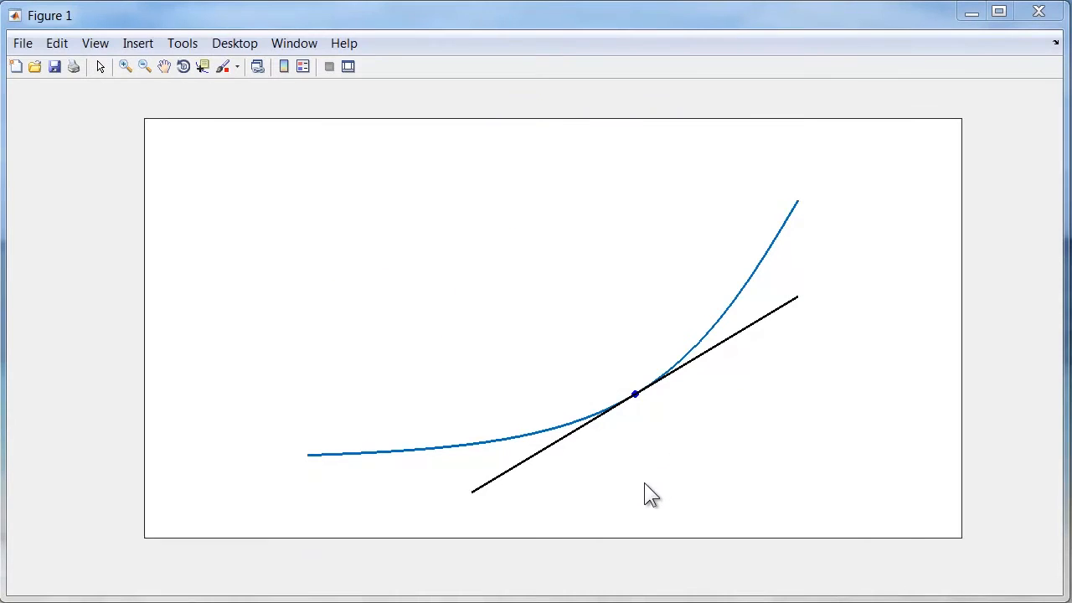
mouse_move(700, 371)
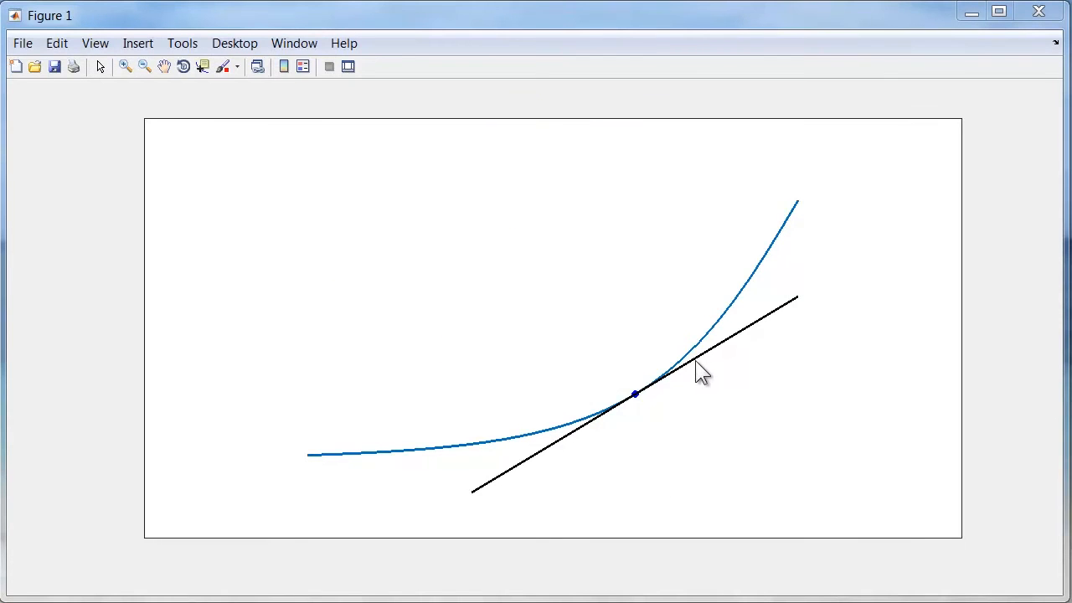
mouse_move(767, 343)
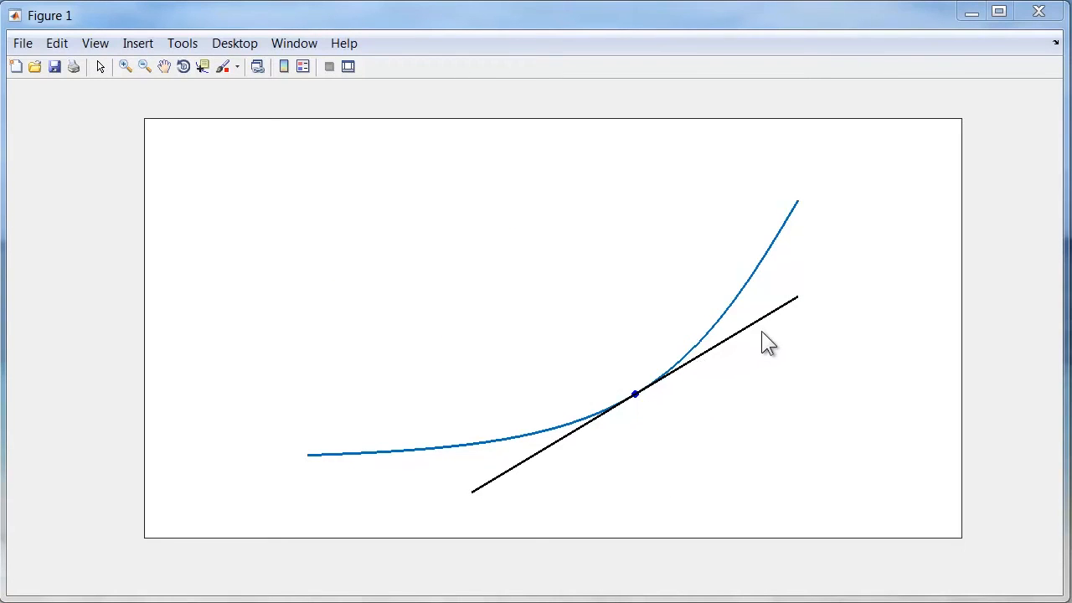
mouse_move(569, 438)
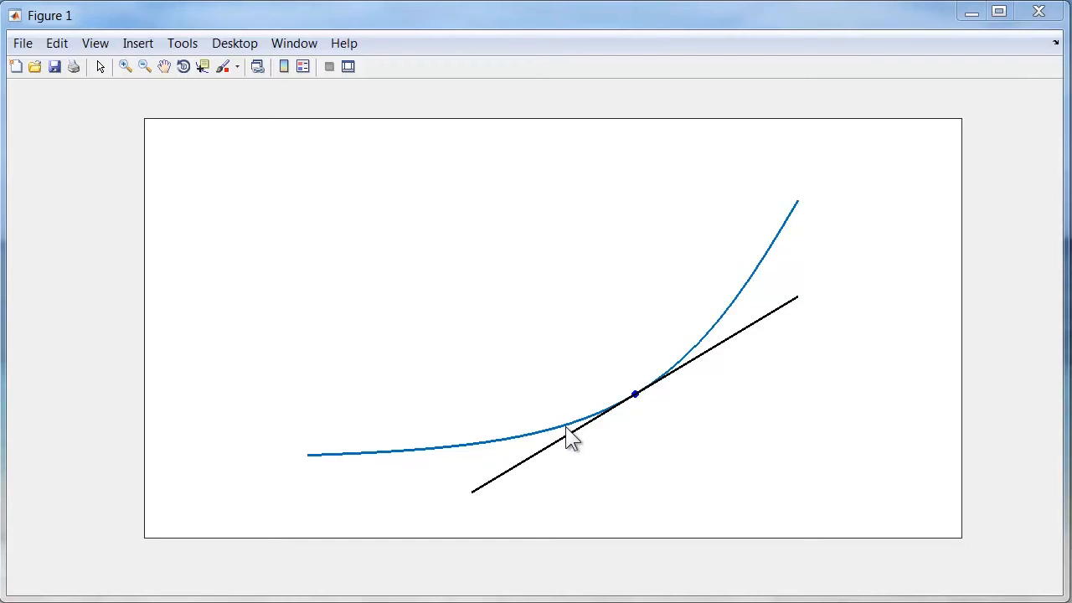
mouse_move(670, 377)
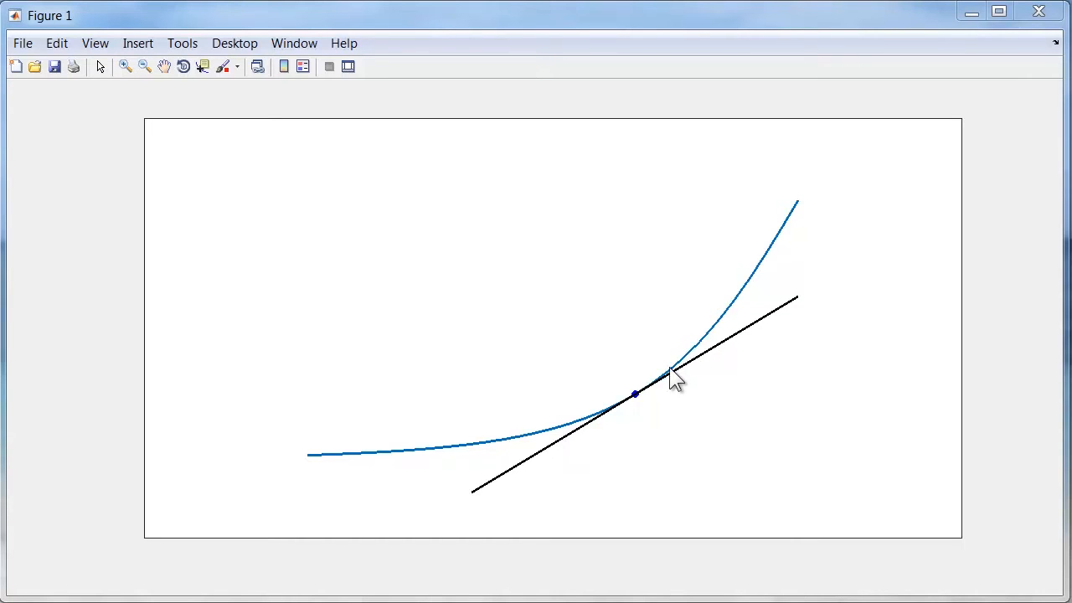
mouse_move(640, 409)
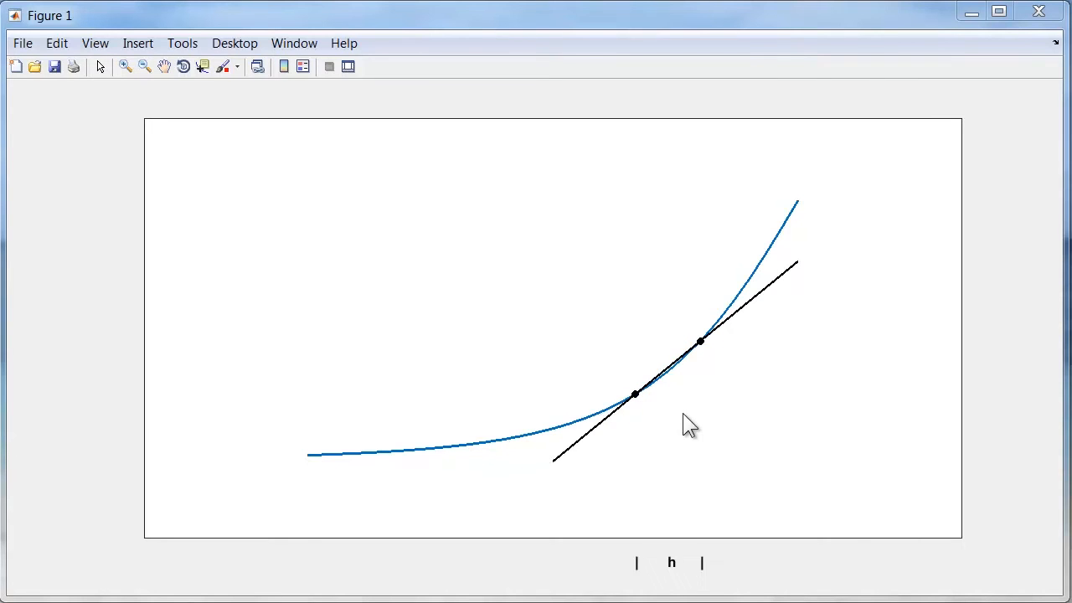
mouse_move(683, 428)
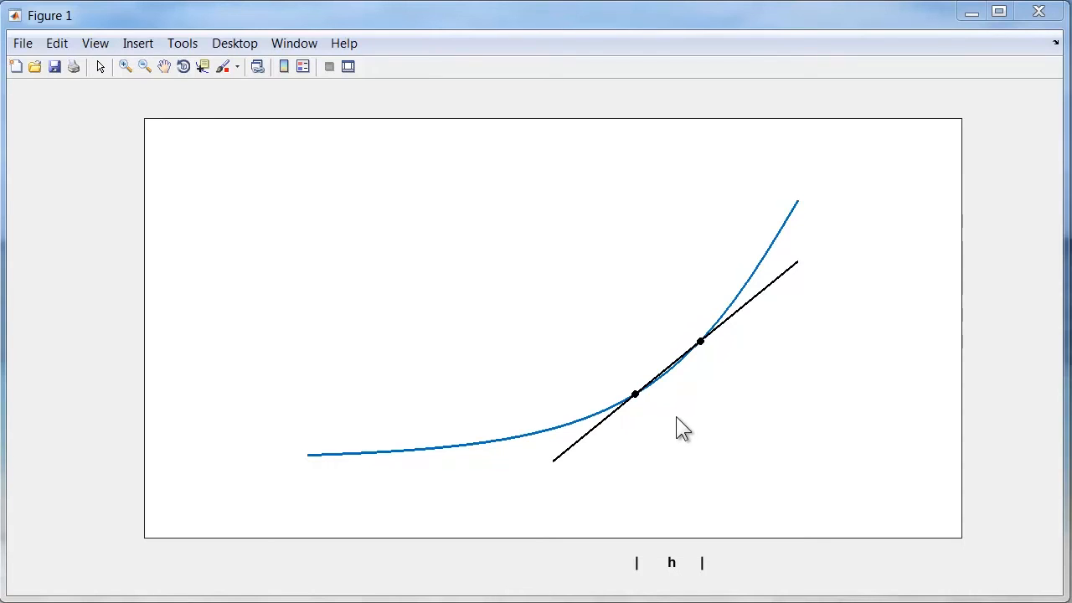
mouse_move(700, 368)
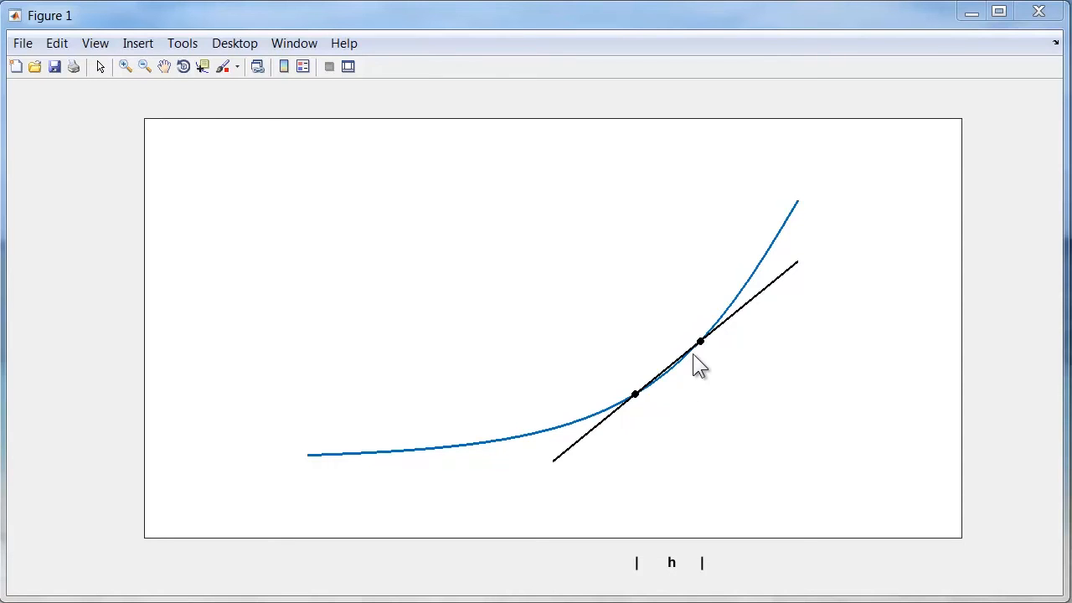
mouse_move(722, 341)
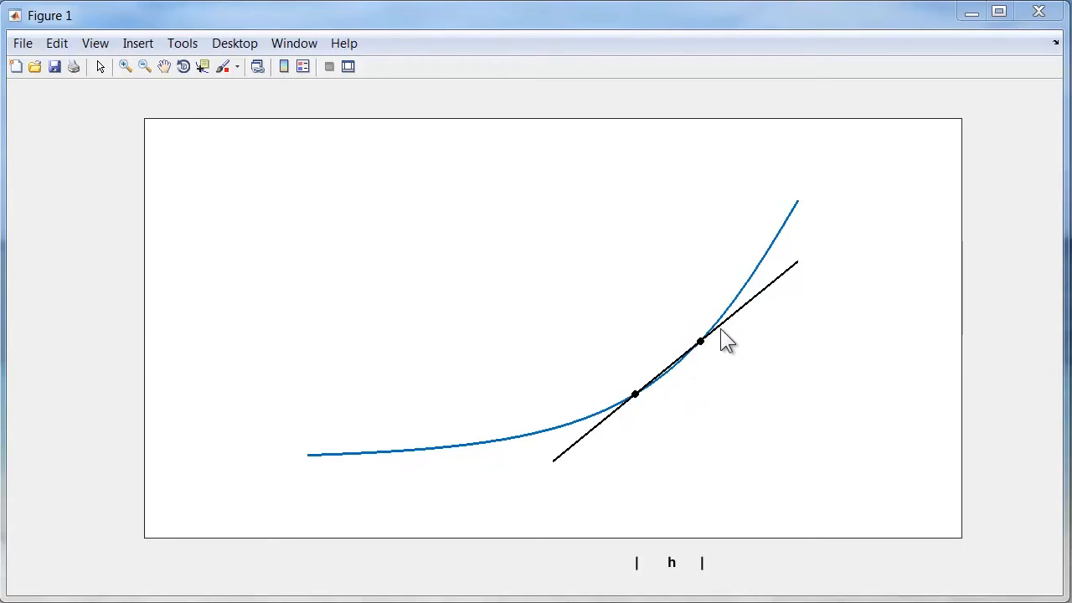
mouse_move(735, 305)
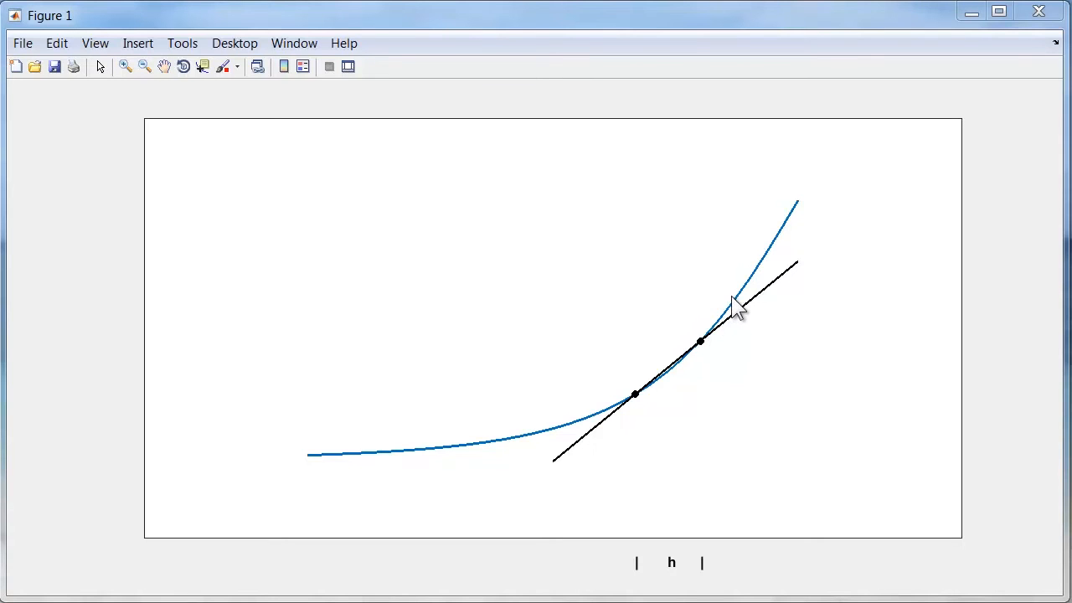
mouse_move(703, 351)
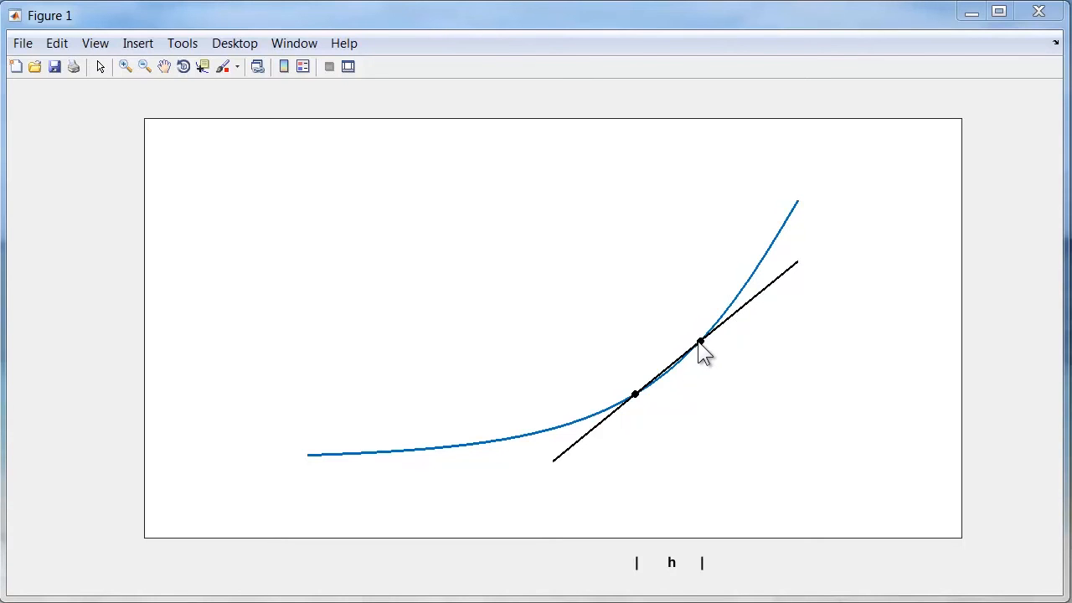
mouse_move(700, 493)
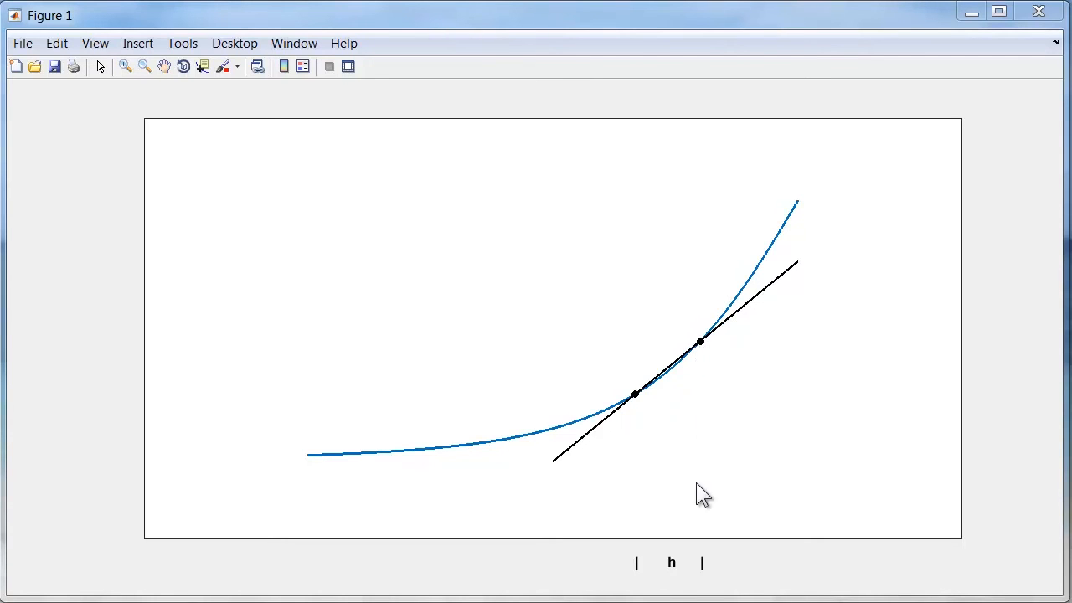
mouse_move(680, 583)
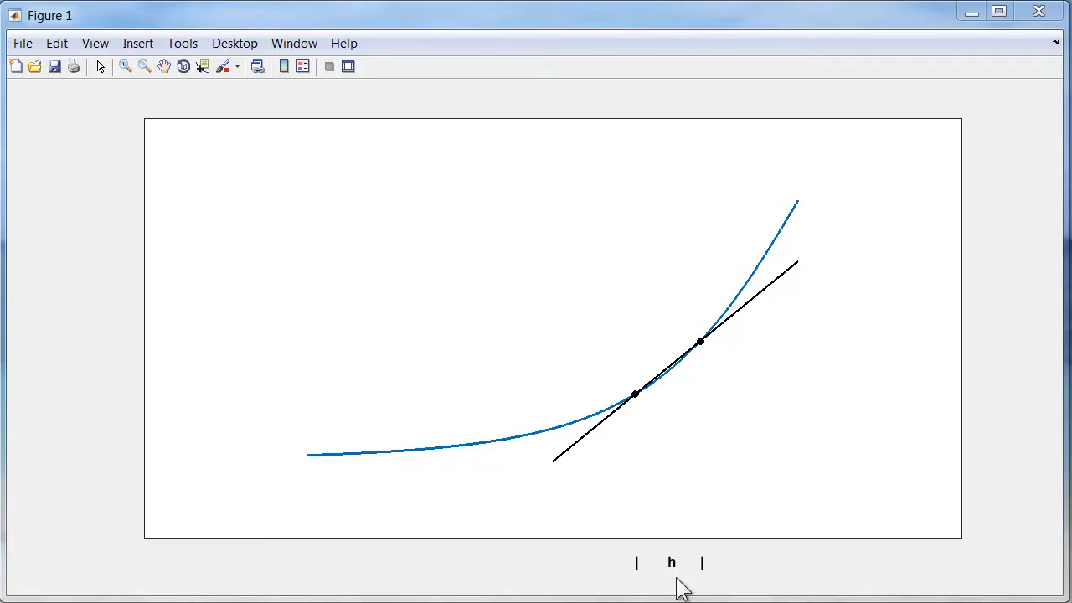
mouse_move(683, 573)
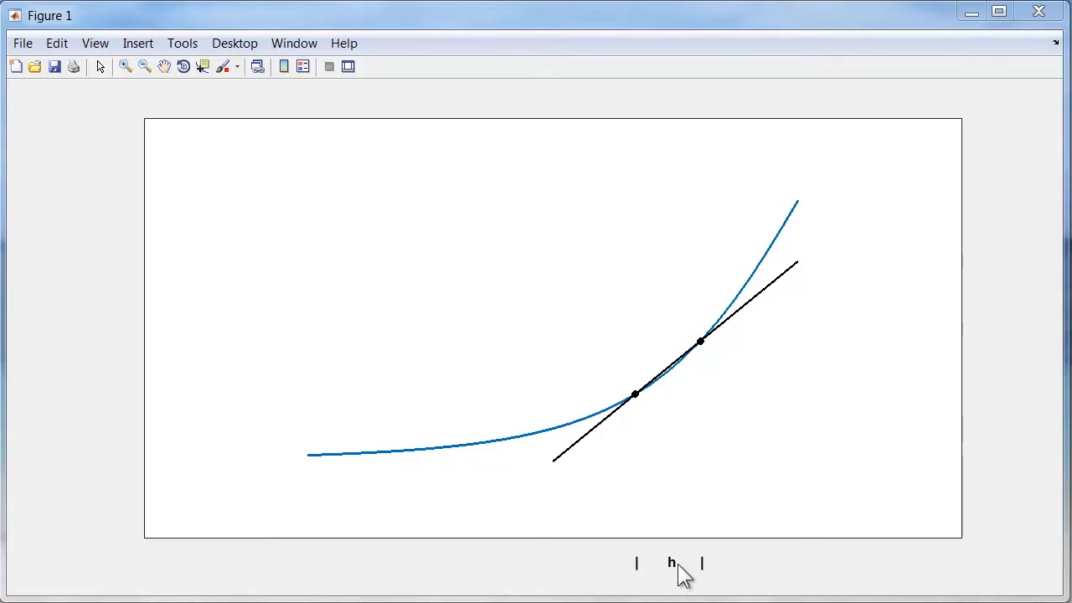
mouse_move(673, 573)
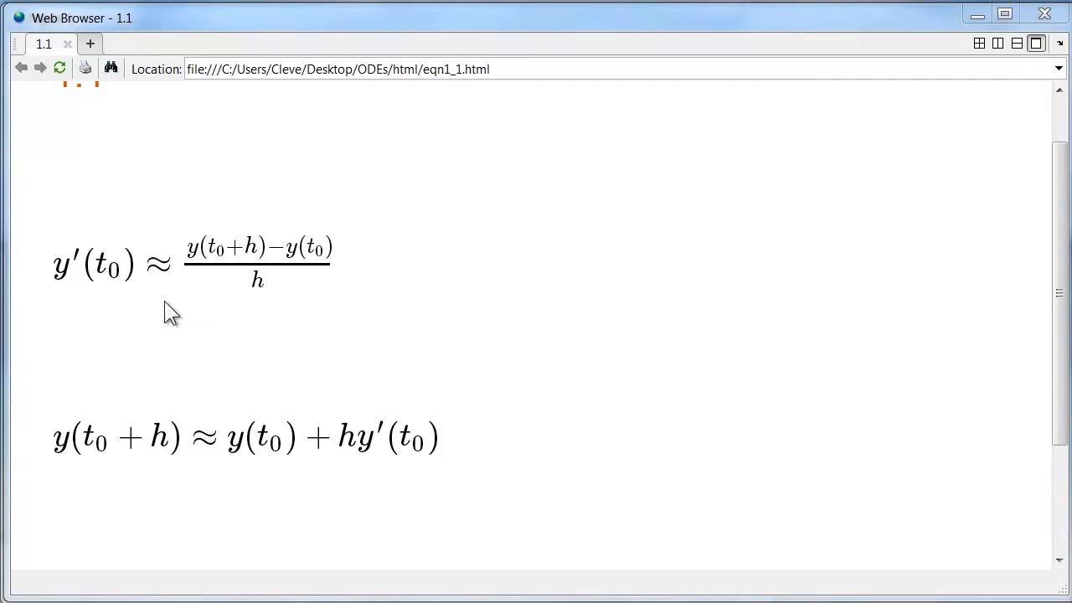
mouse_move(164, 316)
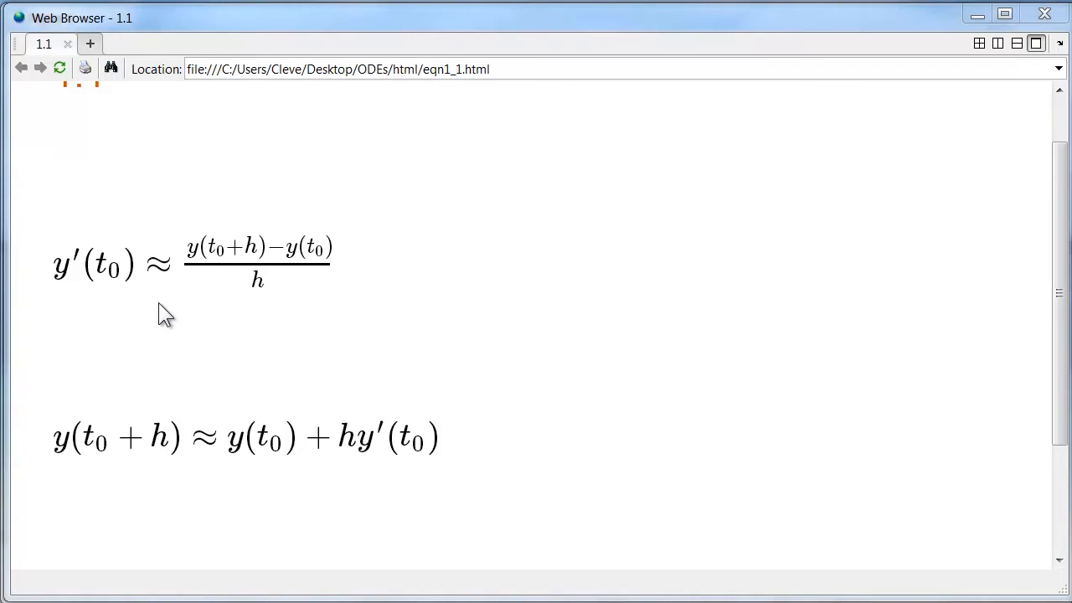
mouse_move(142, 335)
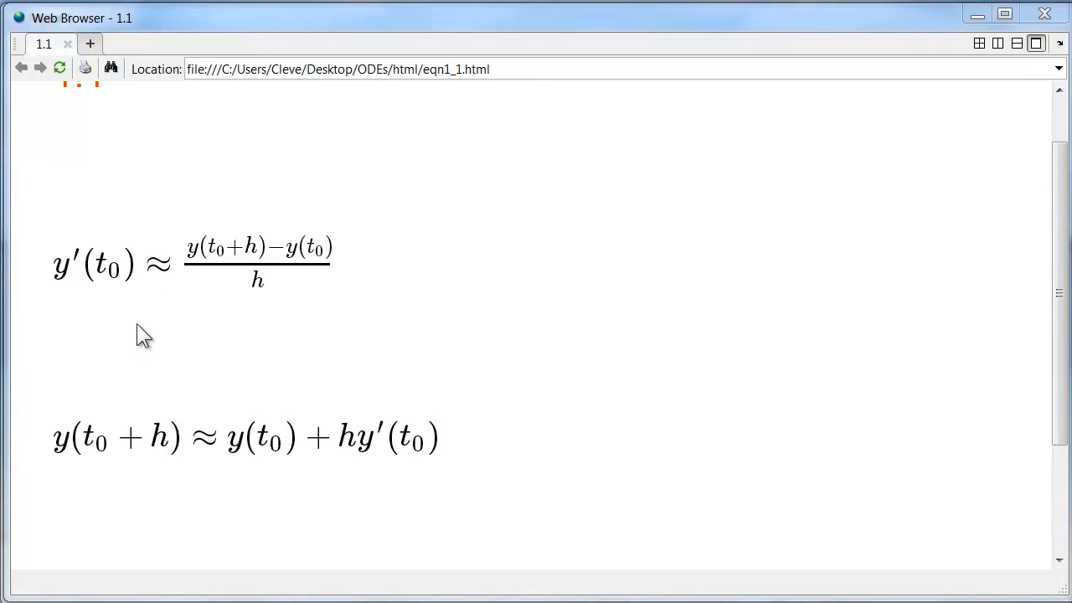
mouse_move(117, 313)
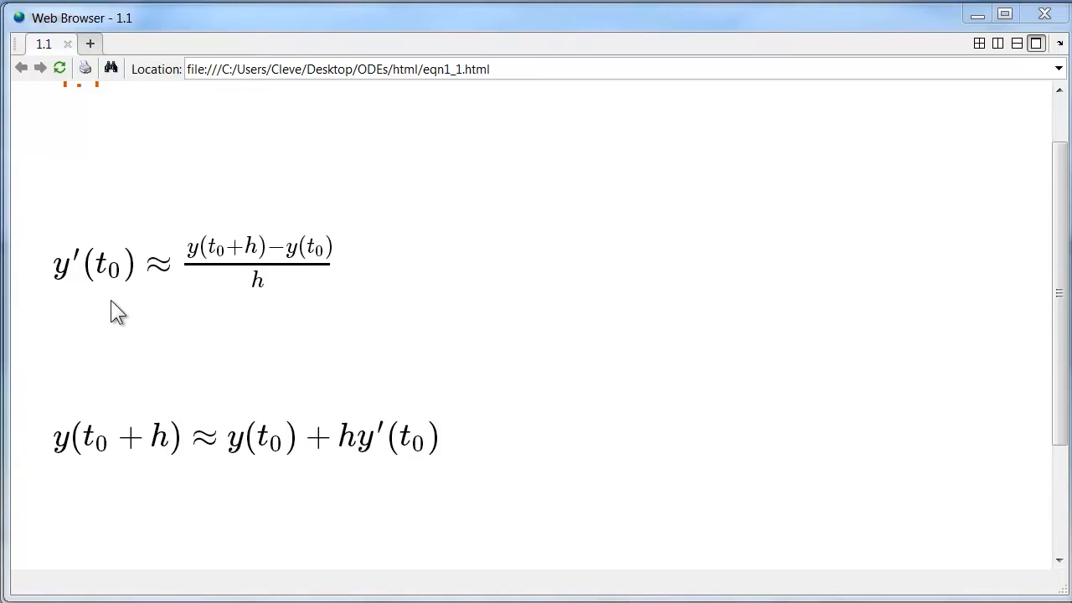
mouse_move(114, 316)
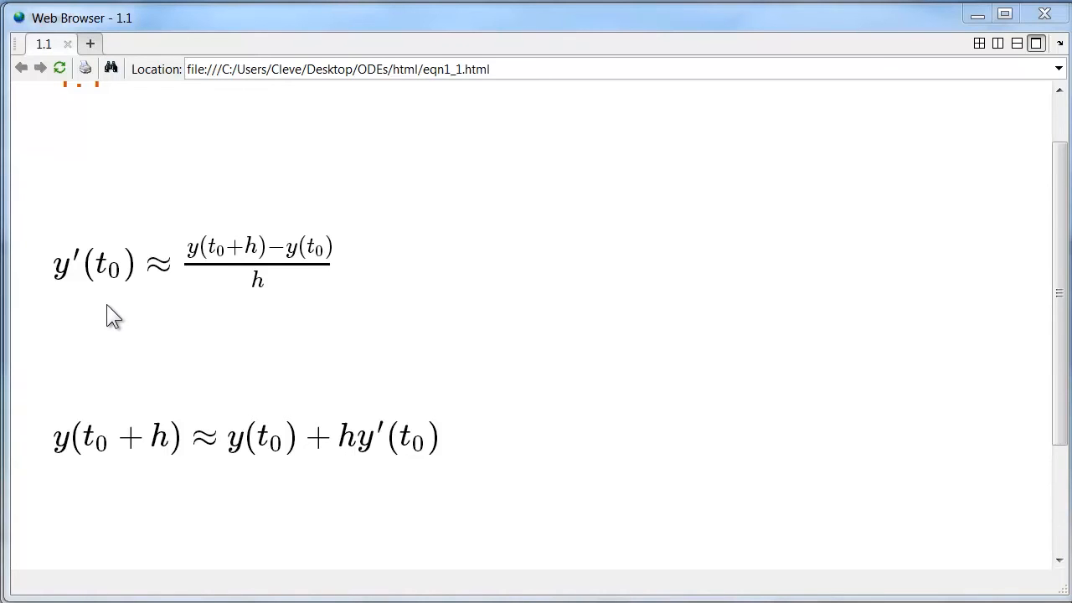
mouse_move(87, 318)
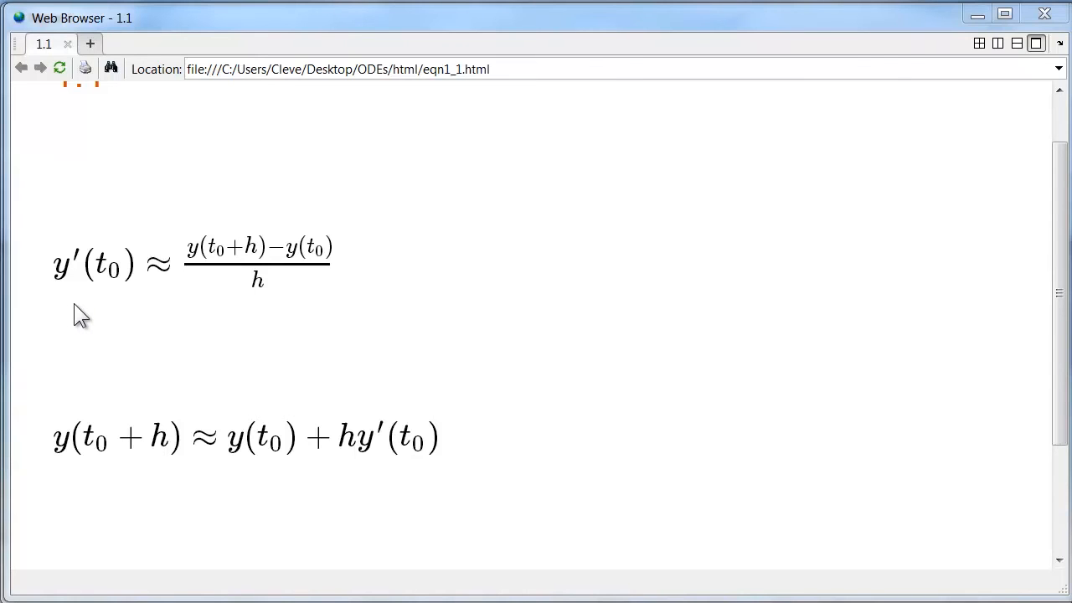
mouse_move(181, 338)
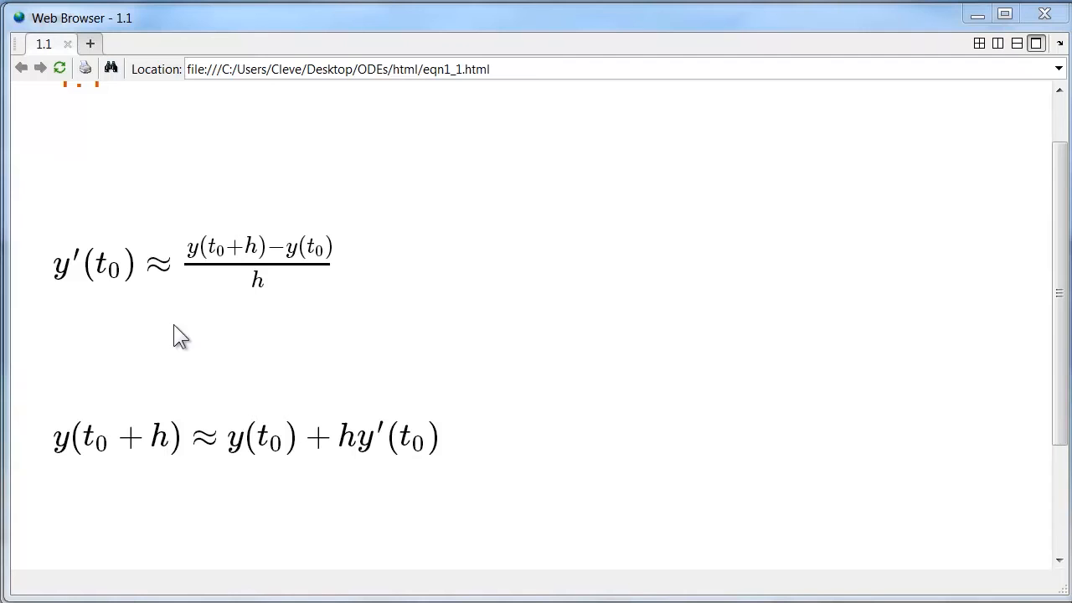
mouse_move(311, 351)
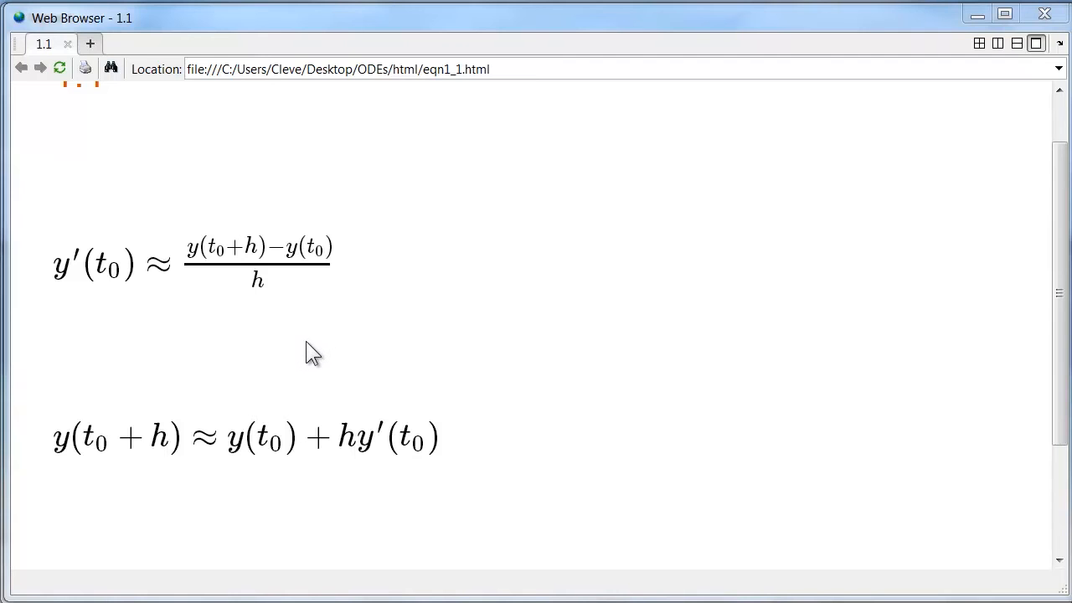
mouse_move(288, 327)
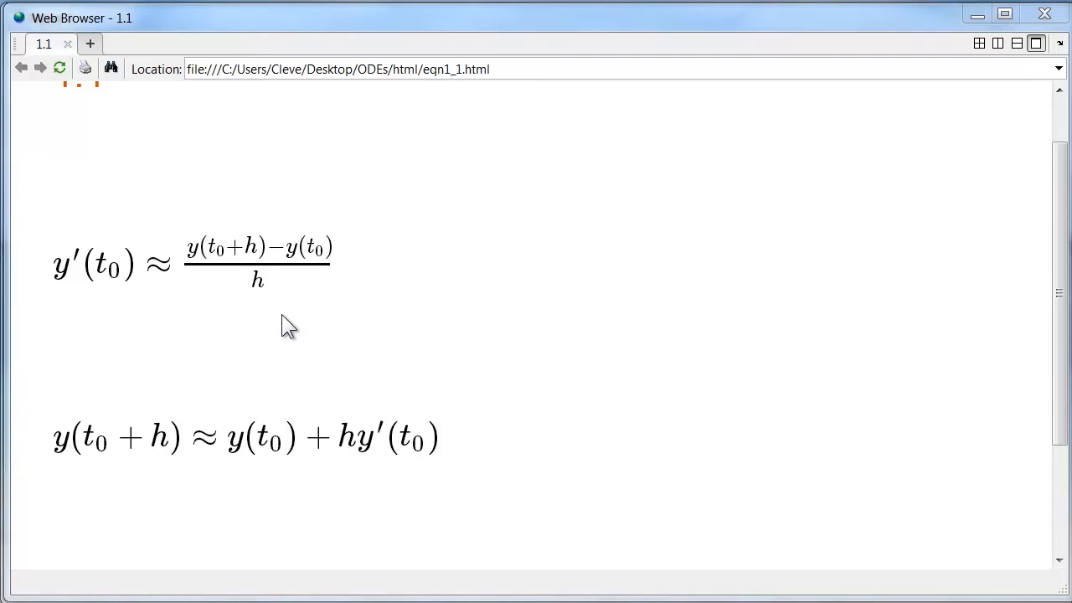
mouse_move(278, 352)
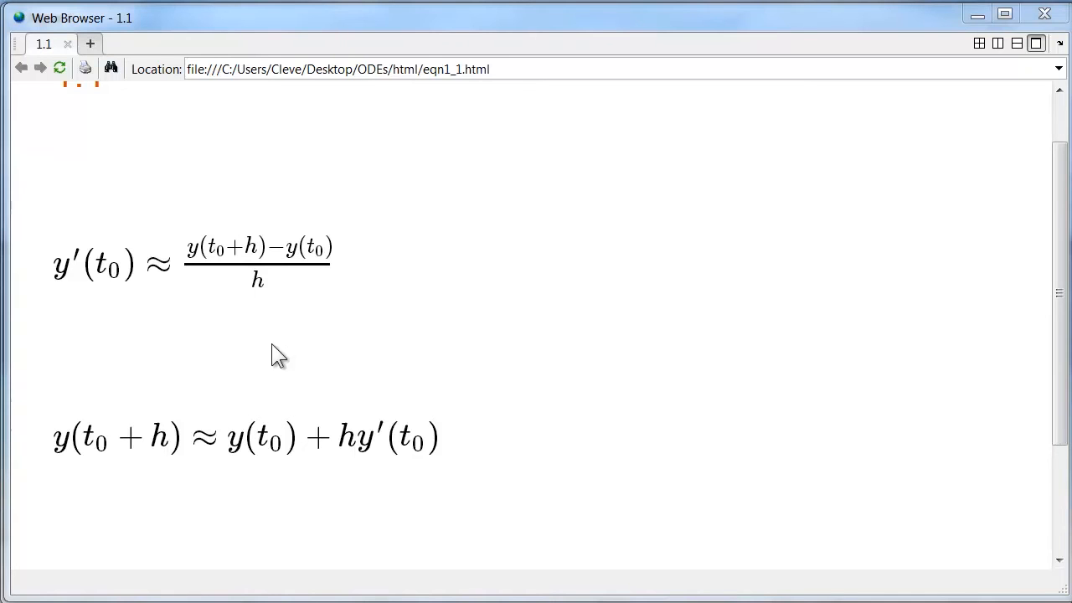
mouse_move(359, 259)
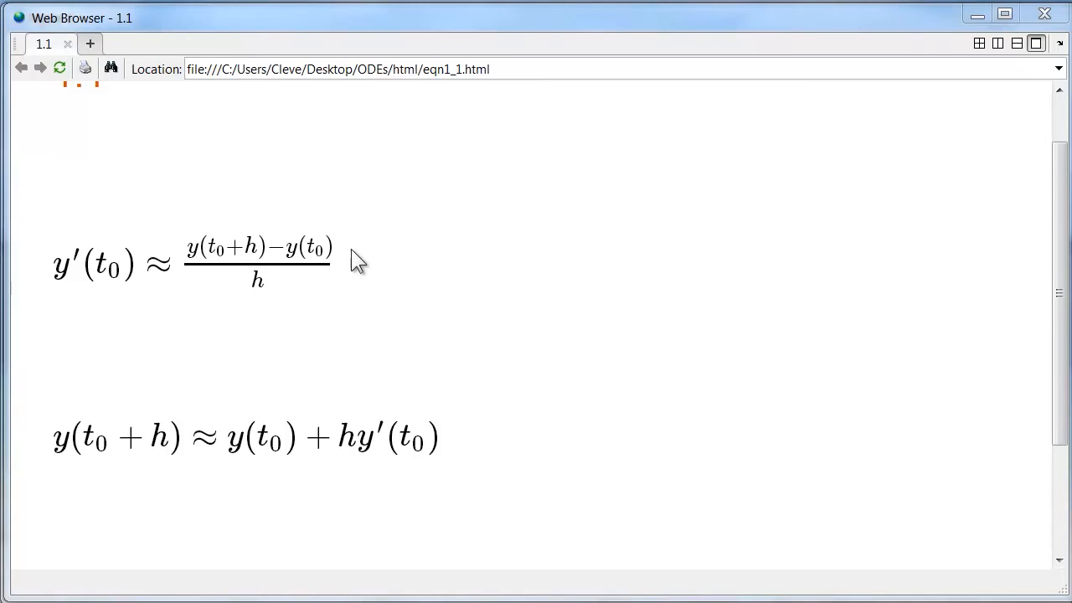
mouse_move(288, 320)
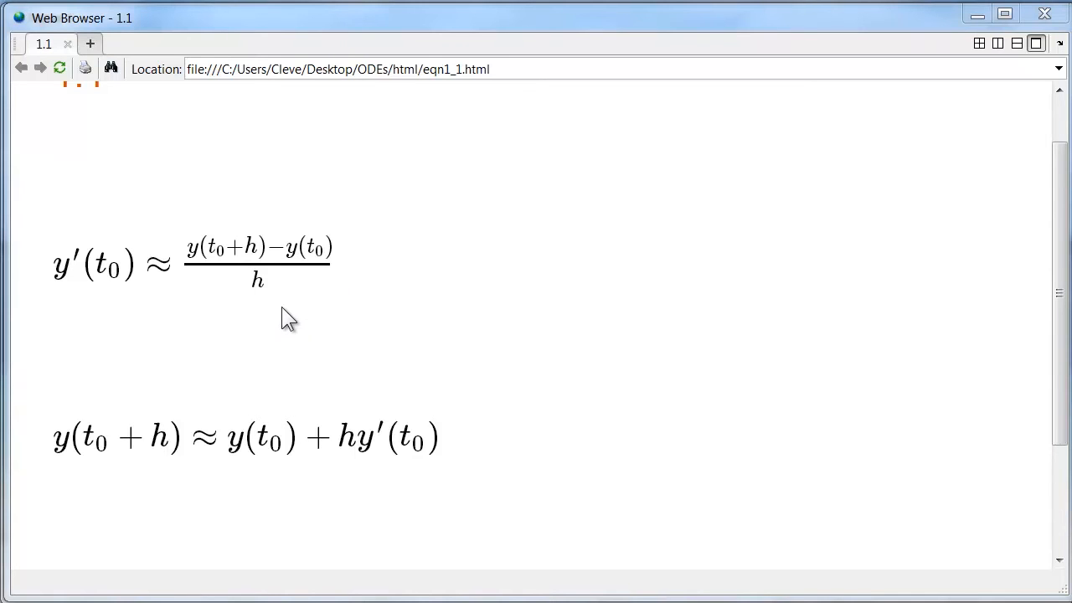
mouse_move(362, 266)
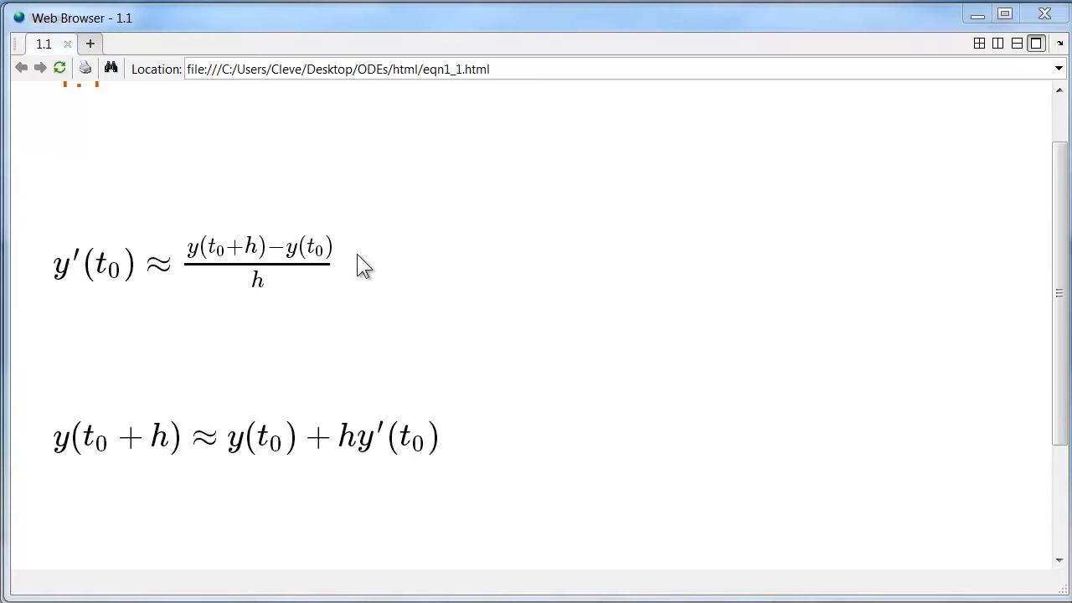
mouse_move(350, 265)
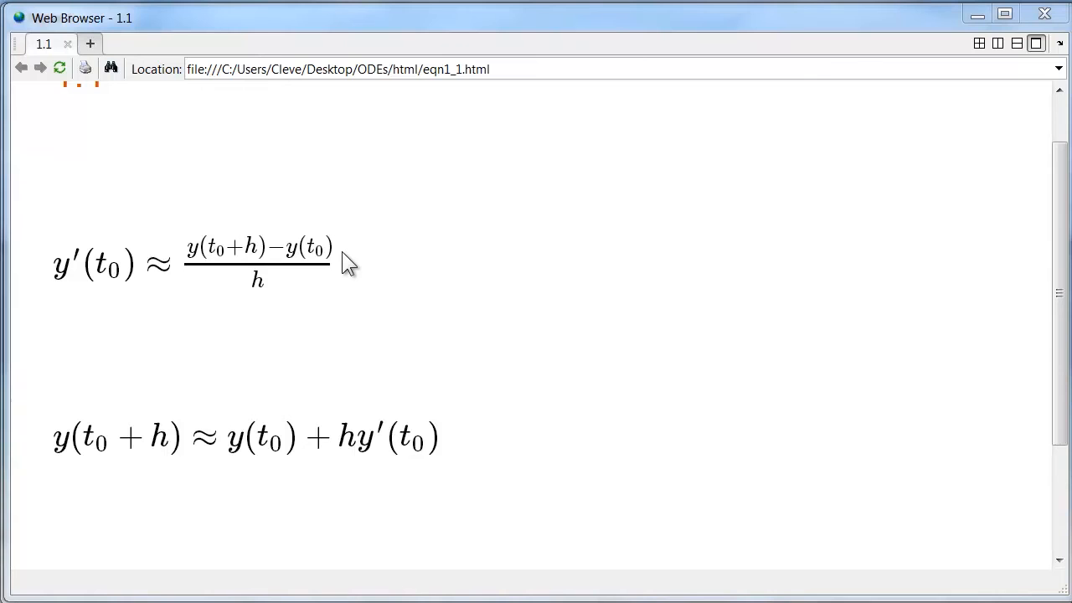
mouse_move(333, 293)
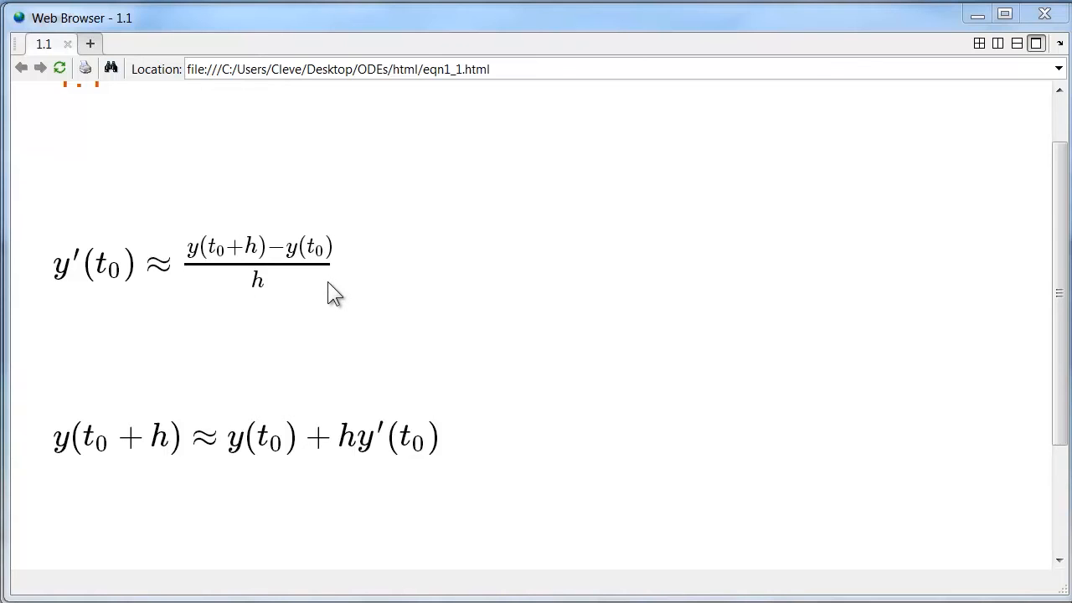
mouse_move(303, 310)
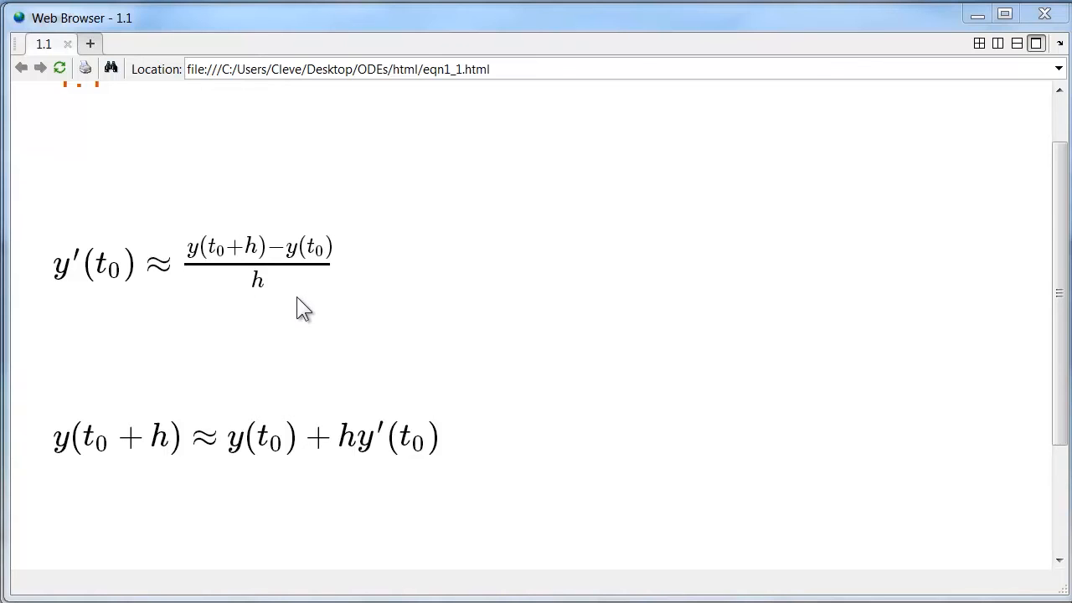
mouse_move(300, 304)
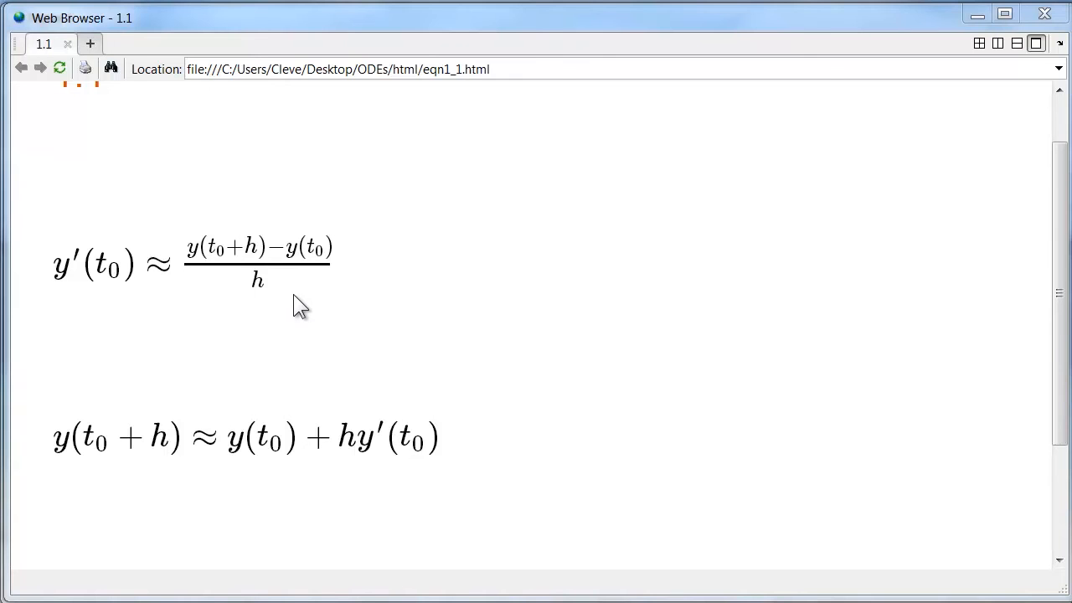
mouse_move(87, 499)
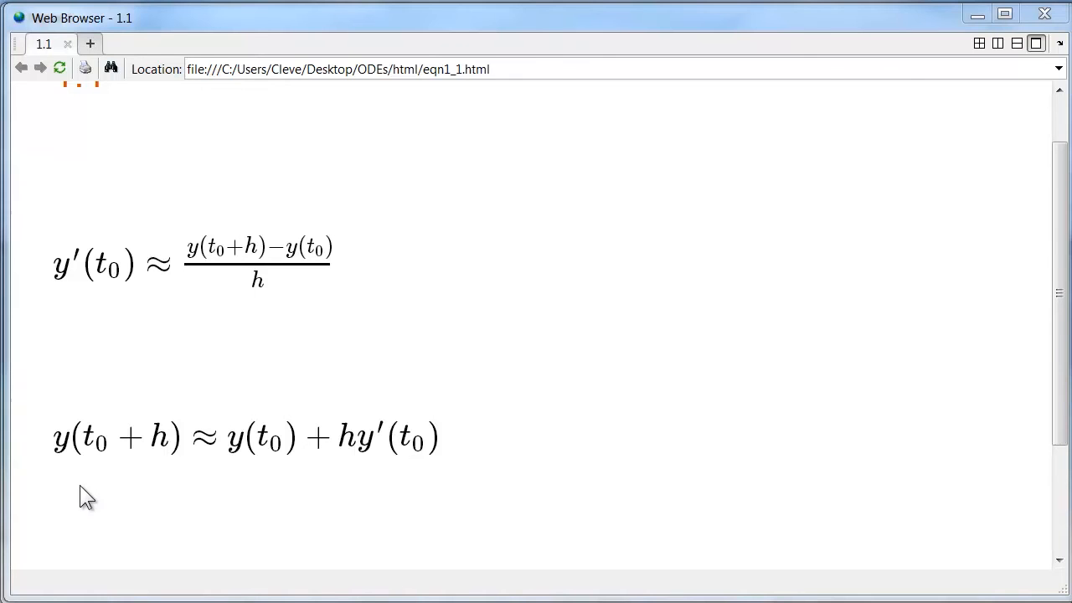
mouse_move(147, 485)
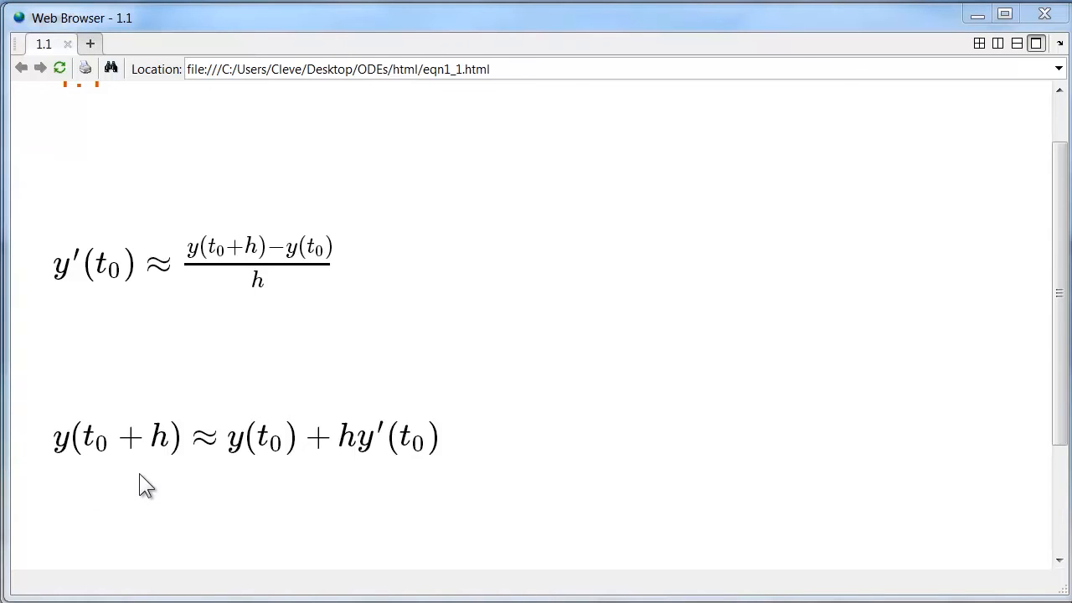
mouse_move(291, 478)
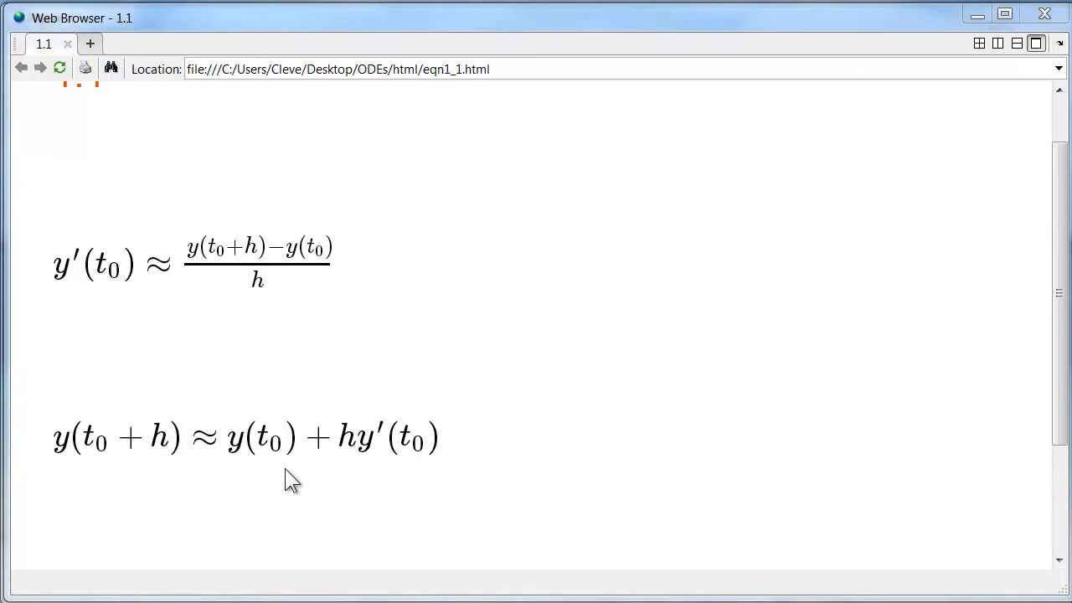
mouse_move(271, 483)
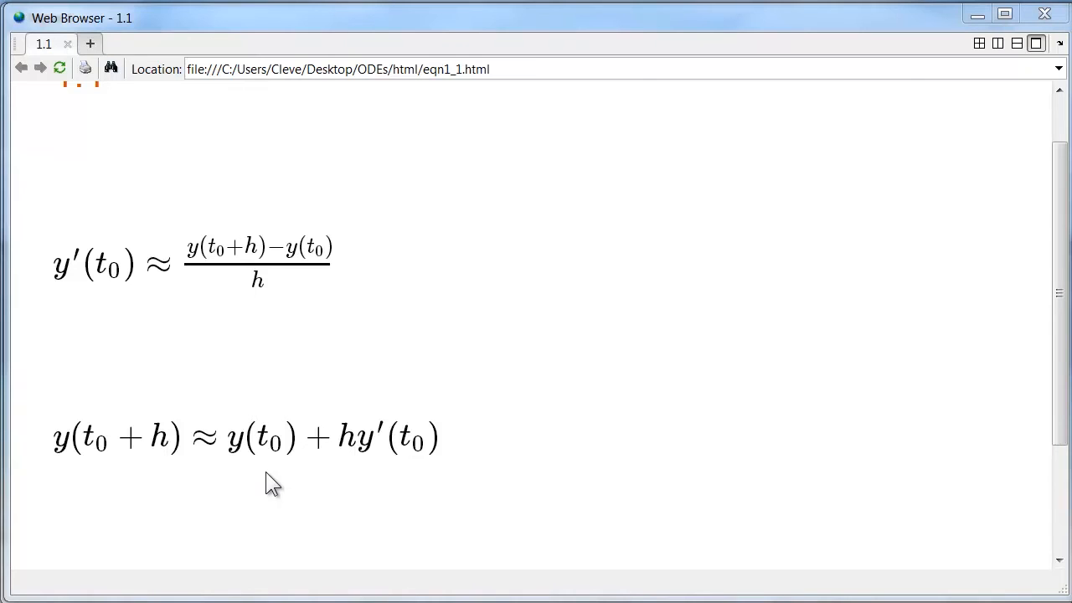
mouse_move(378, 484)
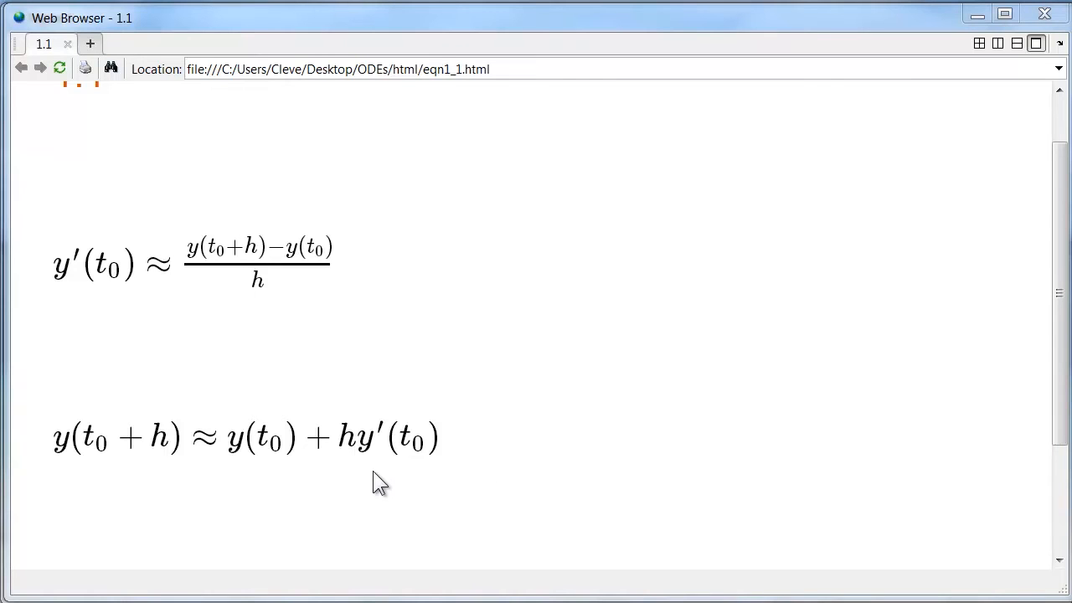
mouse_move(384, 487)
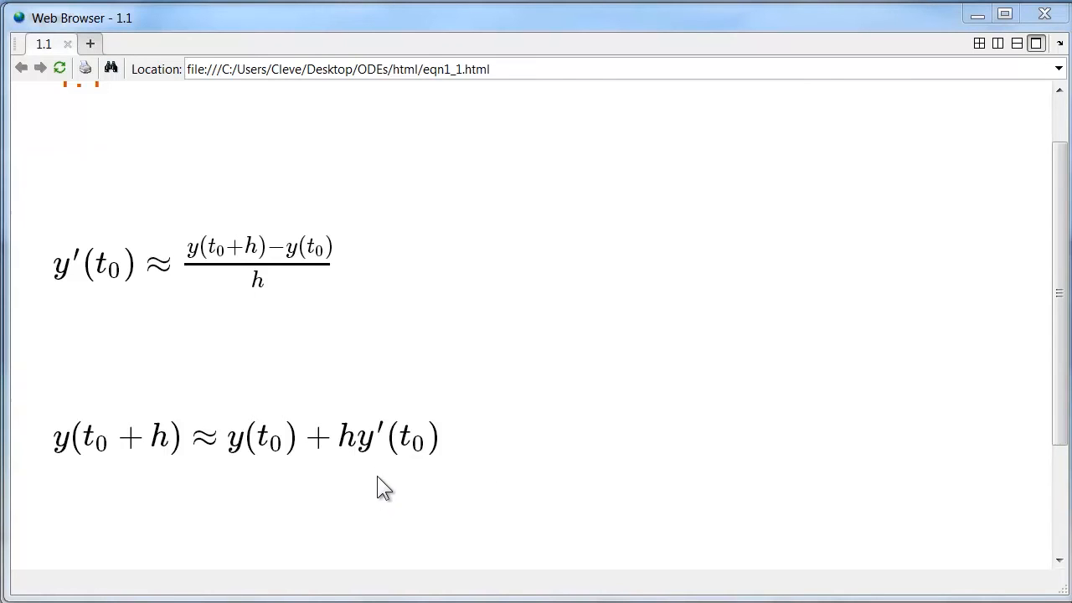
mouse_move(478, 465)
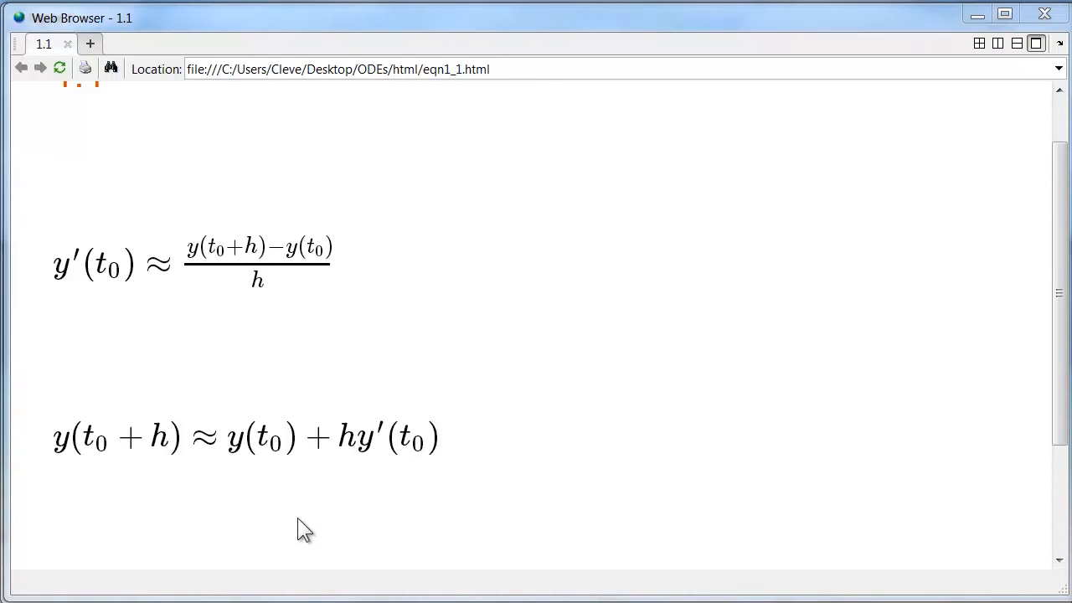
mouse_move(291, 516)
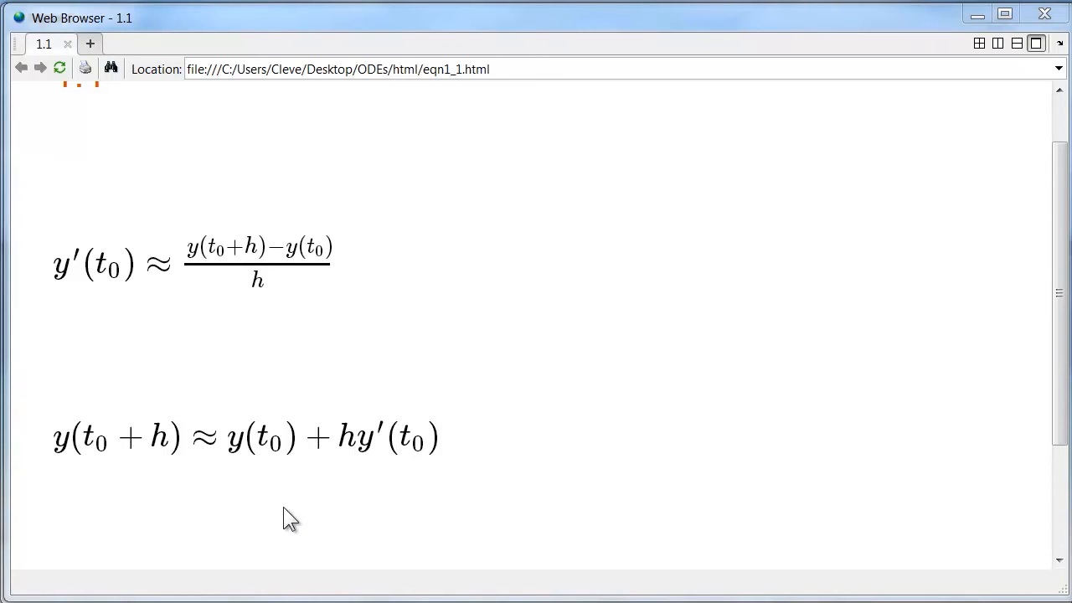
mouse_move(303, 536)
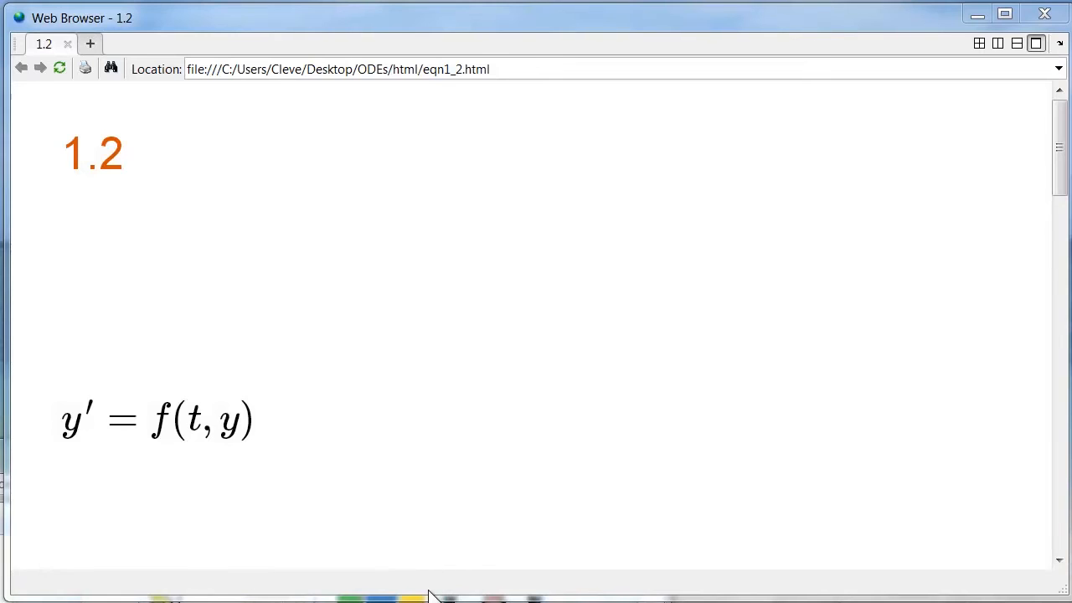
mouse_move(158, 442)
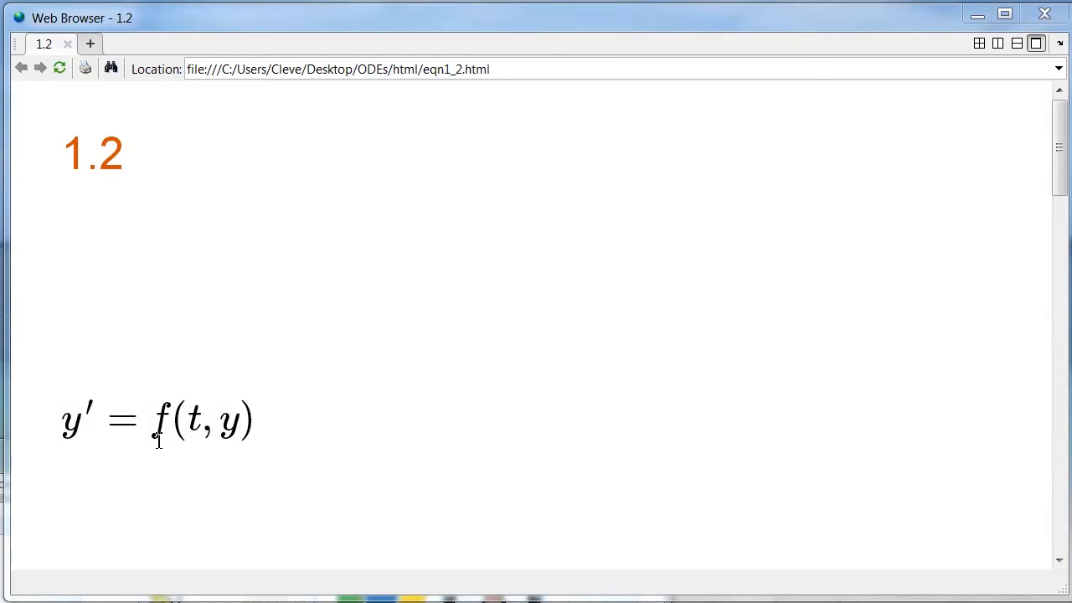
mouse_move(157, 471)
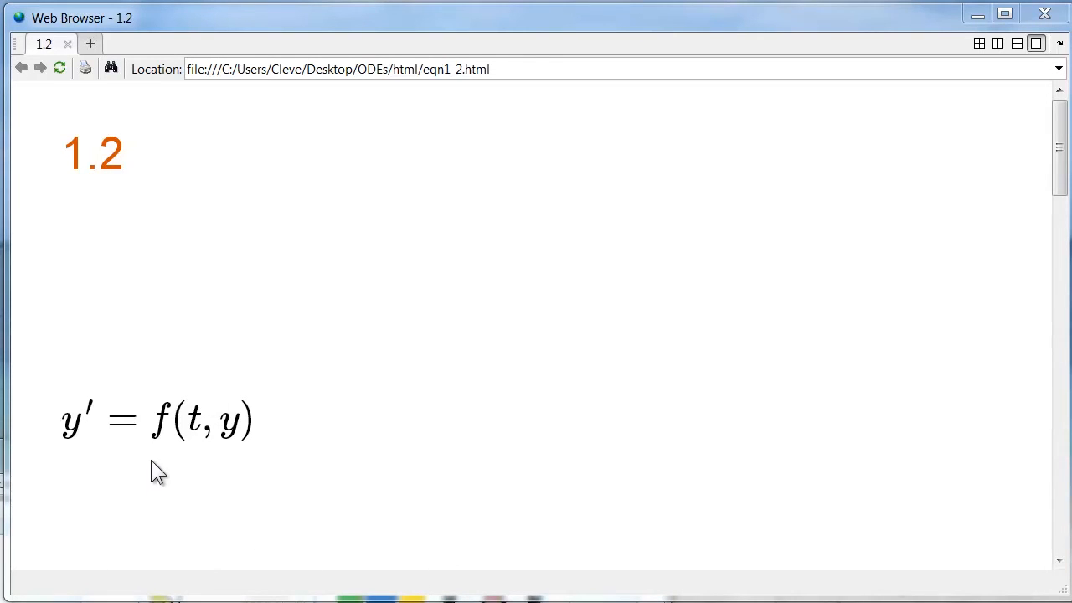
mouse_move(206, 458)
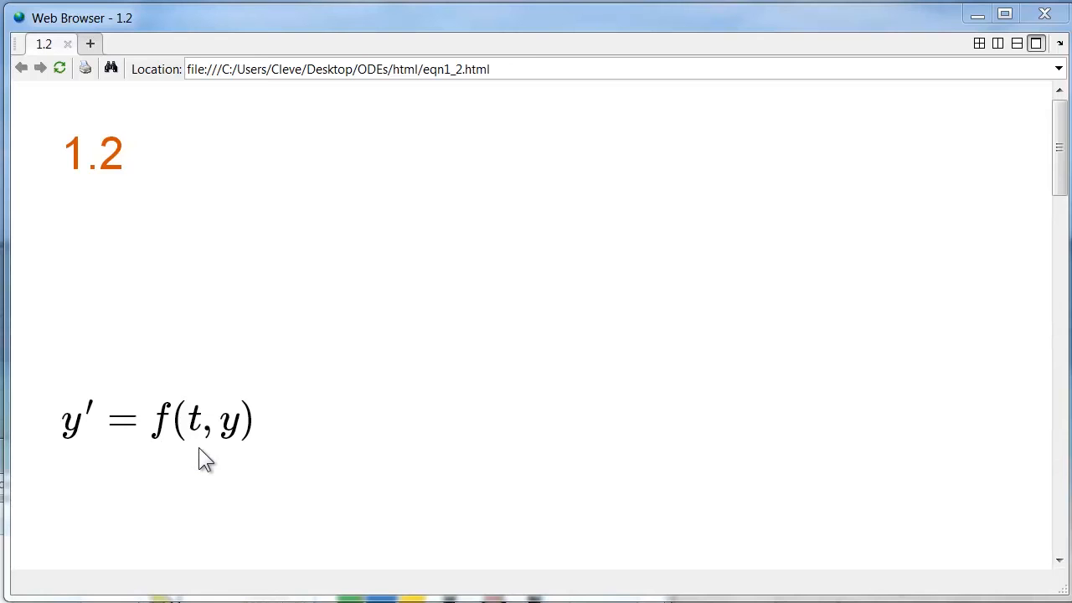
mouse_move(200, 465)
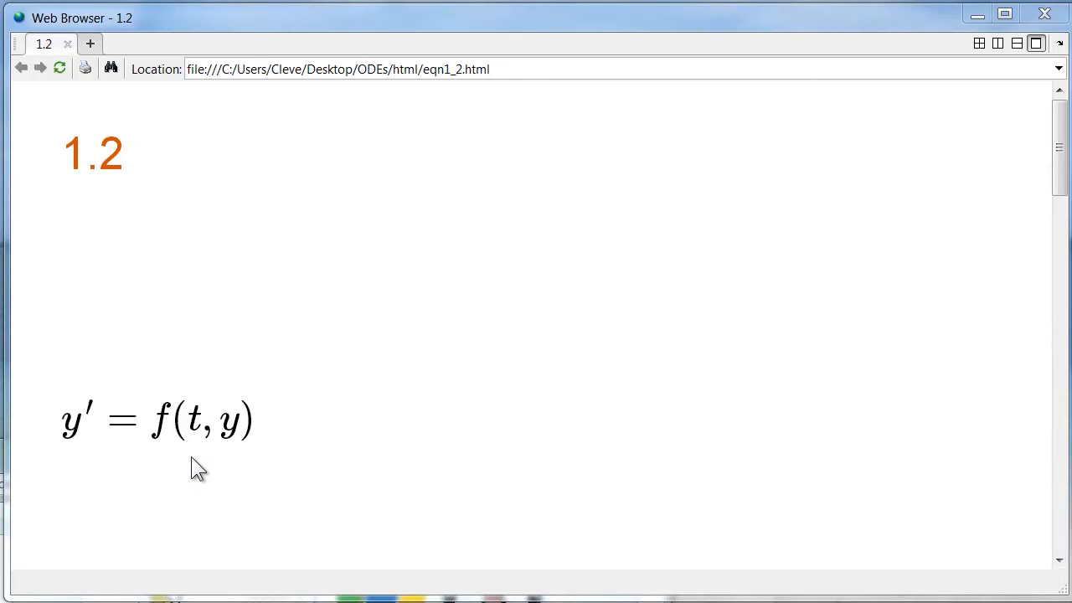
mouse_move(233, 452)
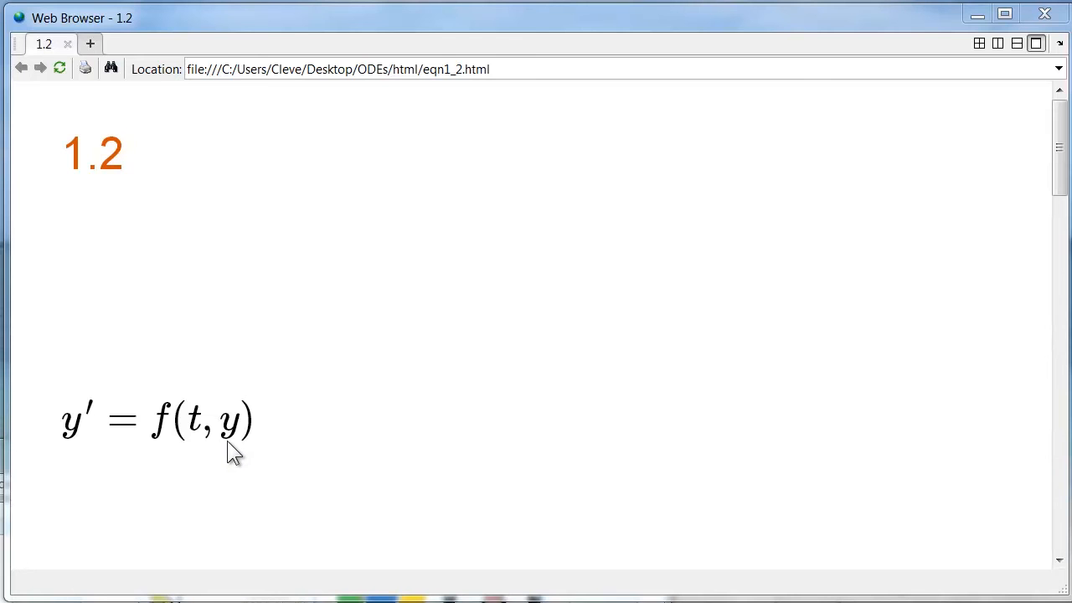
mouse_move(157, 442)
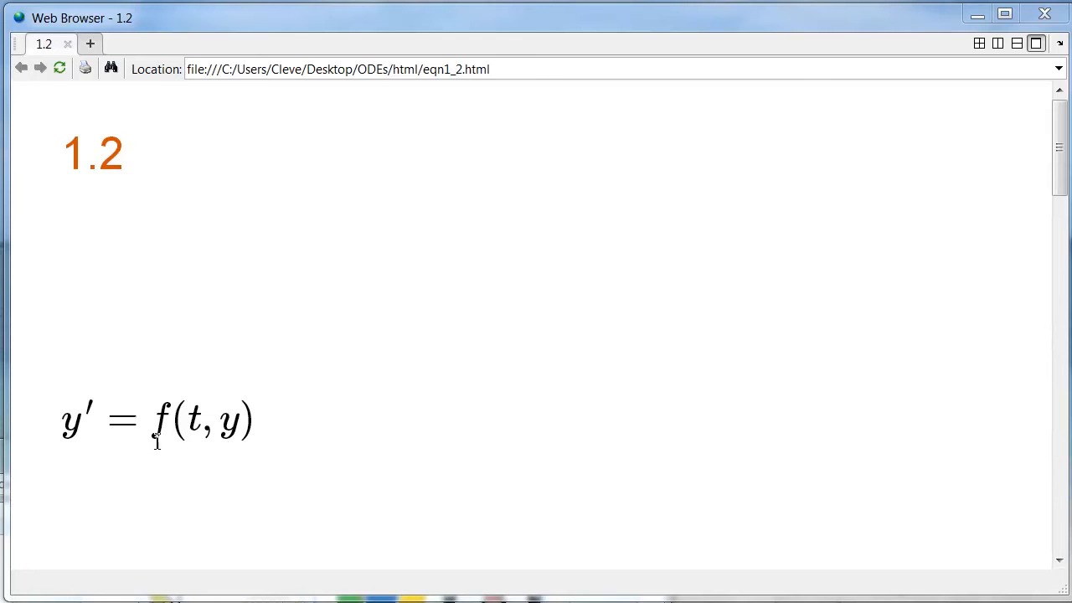
mouse_move(293, 494)
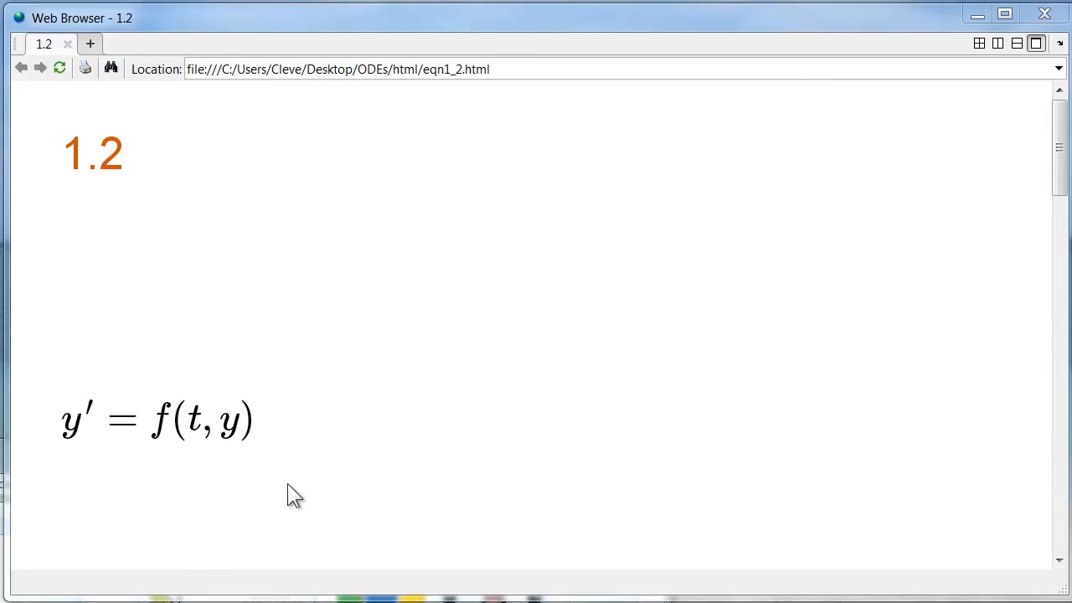
mouse_move(335, 452)
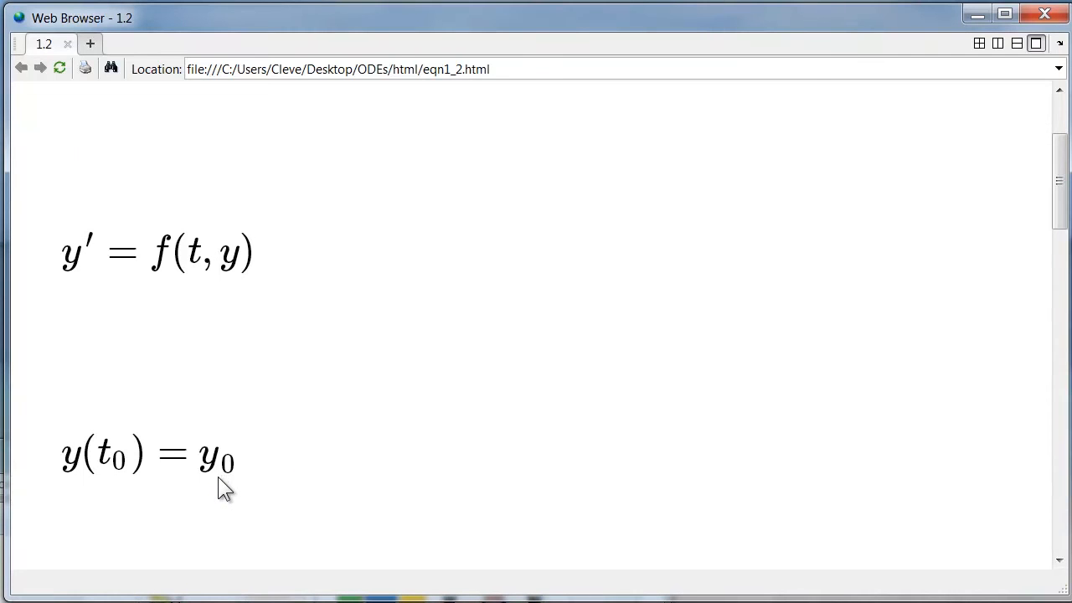
mouse_move(124, 492)
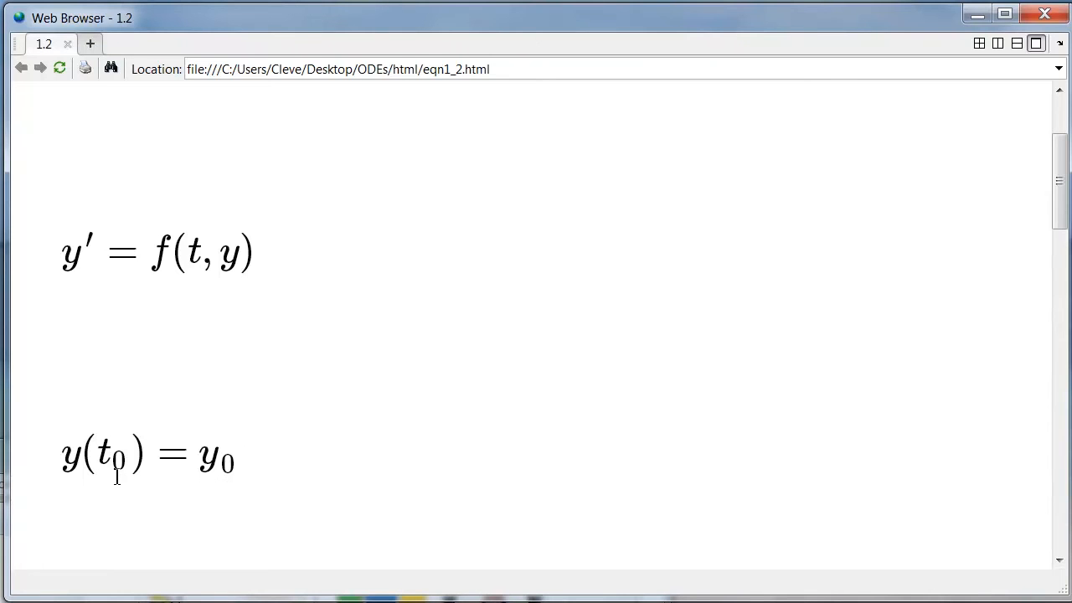
mouse_move(224, 476)
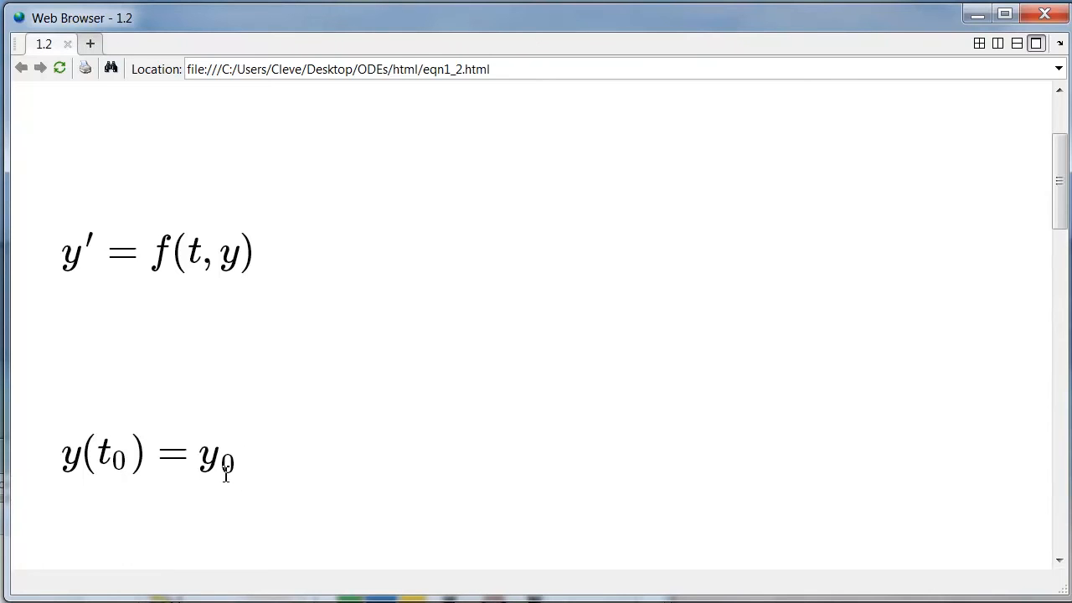
mouse_move(224, 489)
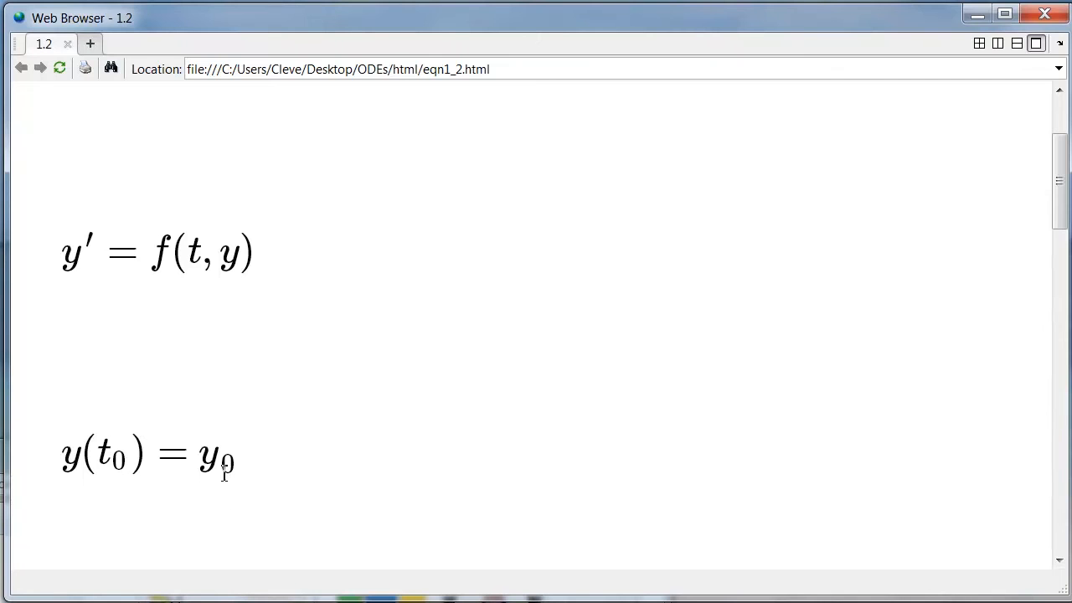
mouse_move(92, 503)
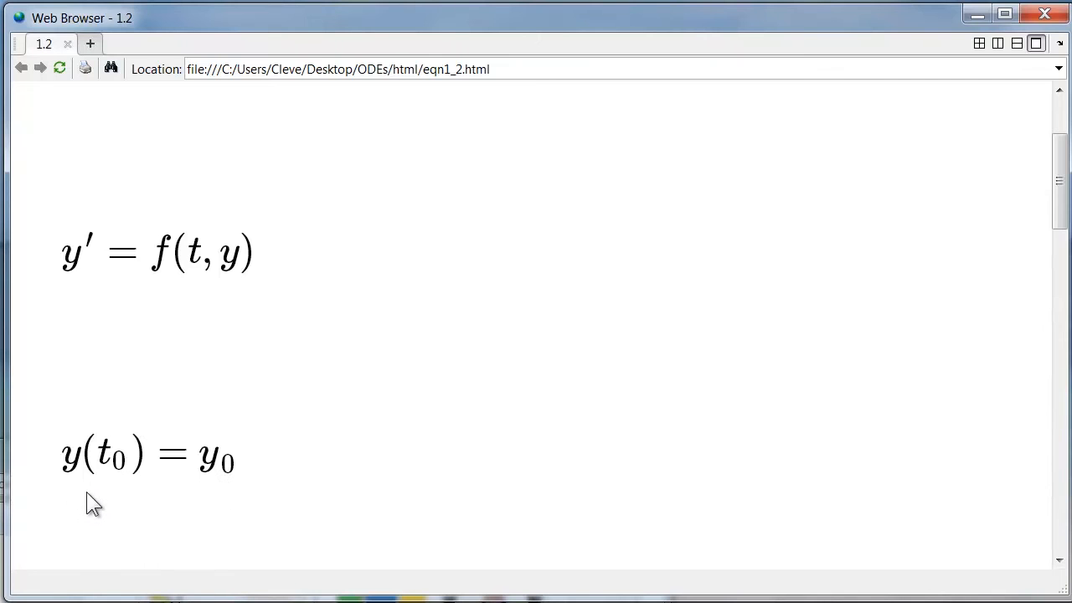
mouse_move(284, 432)
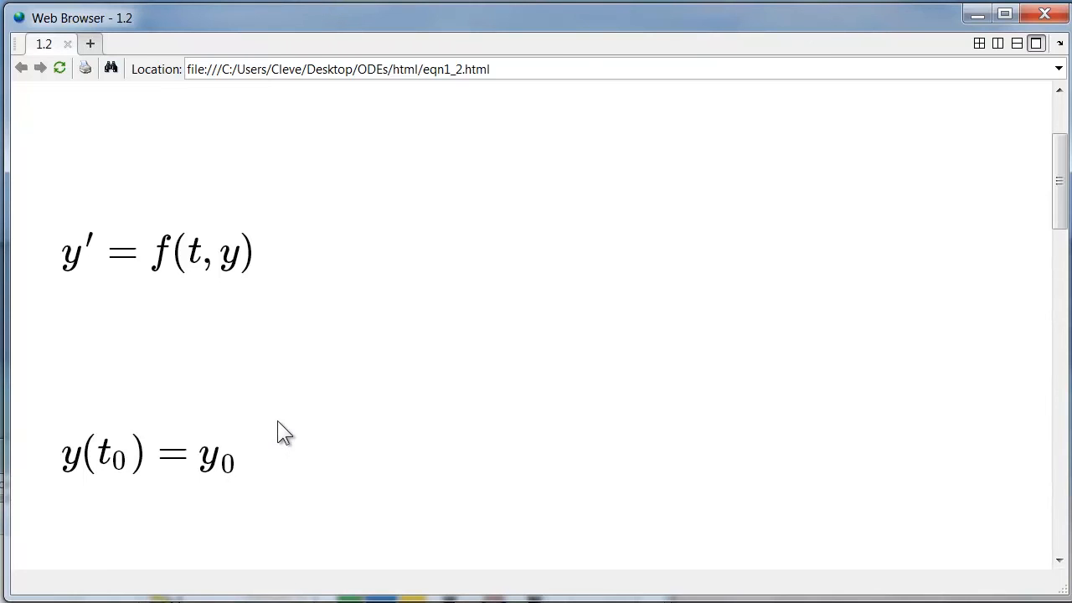
mouse_move(362, 416)
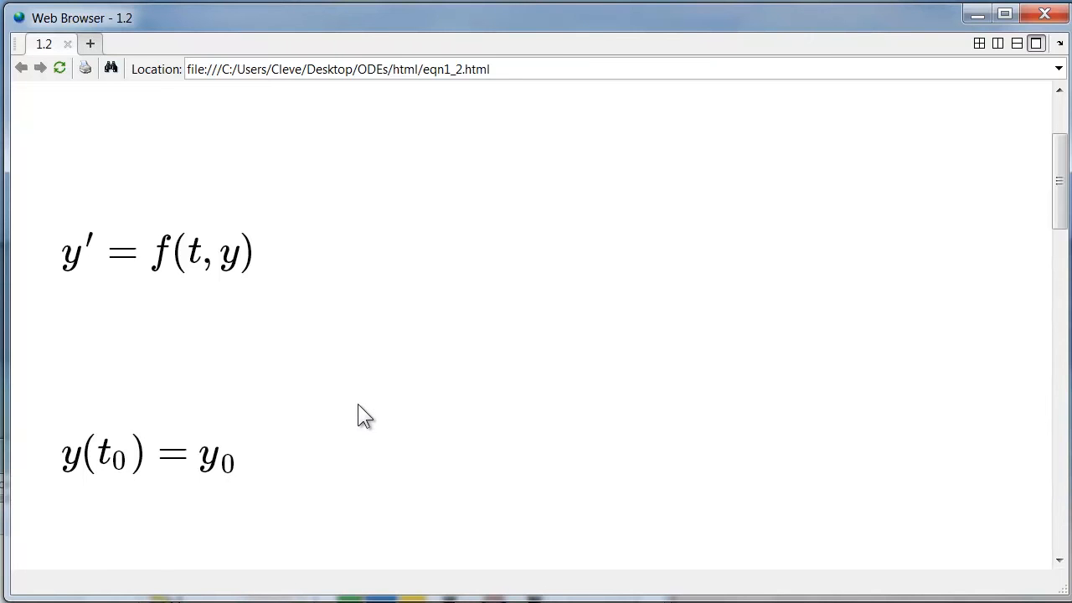
- Scroll the notes to the growth example f(t,y) = .06y with y(0) = 100
scroll(down, 3)
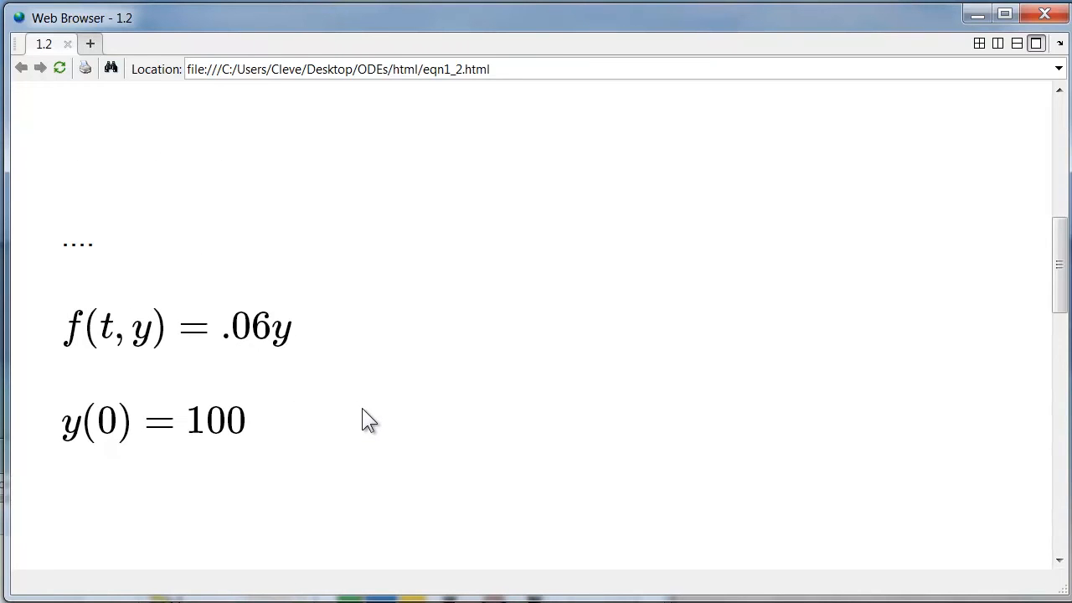
mouse_move(274, 371)
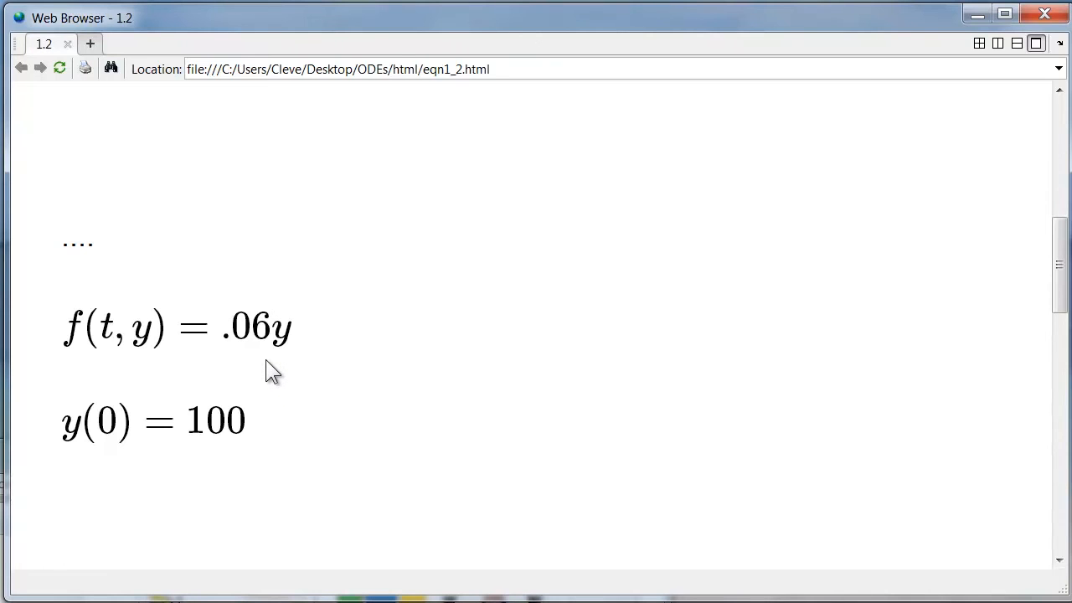
mouse_move(266, 365)
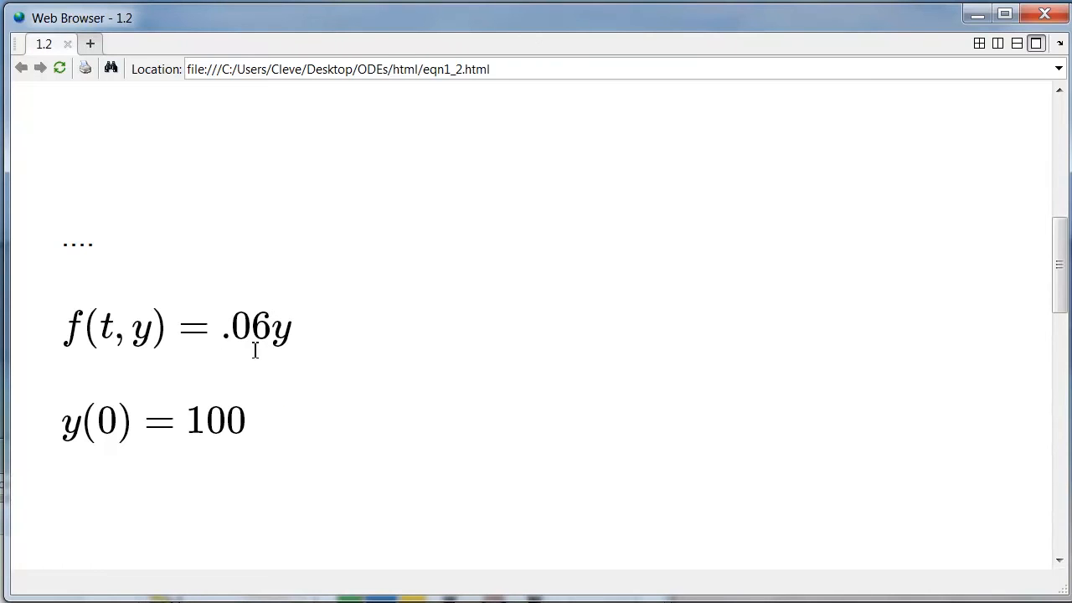
mouse_move(285, 343)
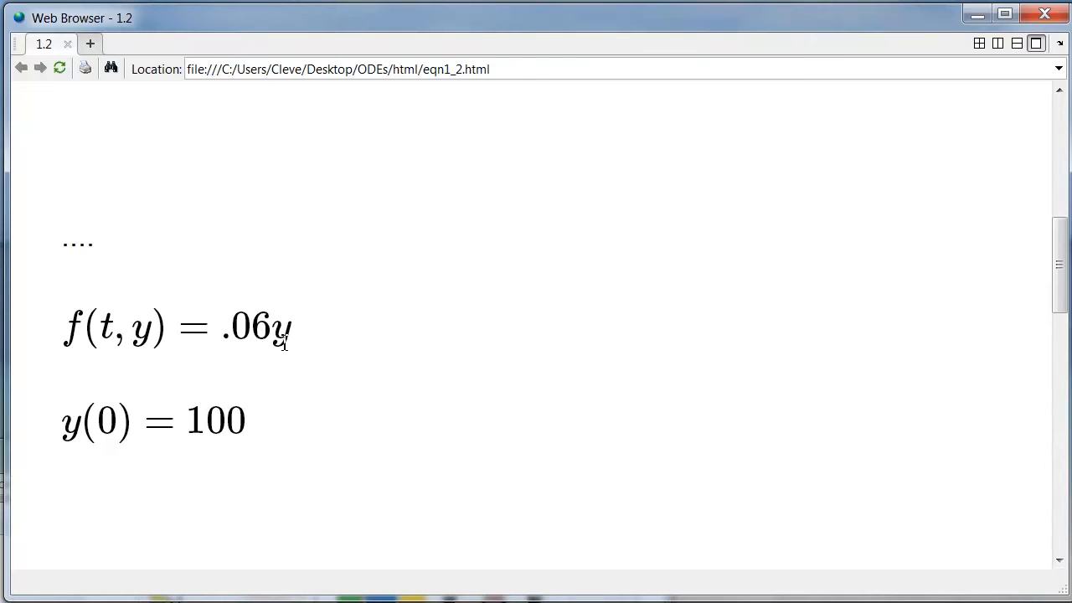
mouse_move(260, 346)
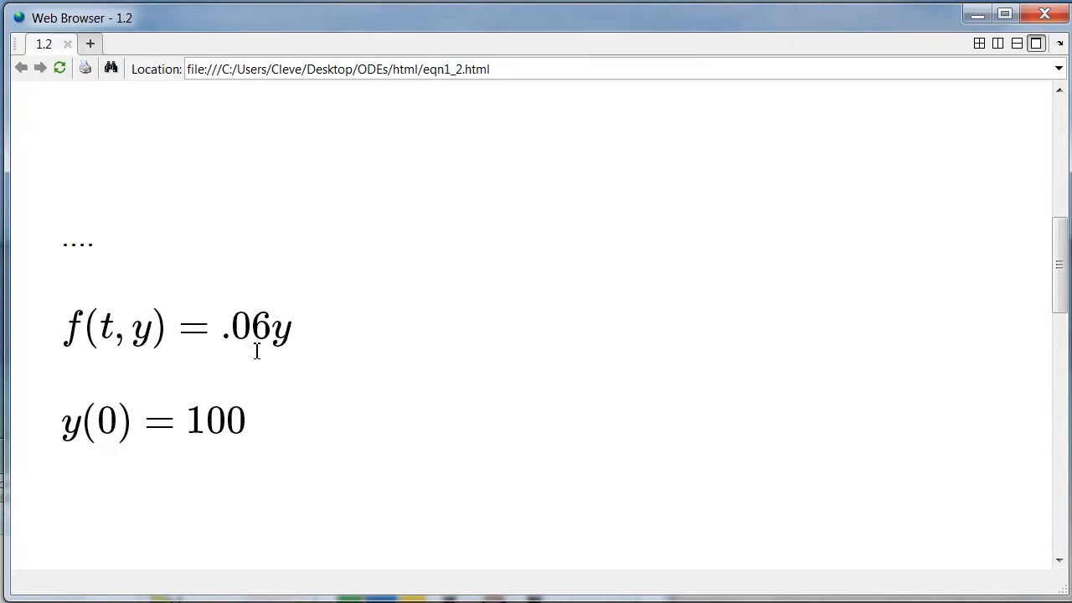
mouse_move(259, 347)
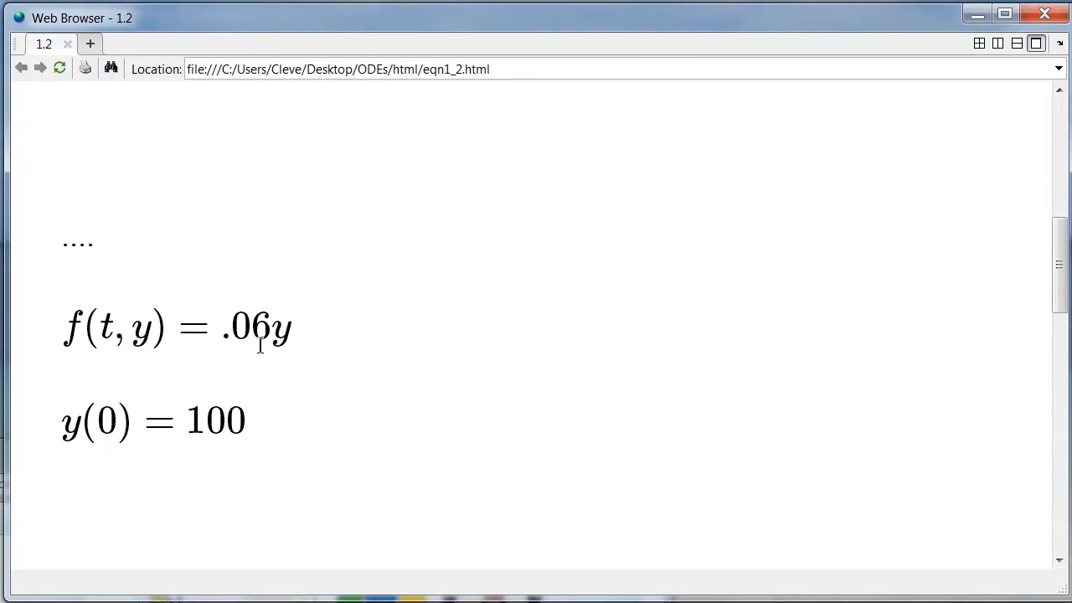
mouse_move(225, 398)
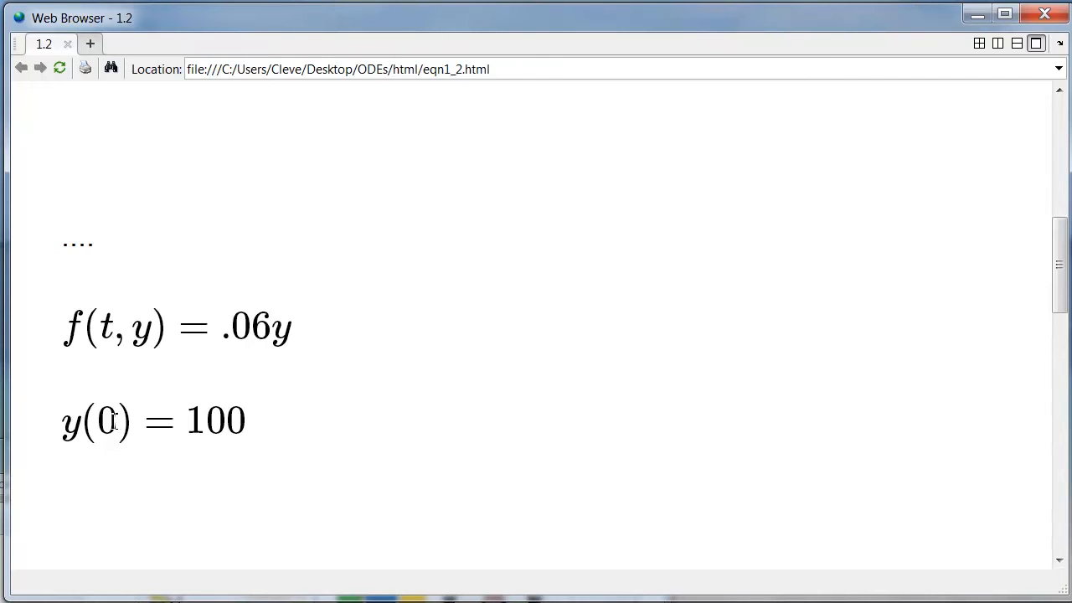
mouse_move(233, 425)
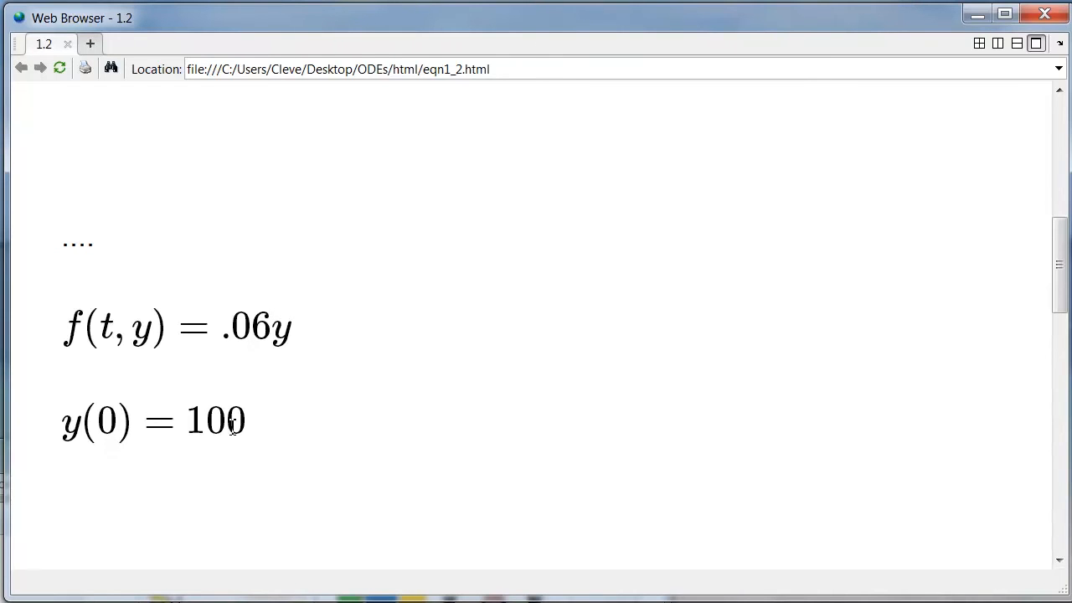
mouse_move(321, 419)
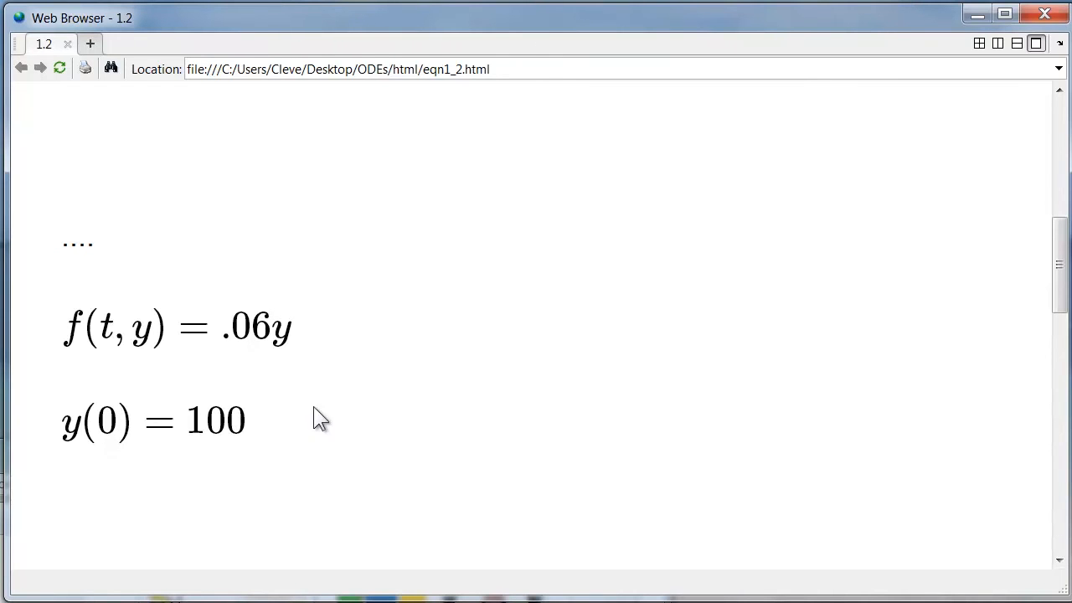
mouse_move(382, 402)
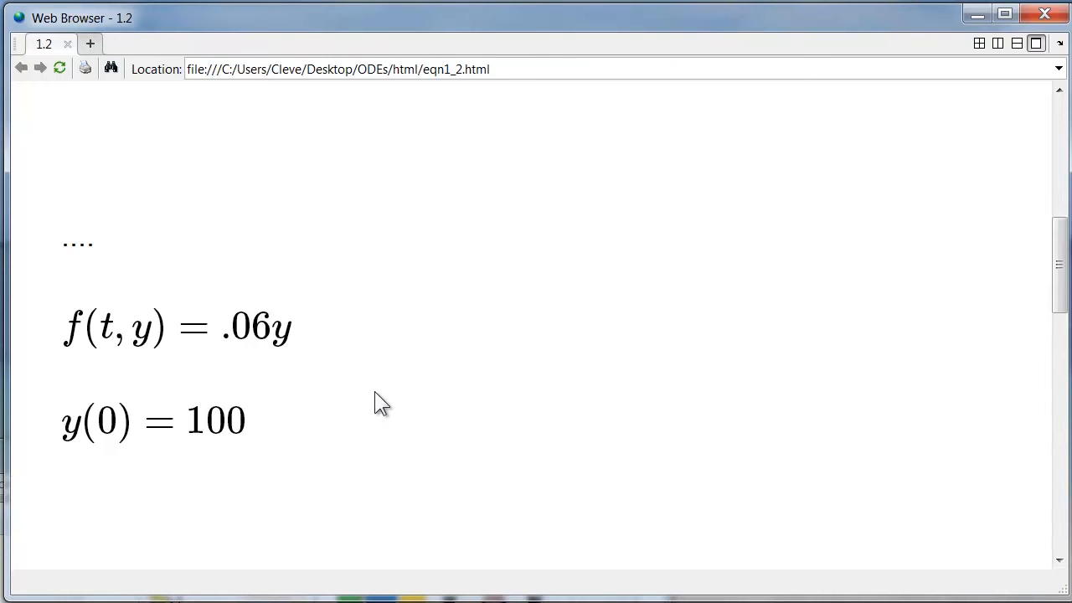
scroll(up, 3)
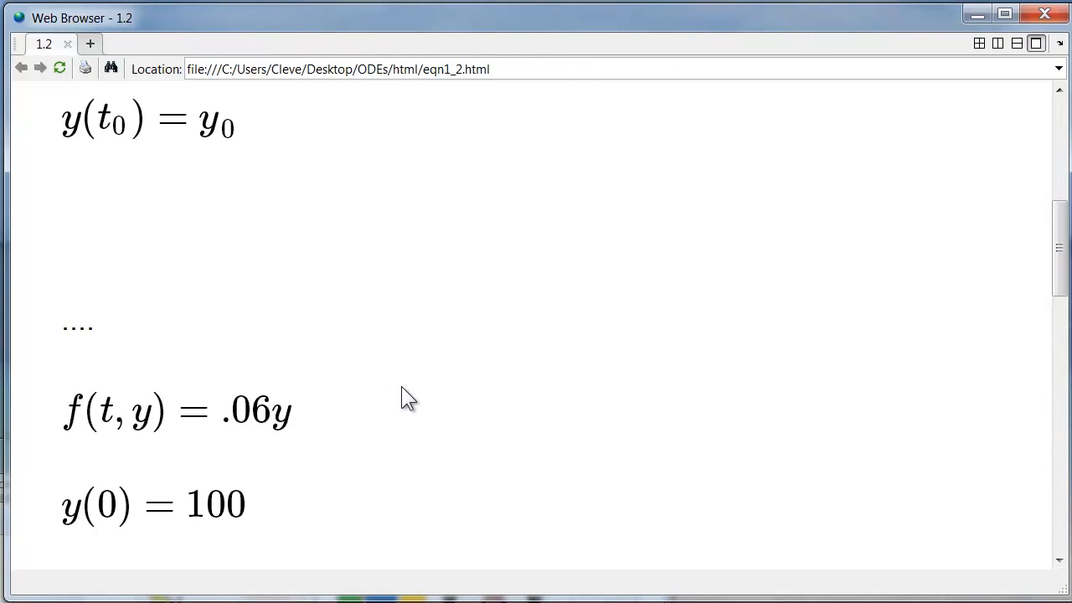
scroll(down, 3)
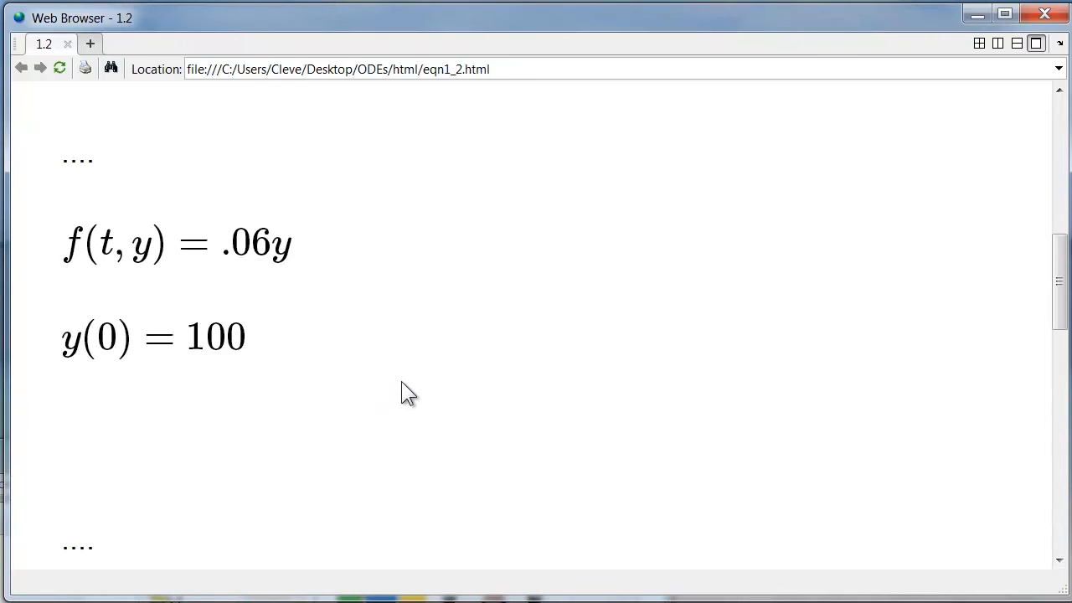
- Scroll the notes to the logistic example a = 2, b = 3, f(t,y) = ay − by², y(0) = 1
scroll(down, 3)
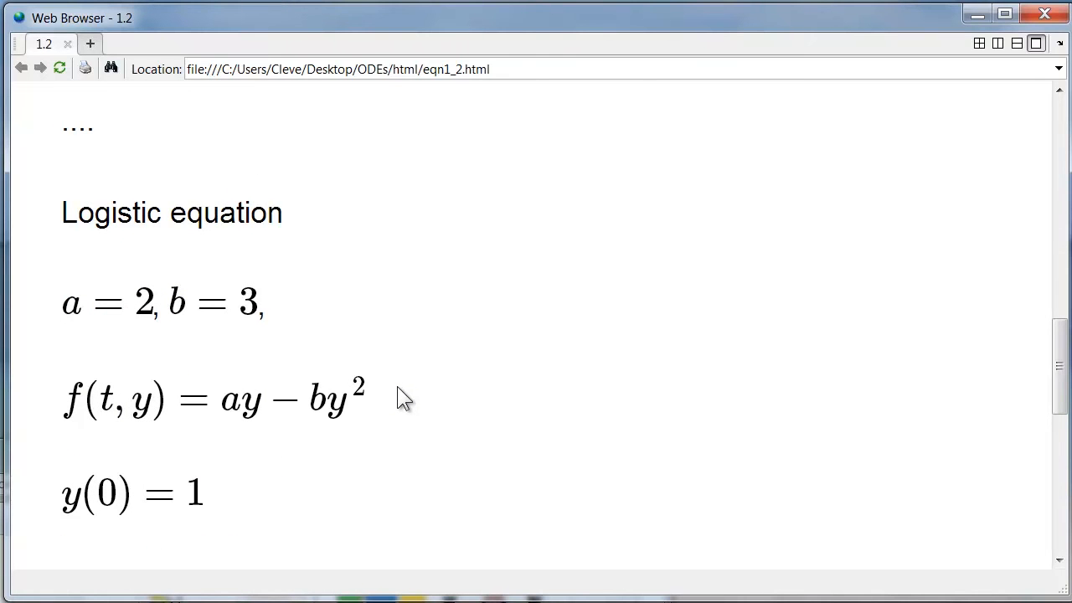
mouse_move(265, 467)
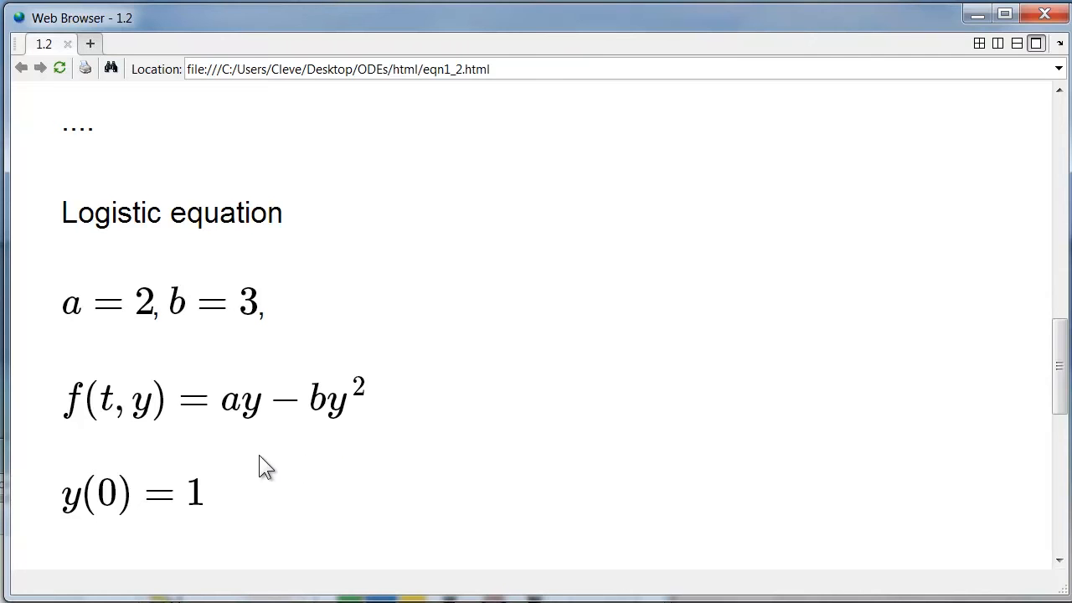
mouse_move(251, 449)
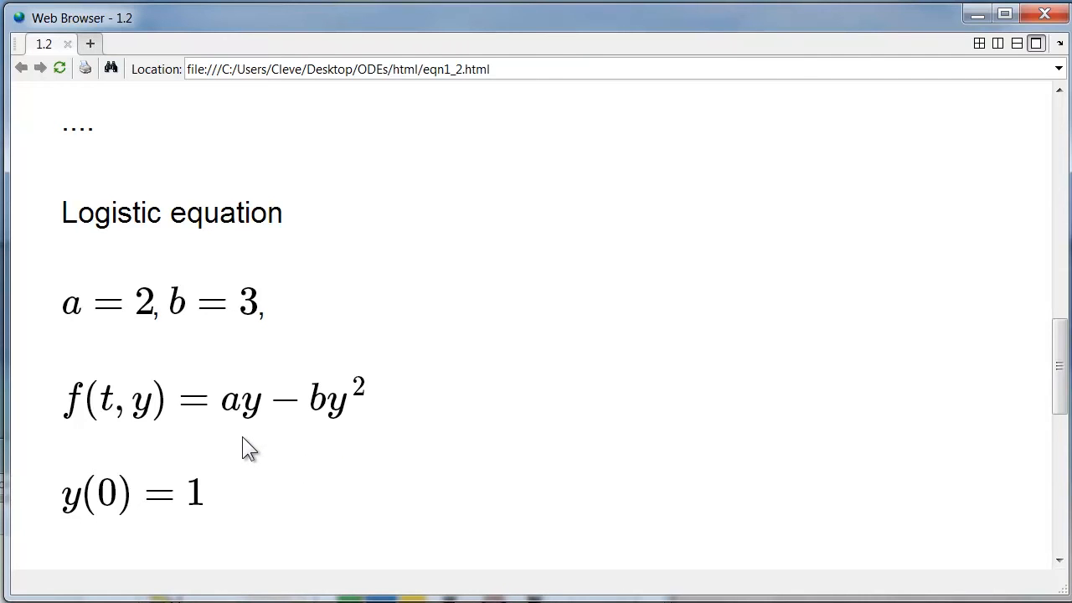
mouse_move(255, 407)
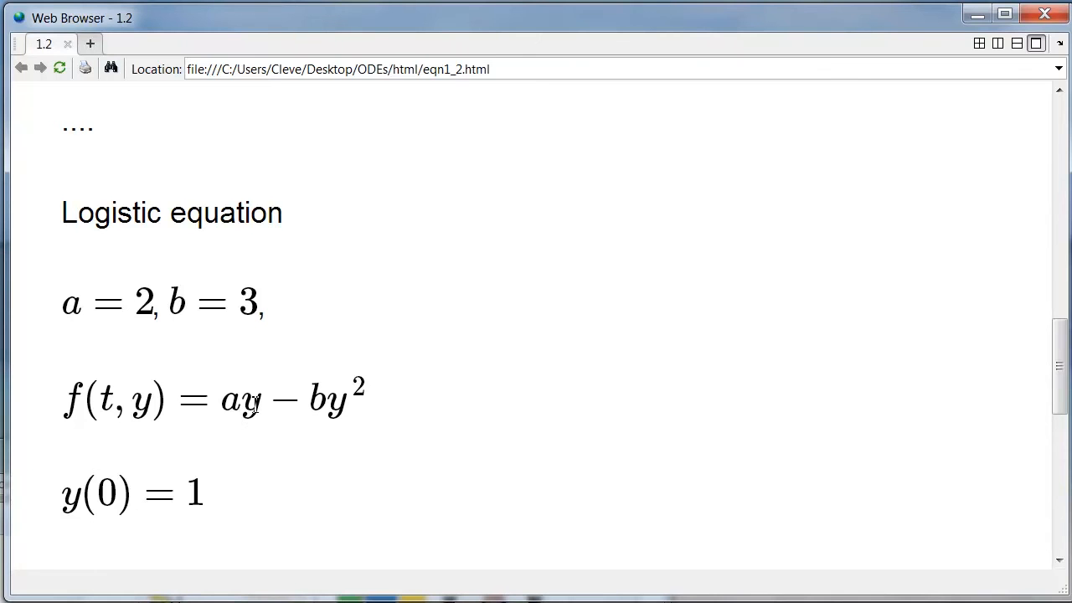
mouse_move(338, 420)
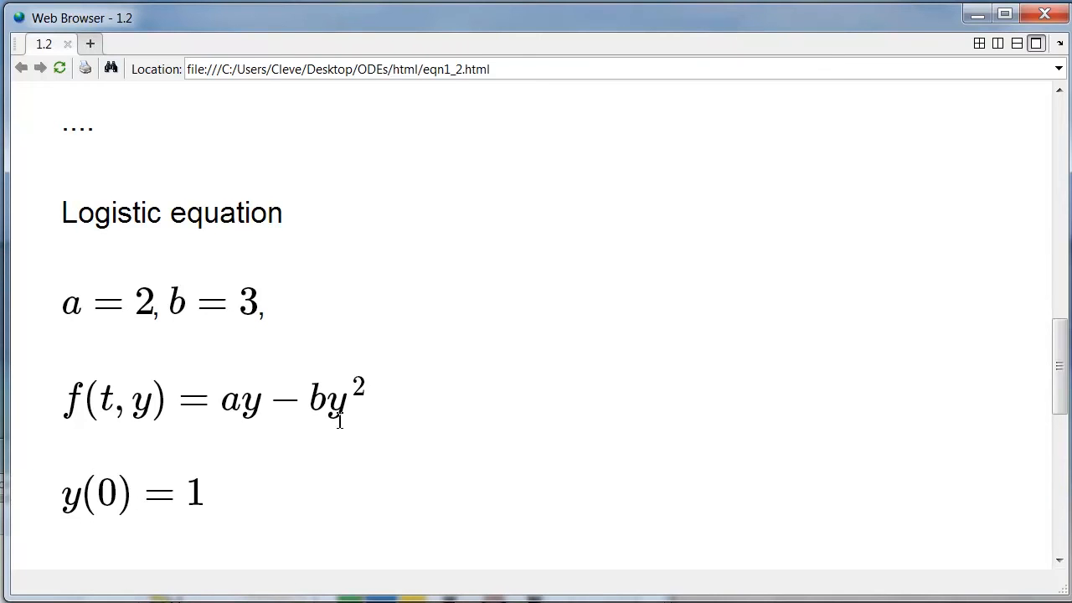
mouse_move(385, 427)
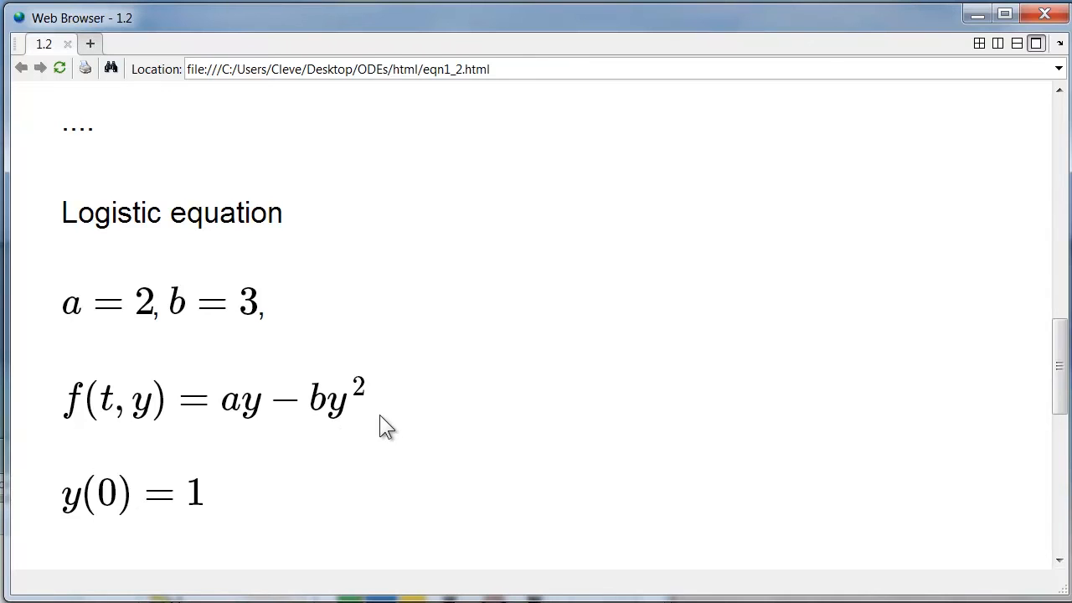
mouse_move(288, 499)
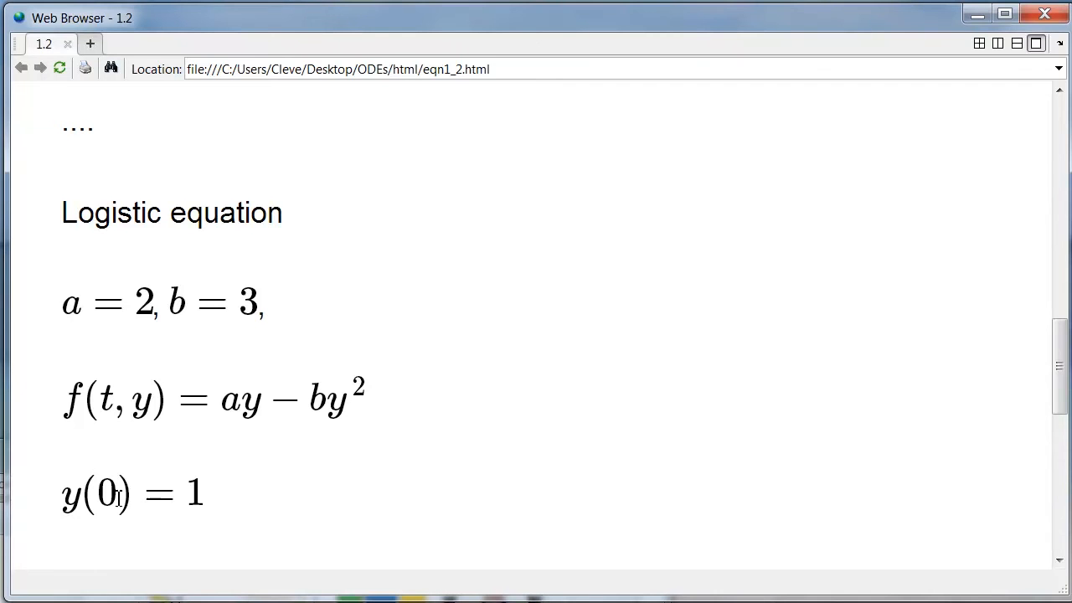
mouse_move(221, 506)
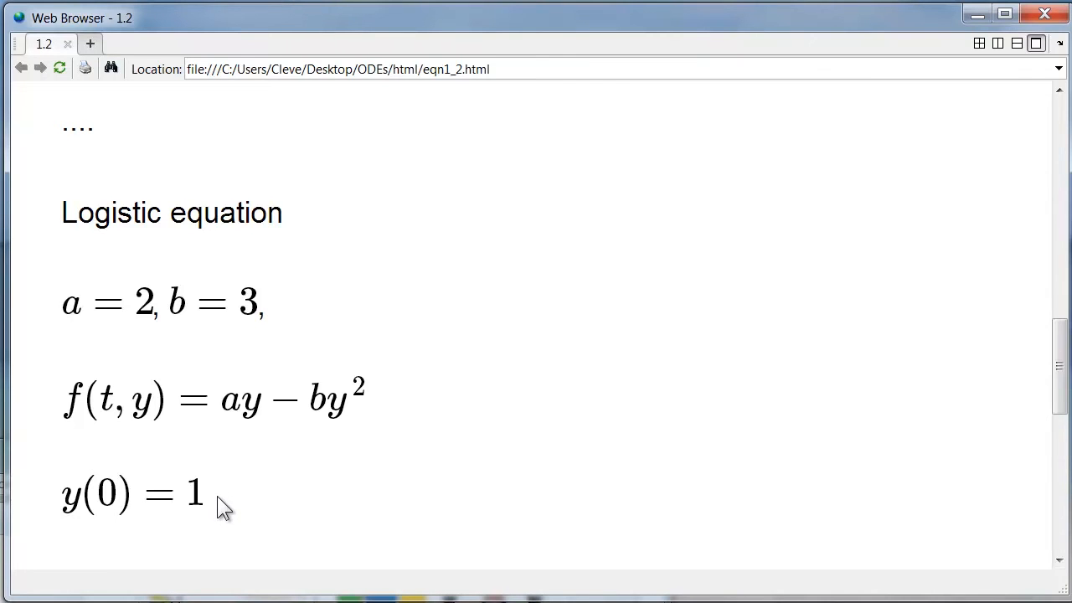
mouse_move(211, 506)
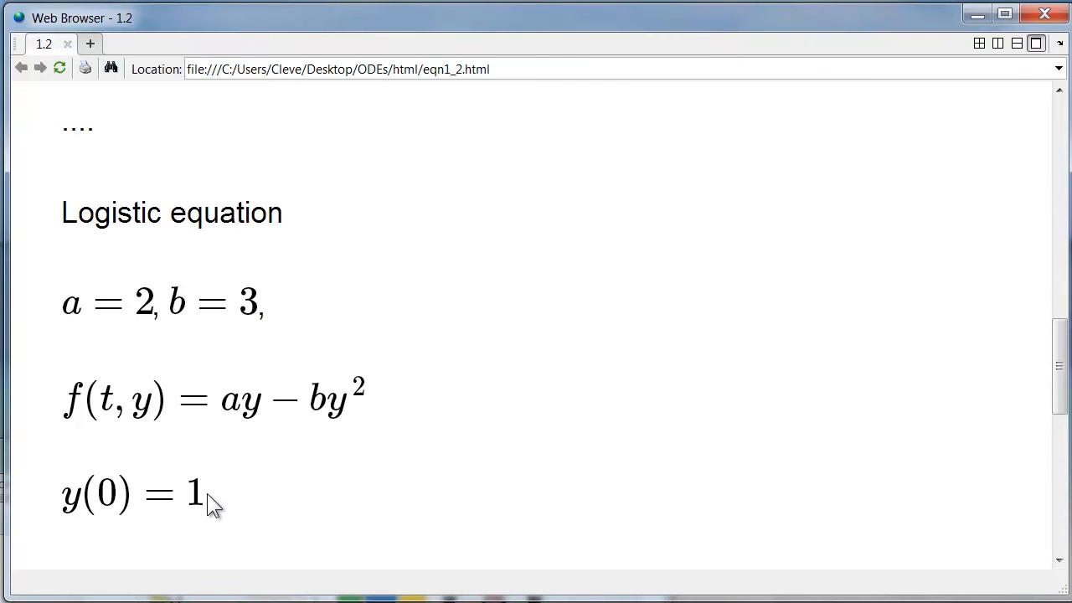
mouse_move(255, 492)
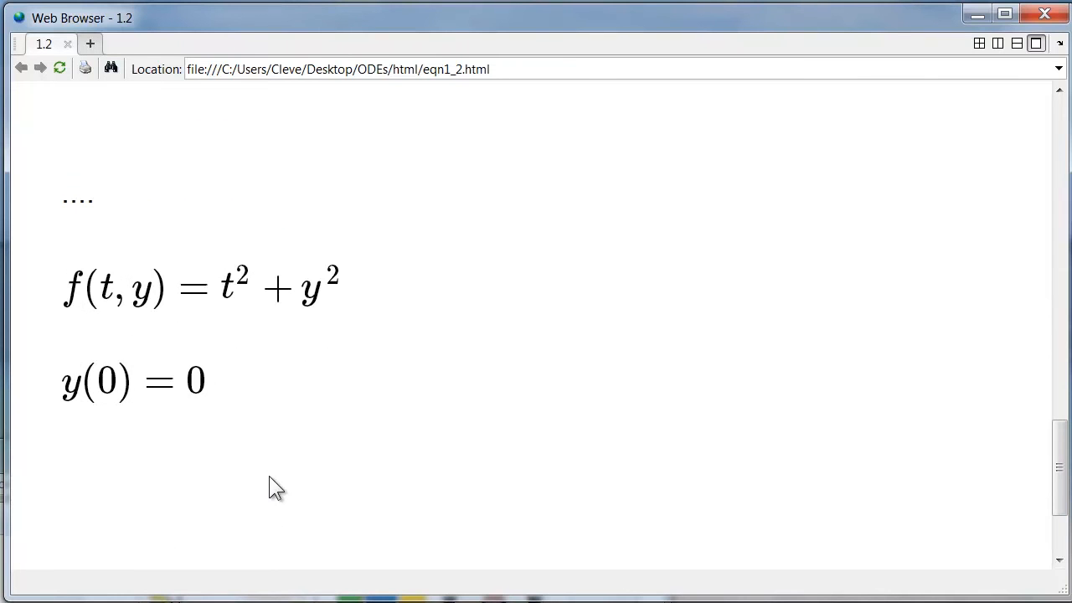
mouse_move(234, 373)
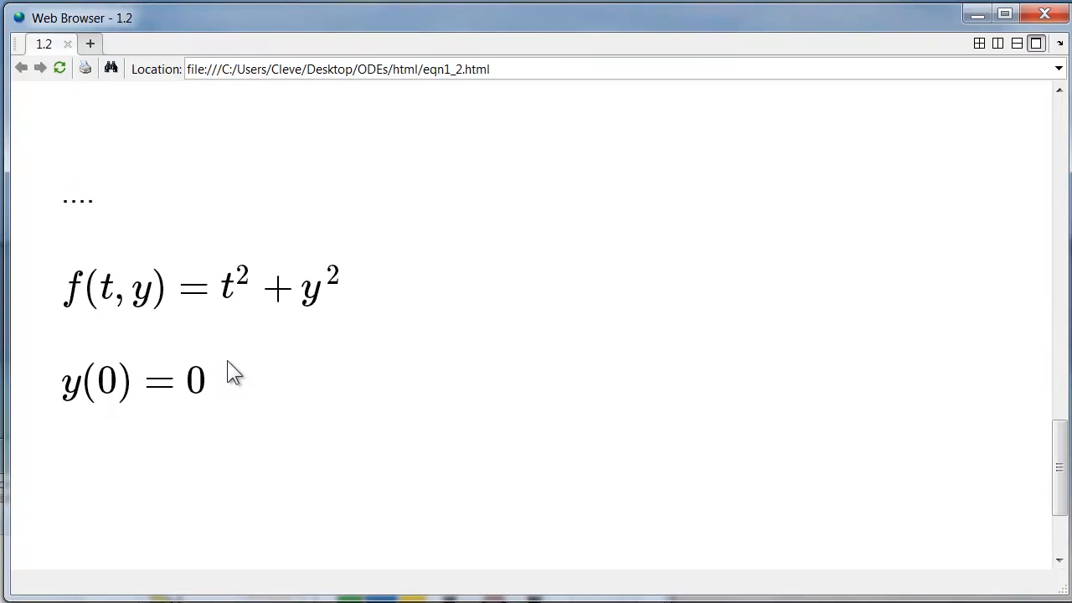
mouse_move(237, 321)
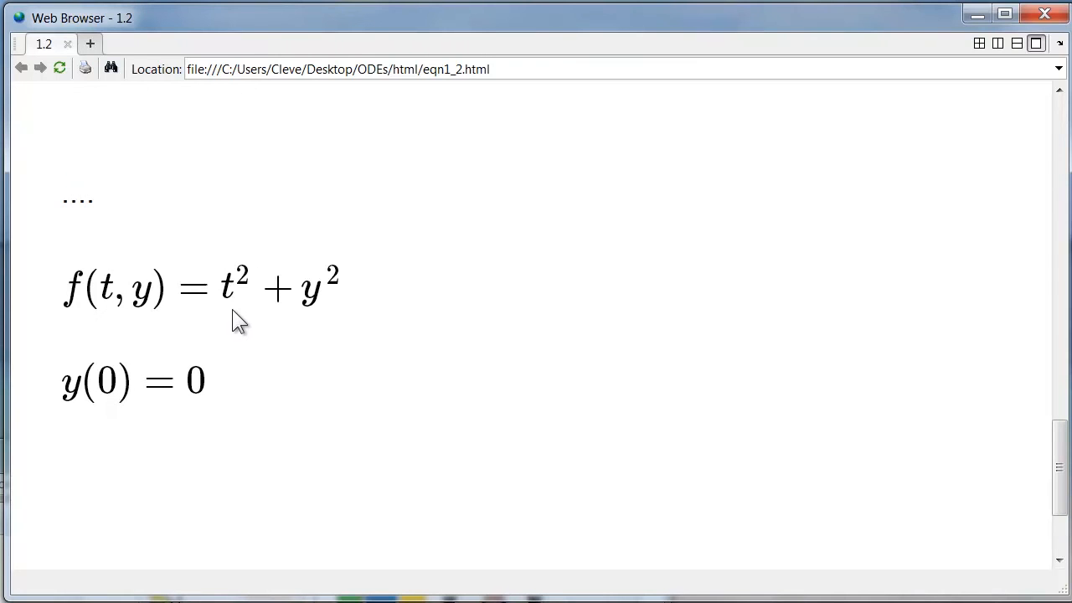
mouse_move(342, 317)
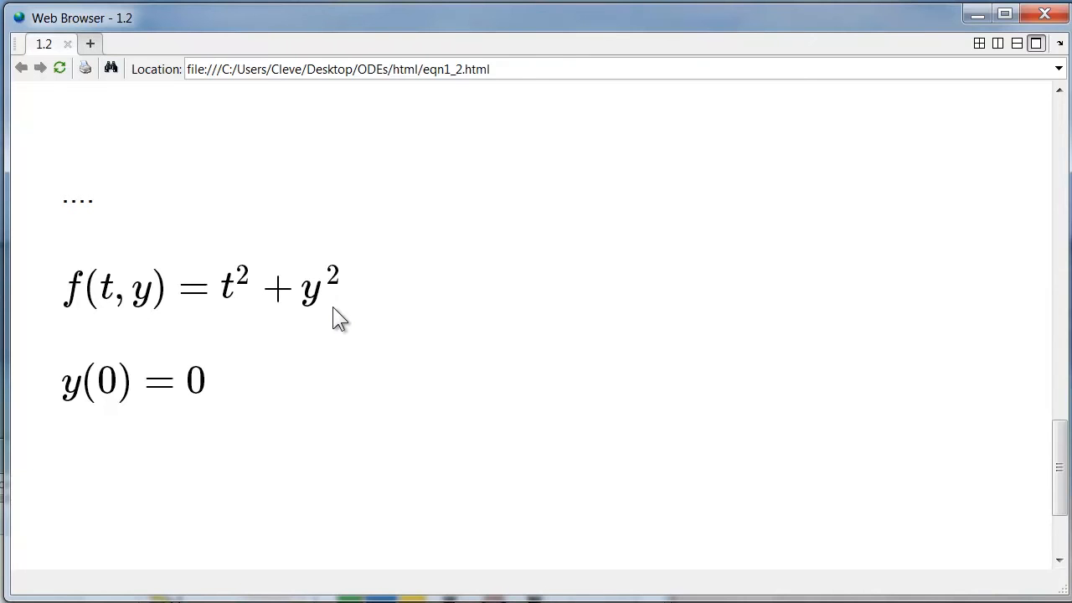
mouse_move(328, 325)
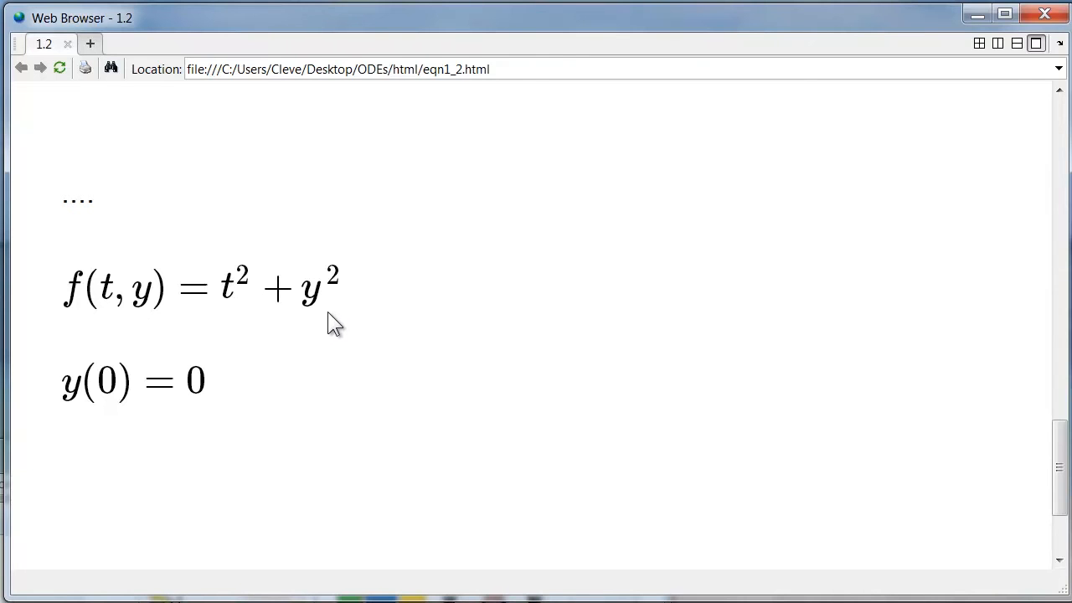
mouse_move(326, 332)
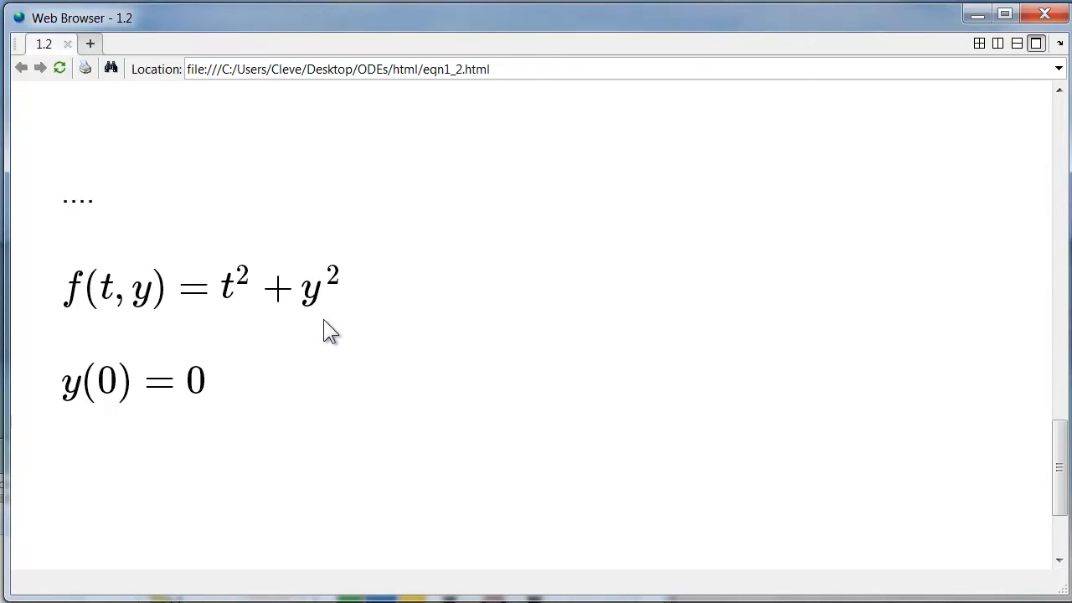
mouse_move(242, 418)
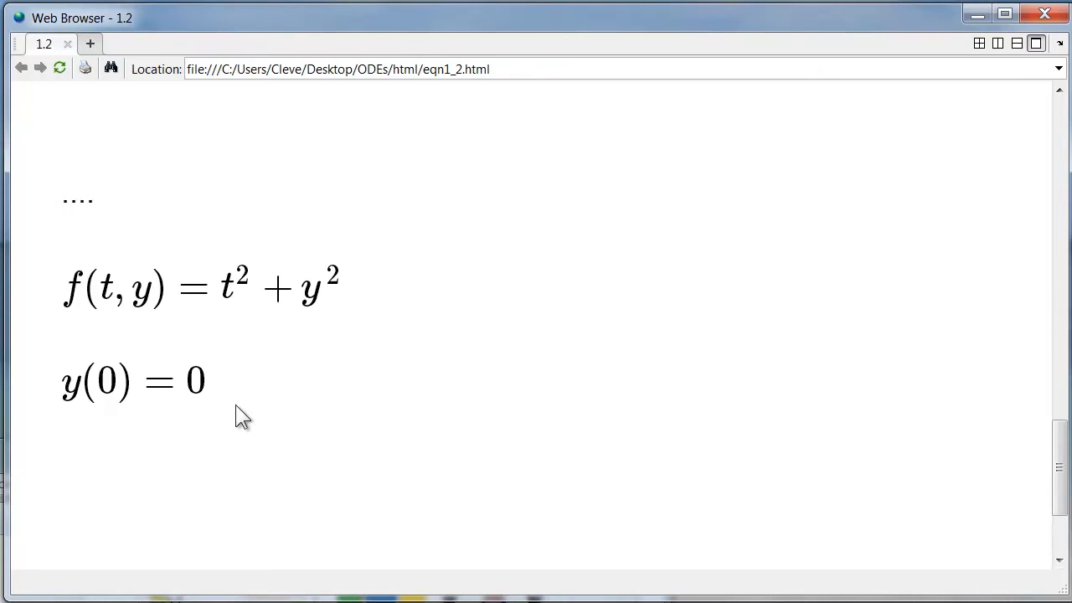
mouse_move(107, 404)
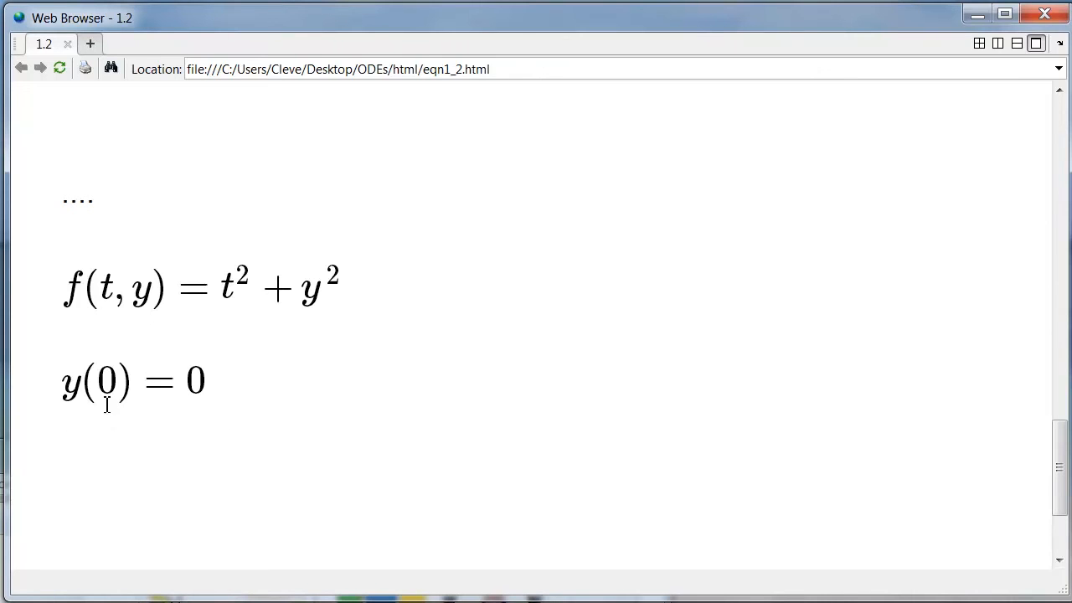
mouse_move(291, 410)
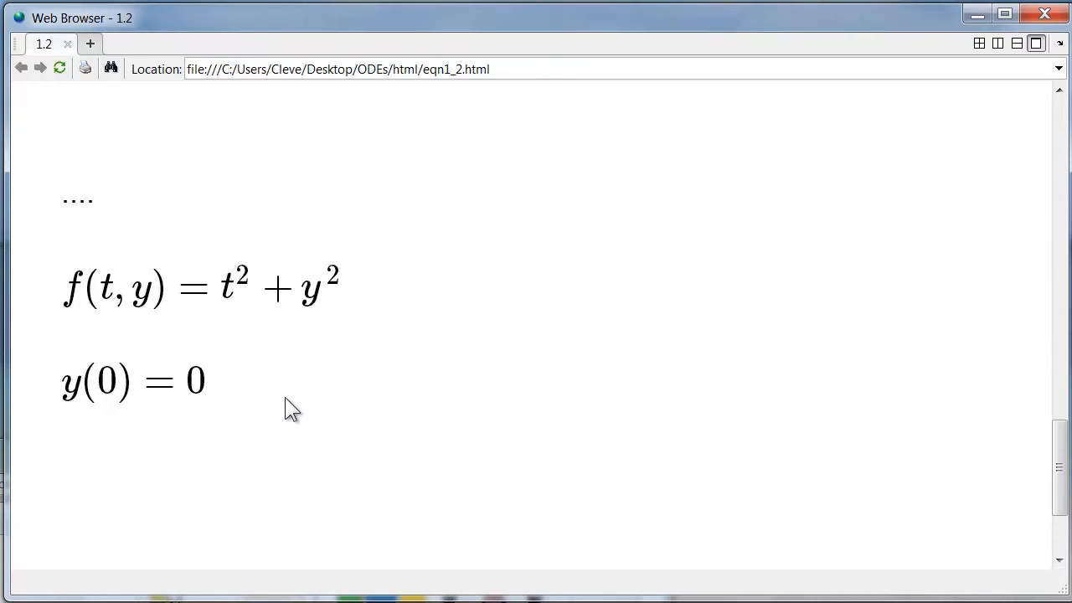
mouse_move(288, 326)
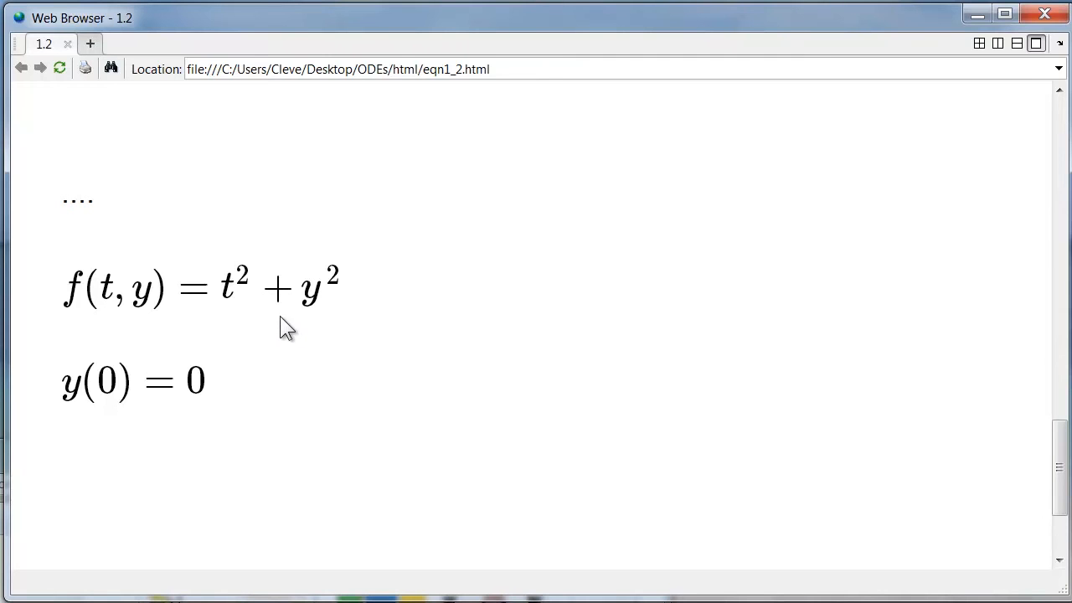
mouse_move(448, 352)
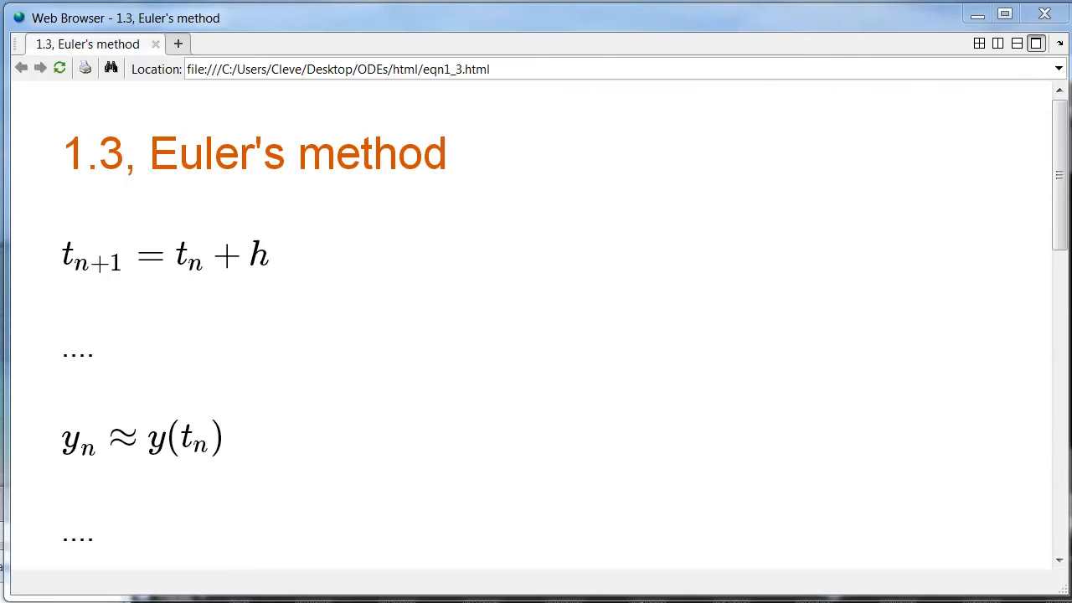
mouse_move(204, 294)
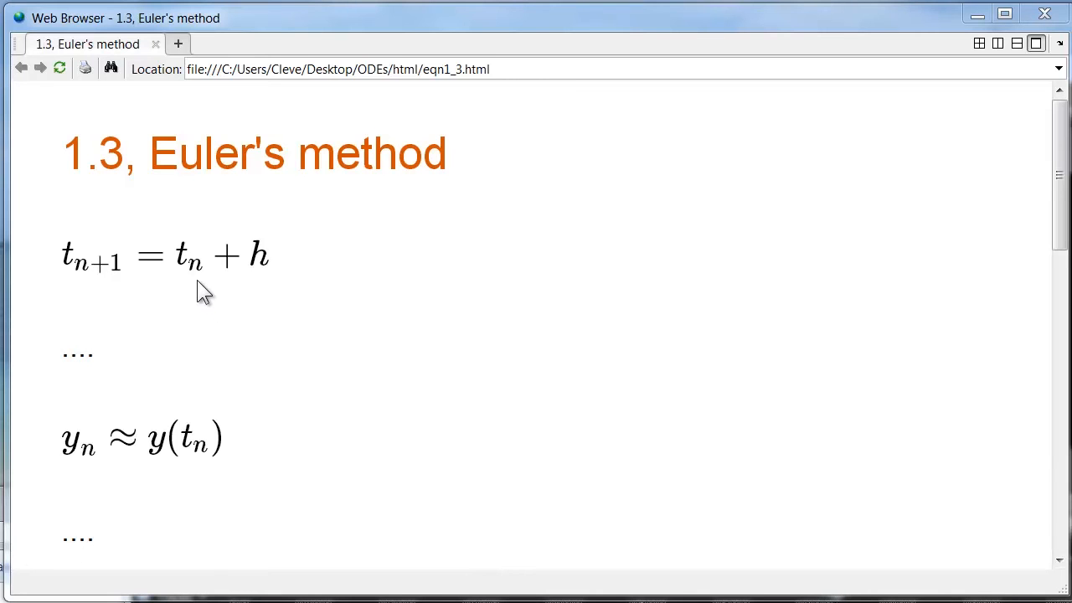
mouse_move(204, 266)
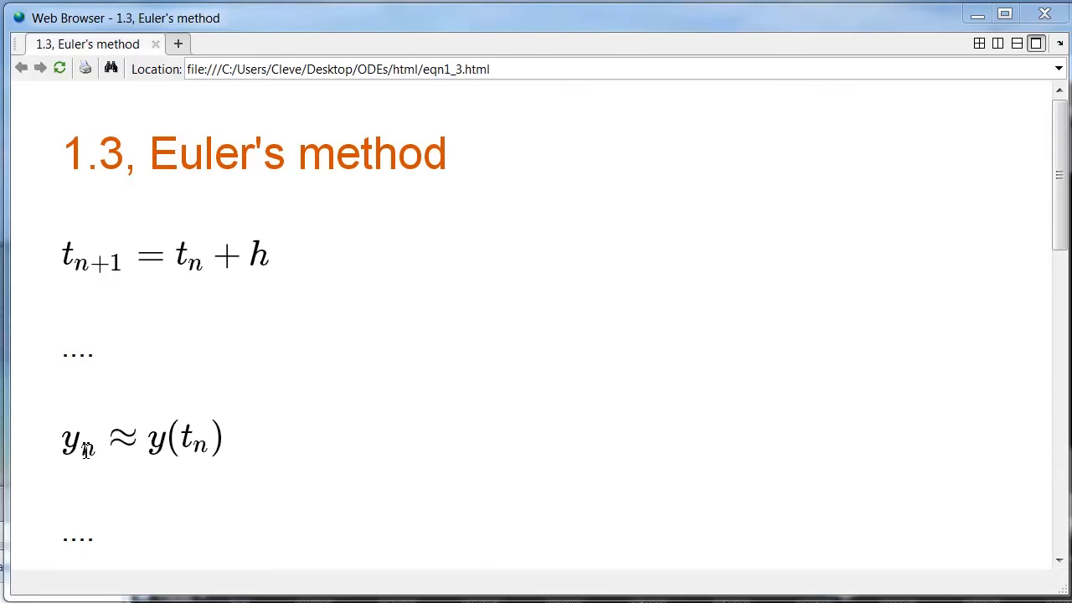
mouse_move(156, 470)
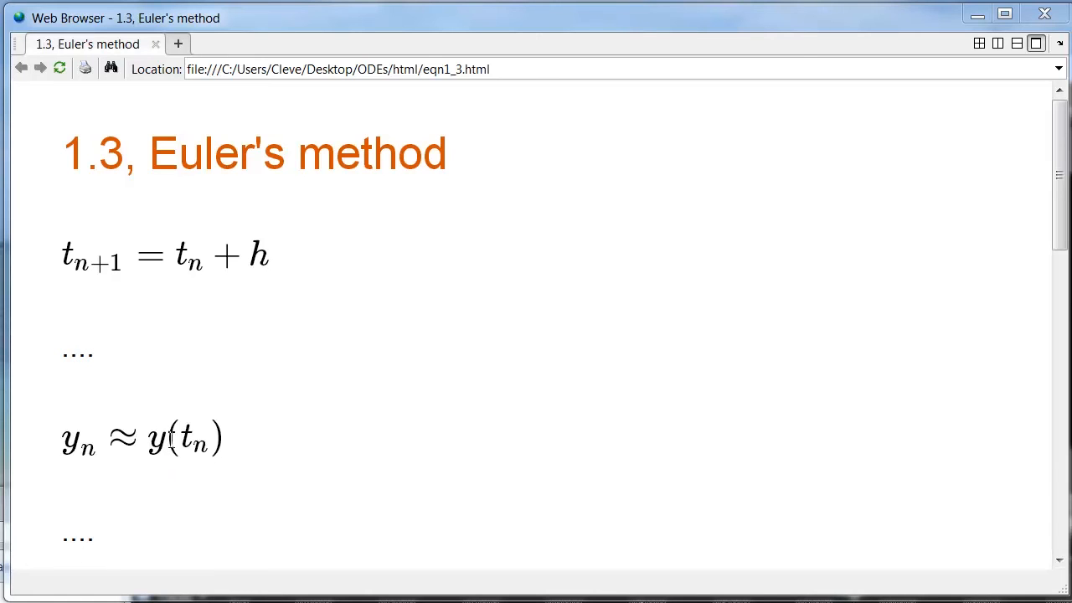
mouse_move(255, 428)
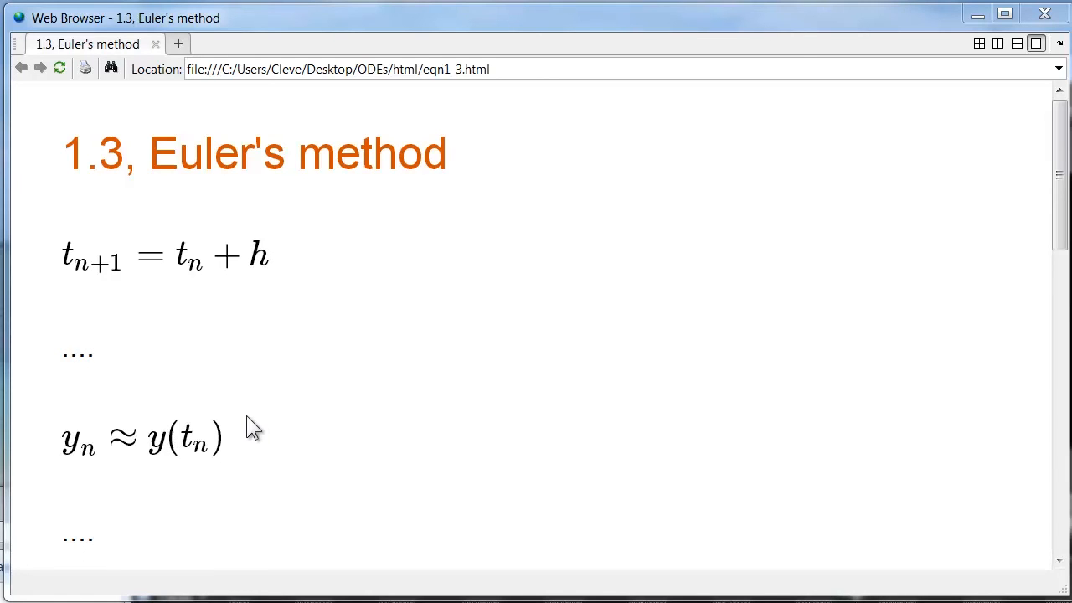
scroll(down, 3)
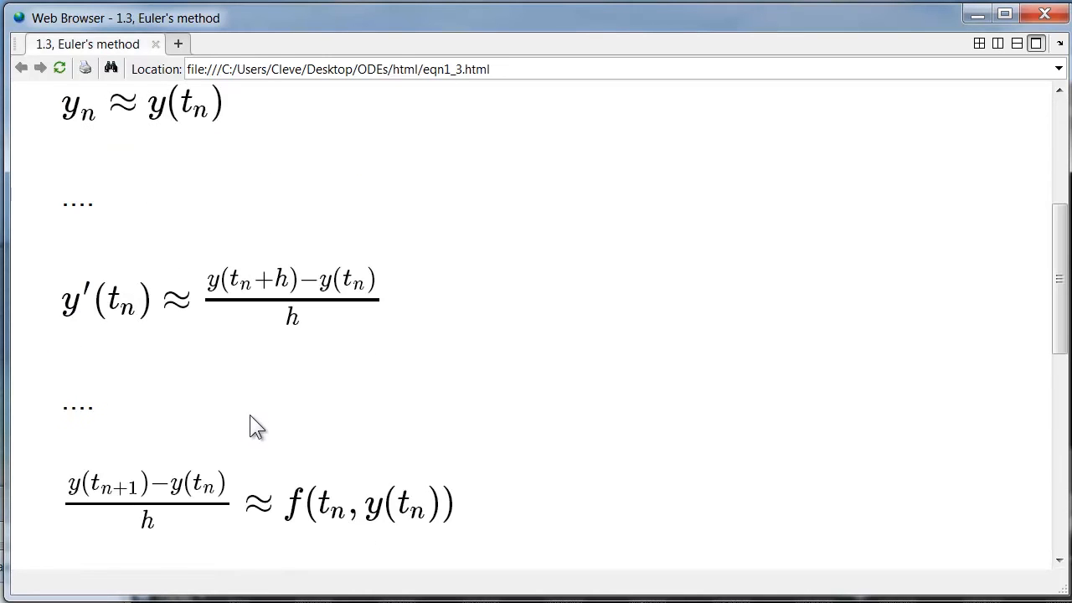
scroll(up, 3)
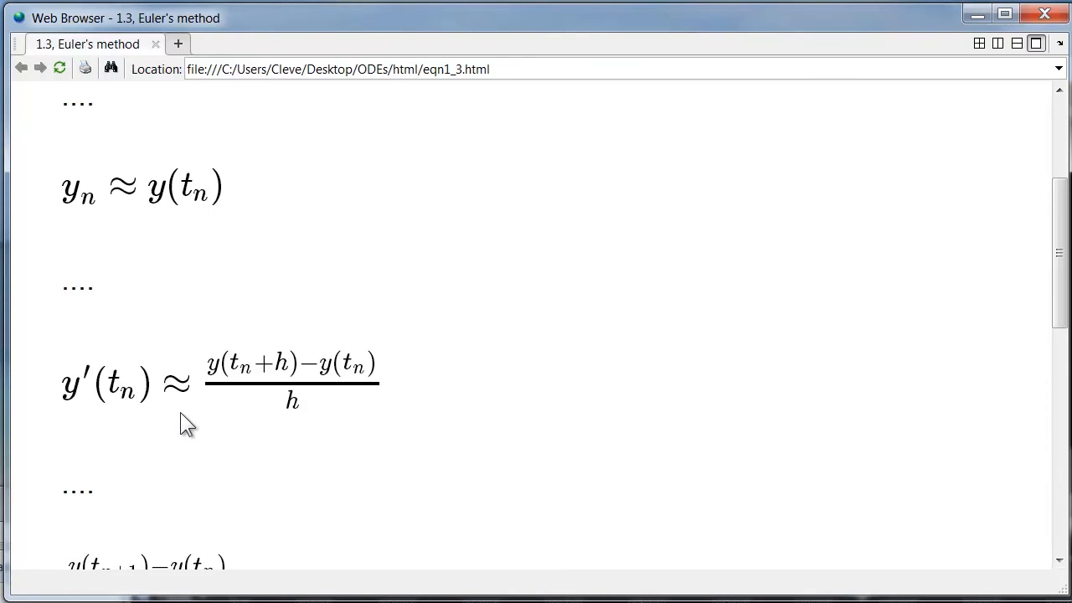
mouse_move(339, 370)
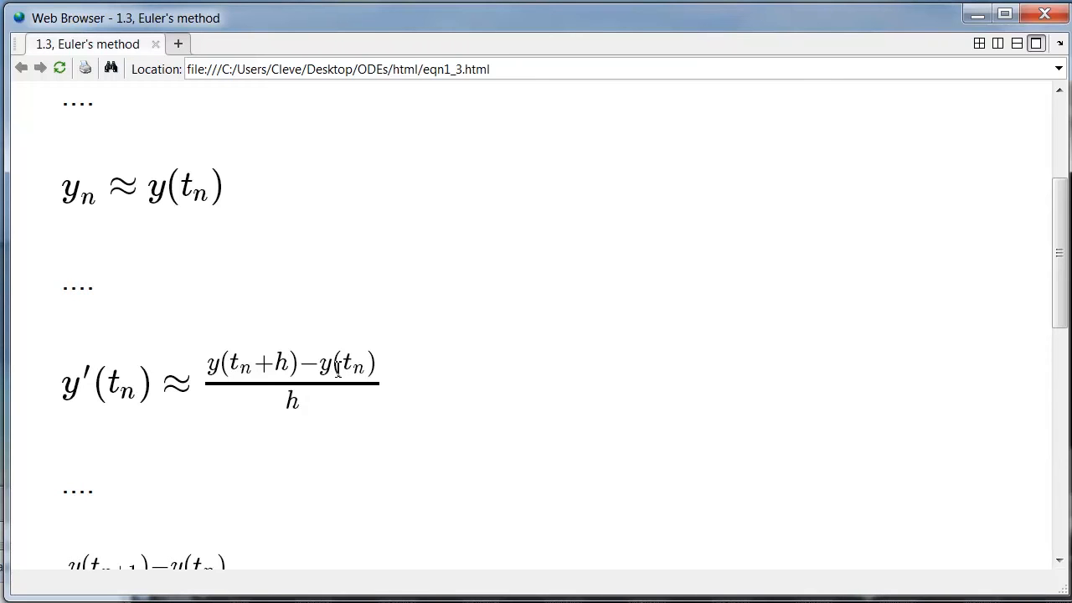
mouse_move(331, 365)
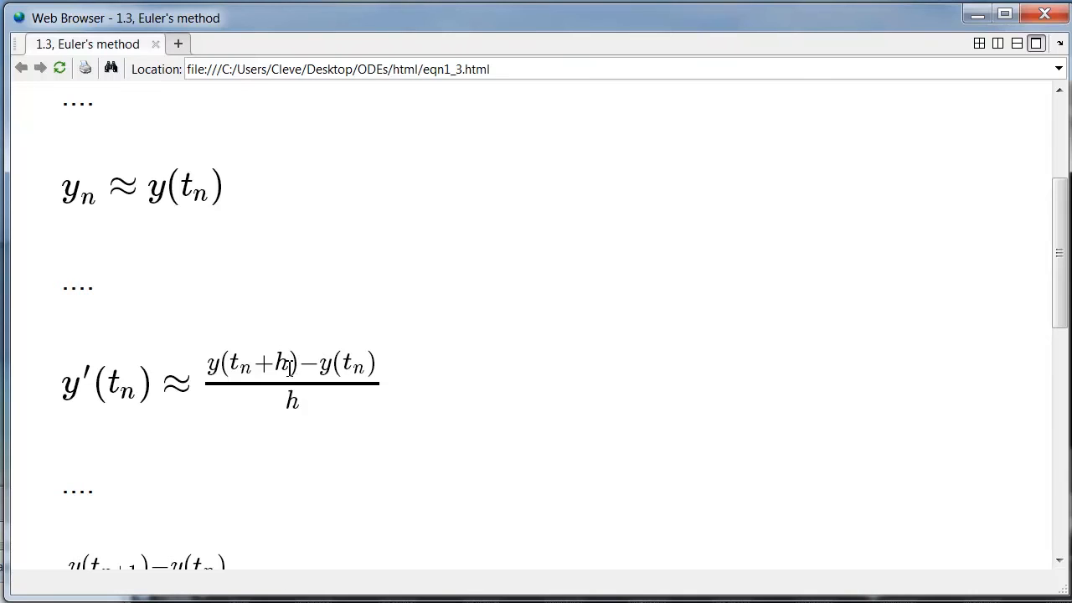
mouse_move(335, 367)
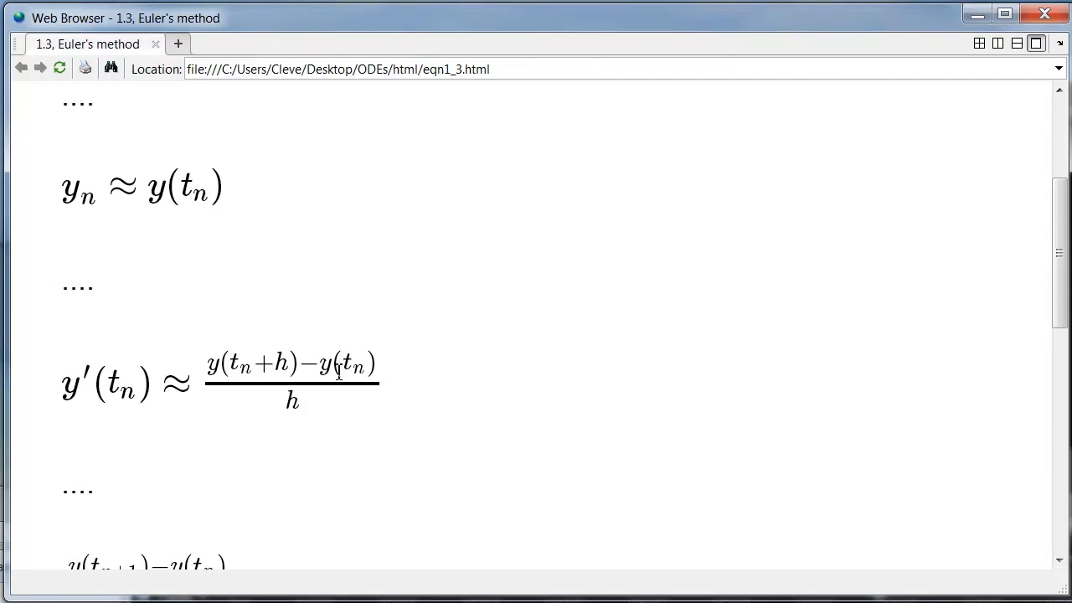
mouse_move(308, 415)
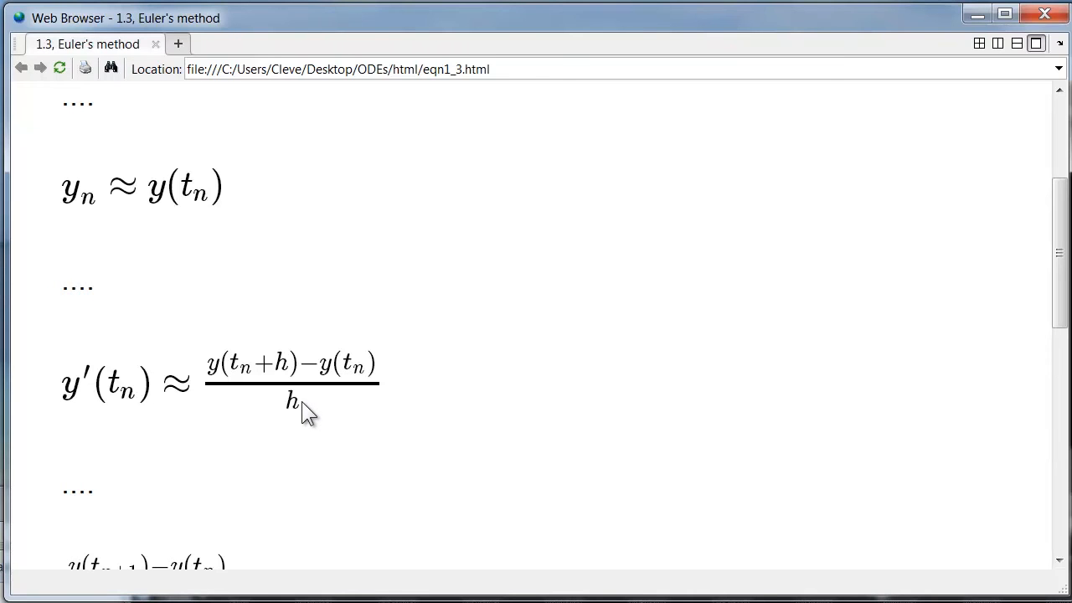
scroll(down, 3)
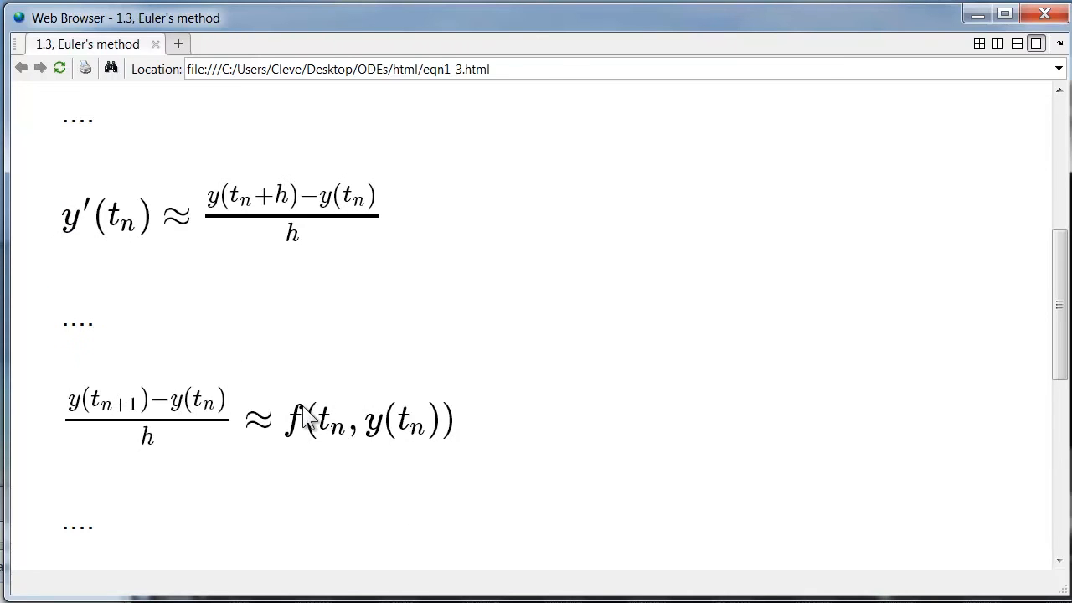
mouse_move(315, 452)
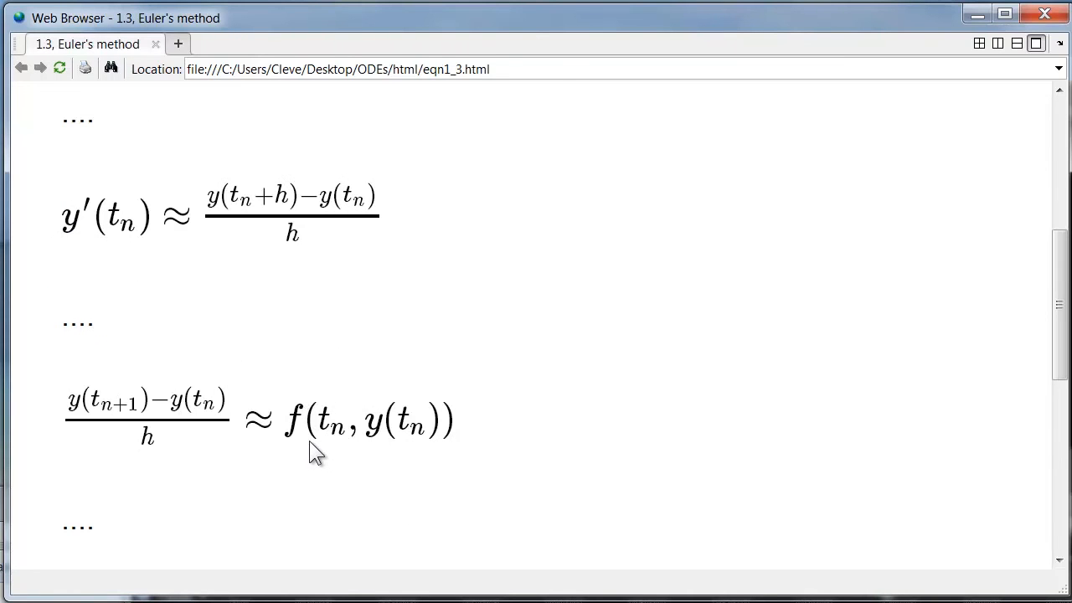
mouse_move(312, 429)
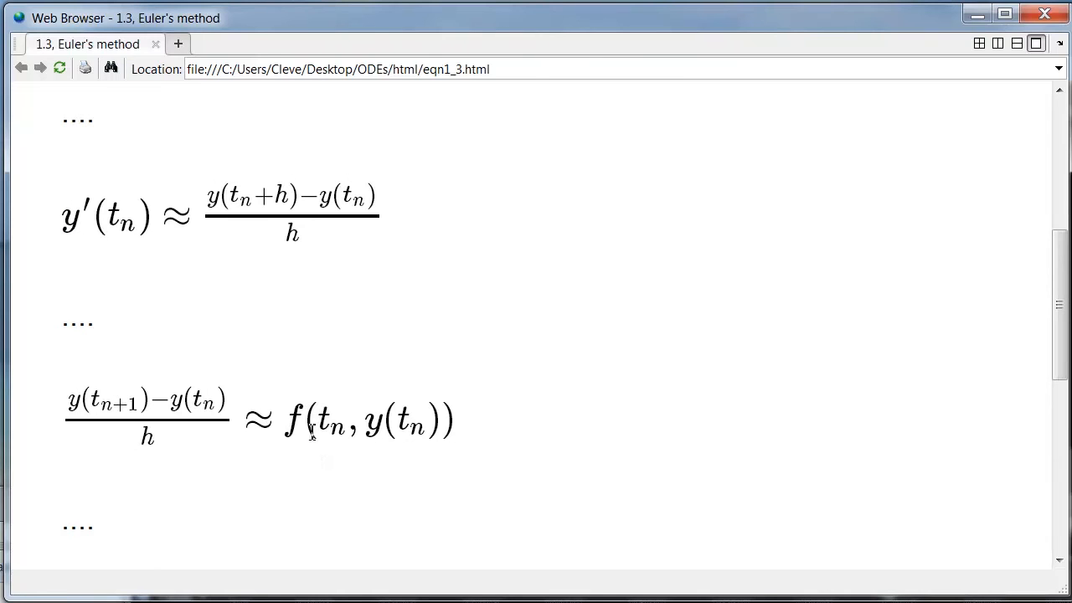
mouse_move(187, 442)
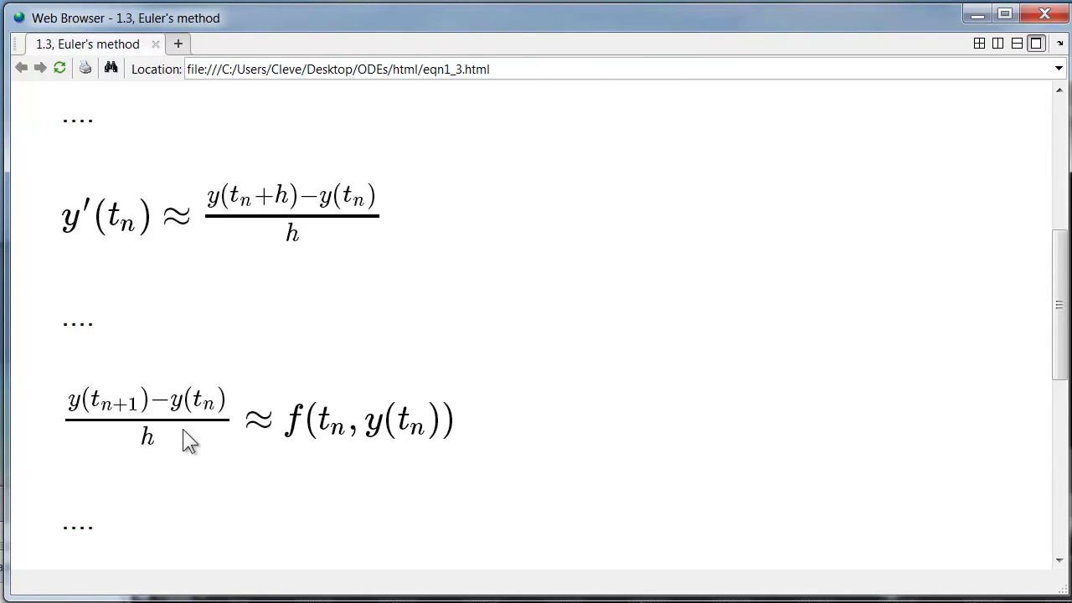
mouse_move(308, 432)
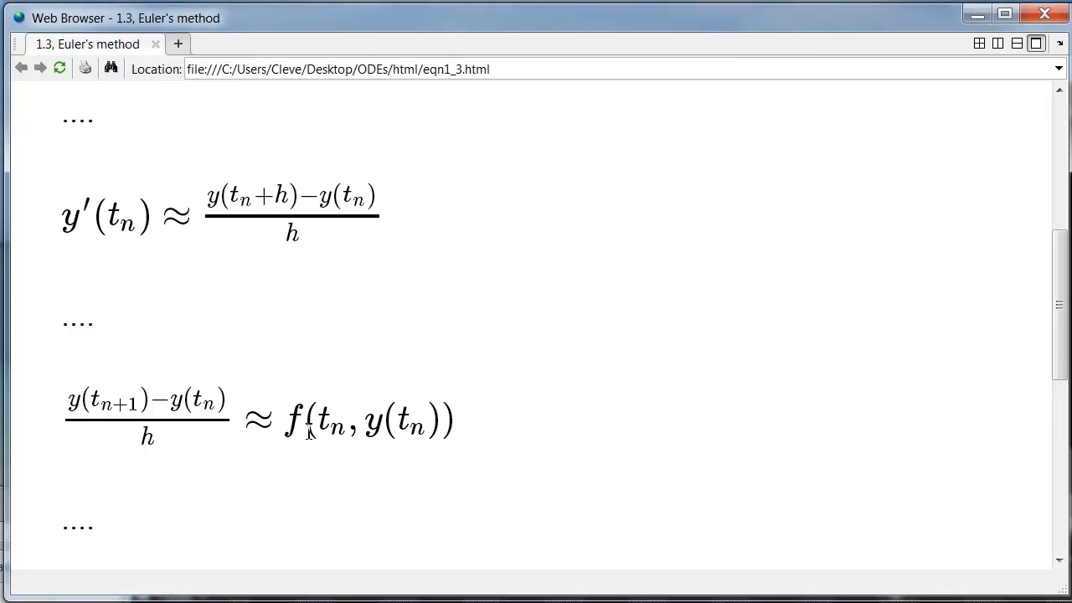
mouse_move(335, 435)
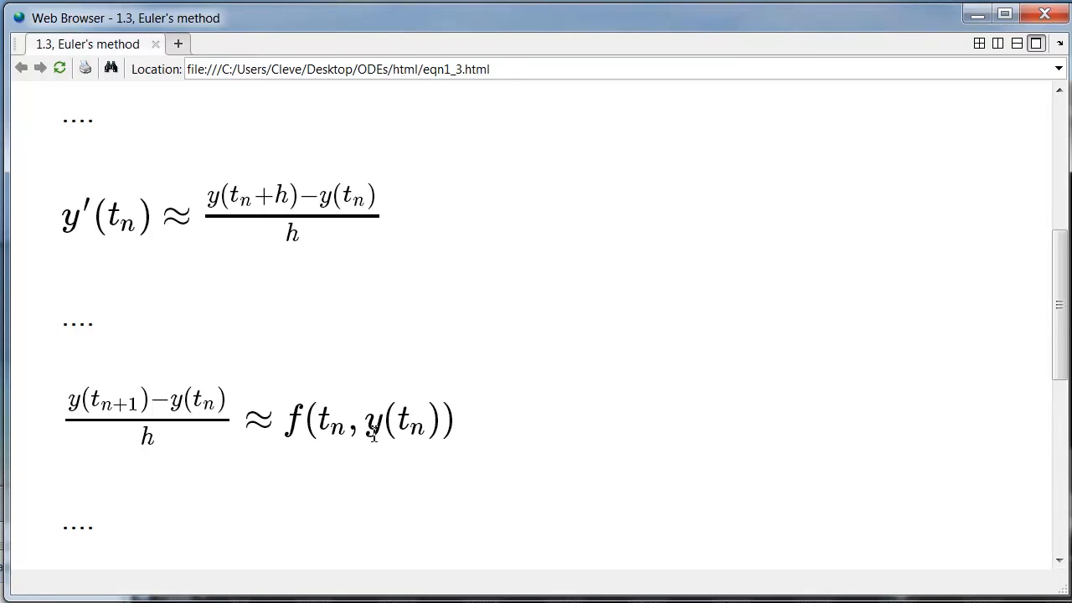
scroll(down, 3)
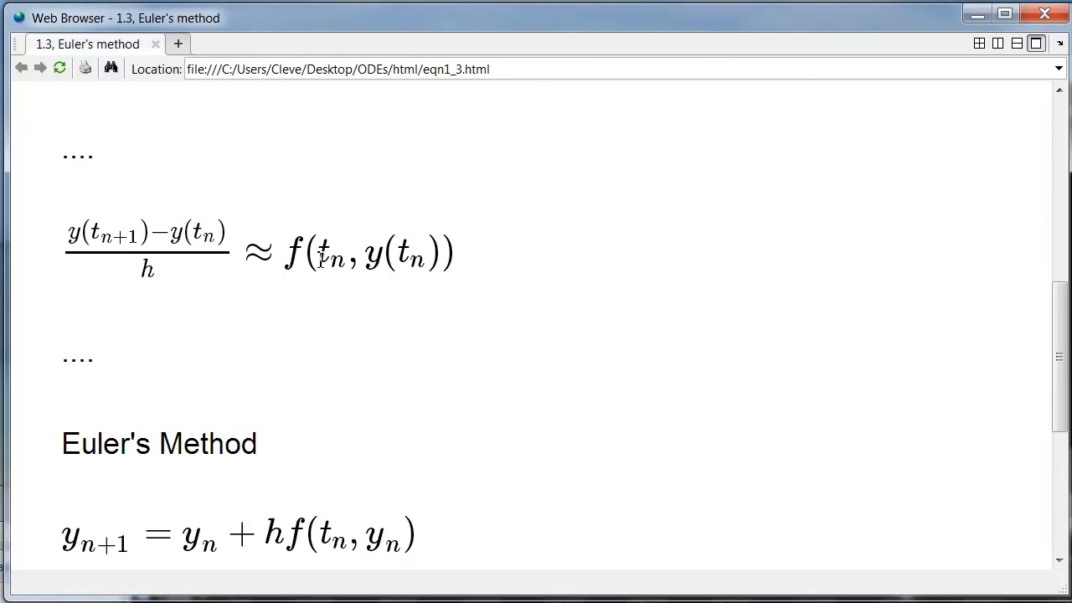
scroll(down, 3)
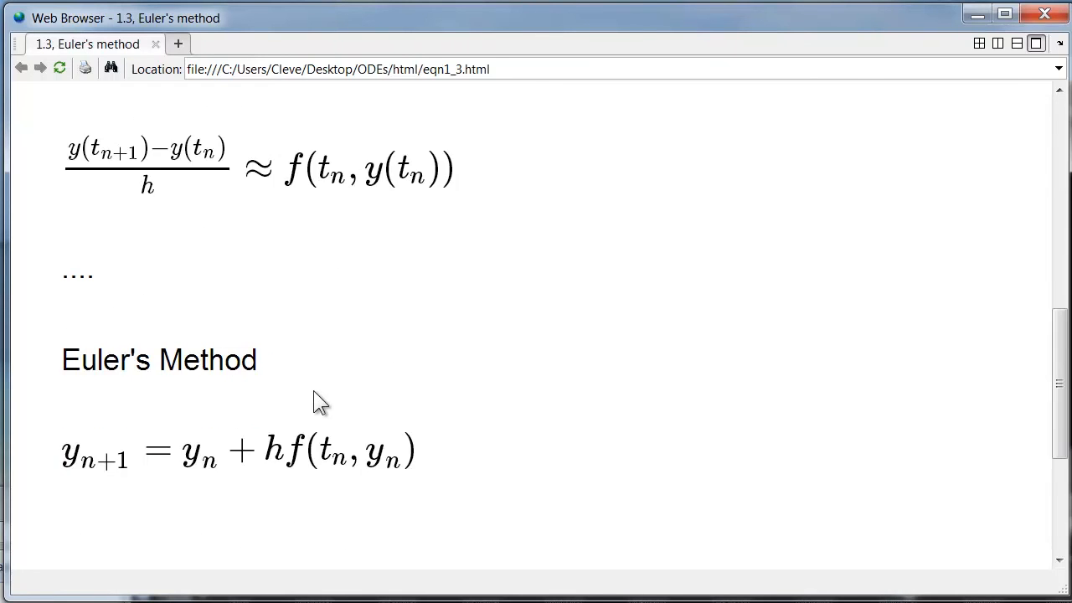
mouse_move(227, 466)
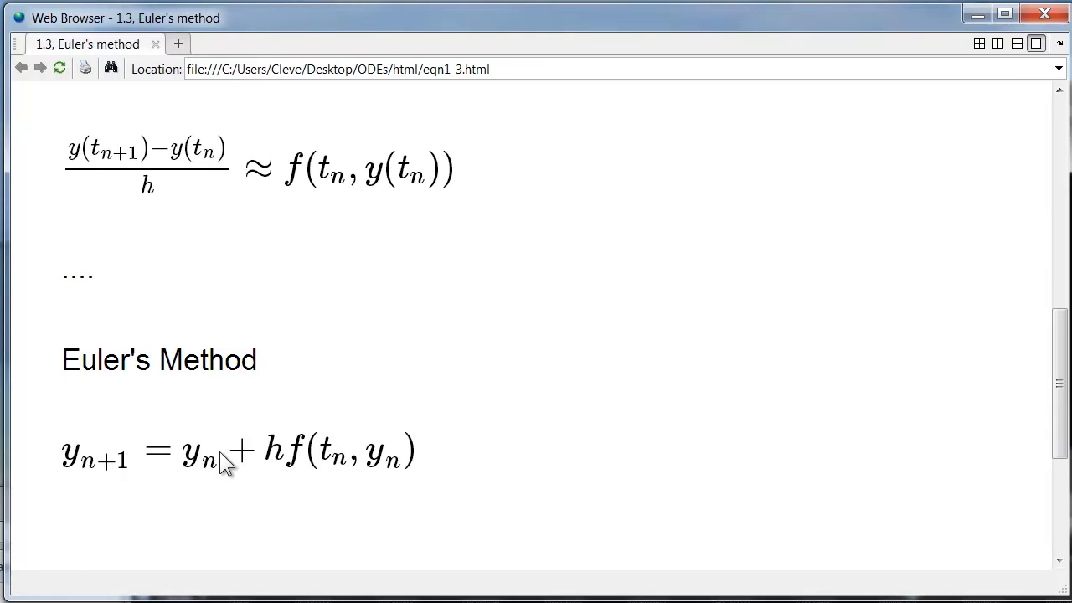
scroll(down, 3)
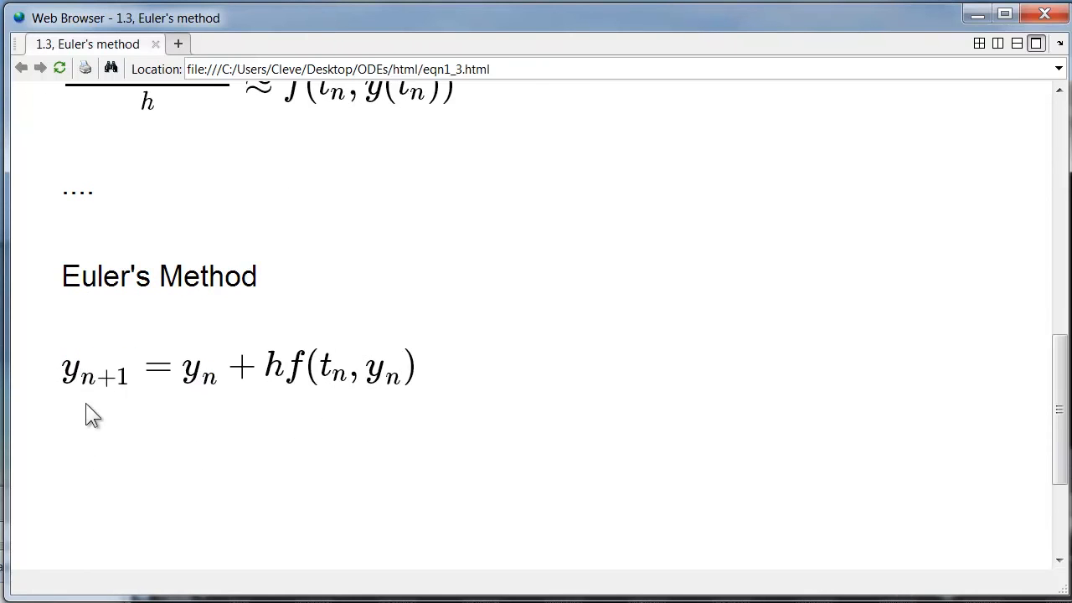
mouse_move(211, 439)
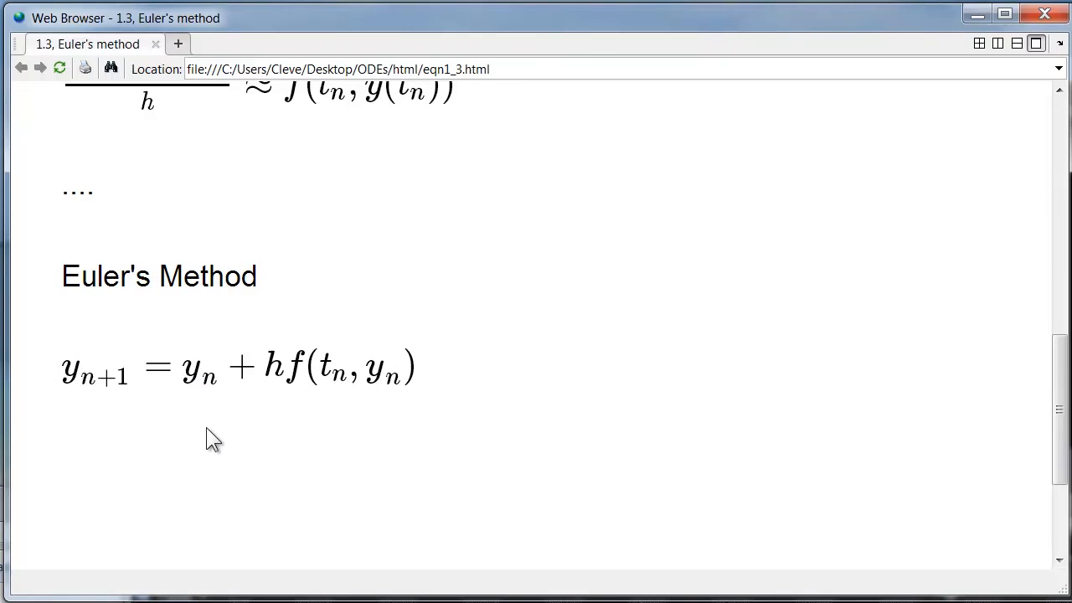
mouse_move(281, 385)
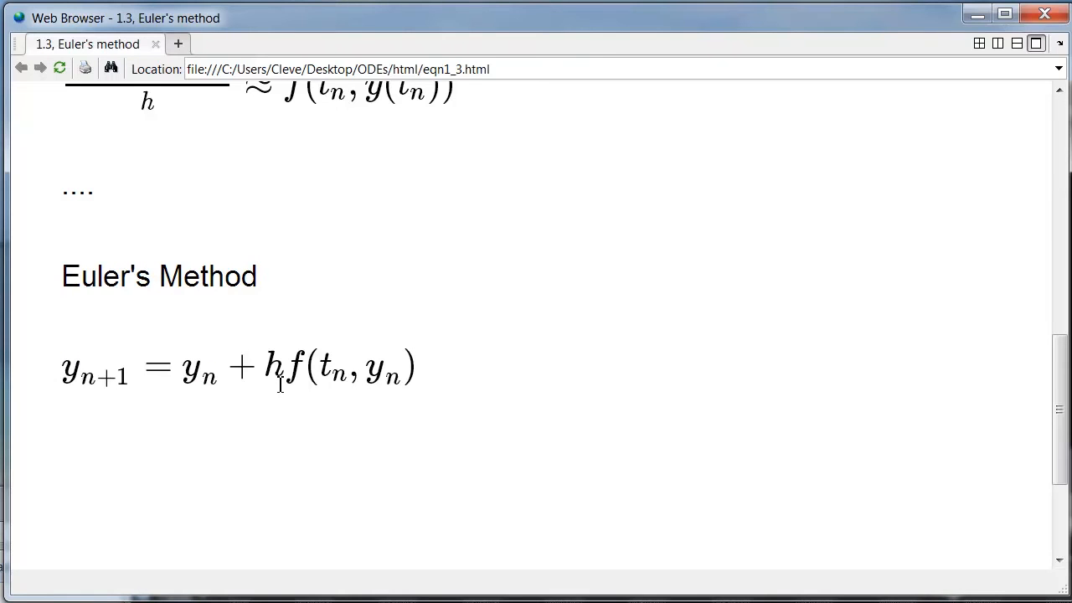
mouse_move(311, 382)
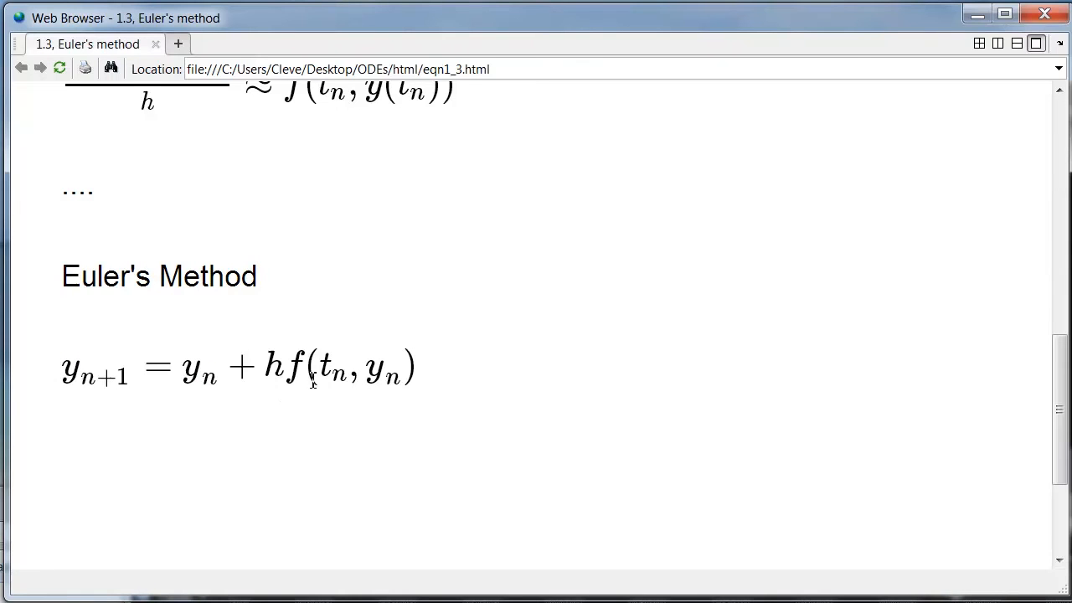
mouse_move(321, 422)
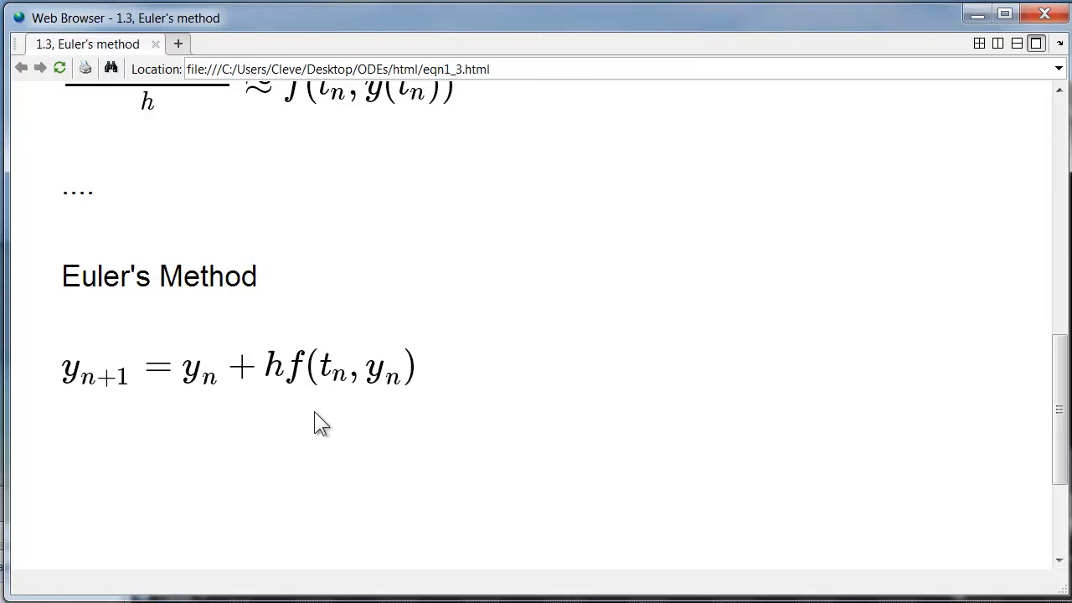
mouse_move(371, 410)
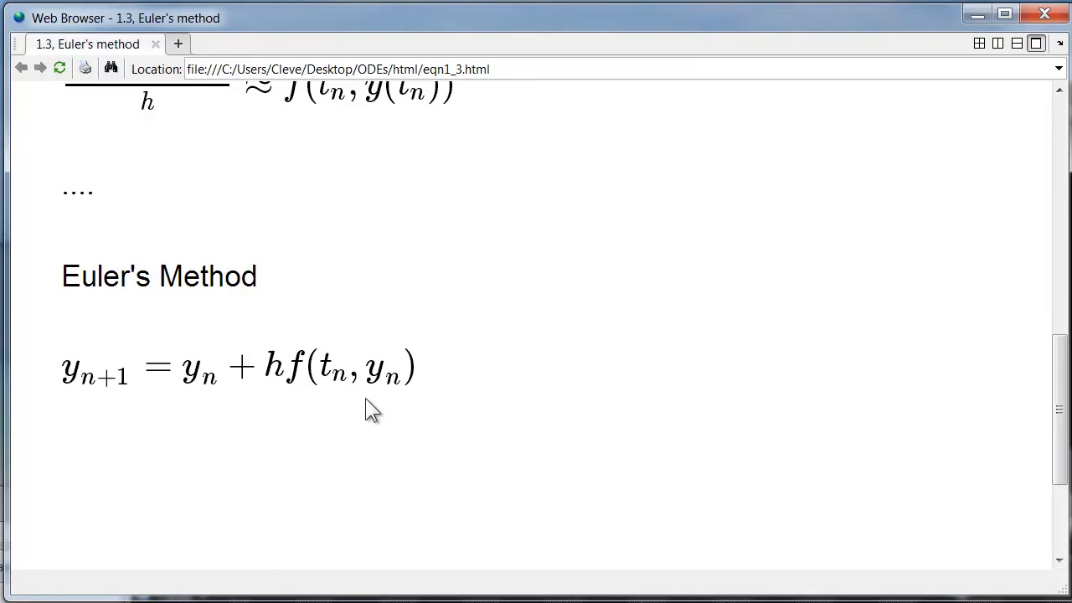
mouse_move(719, 278)
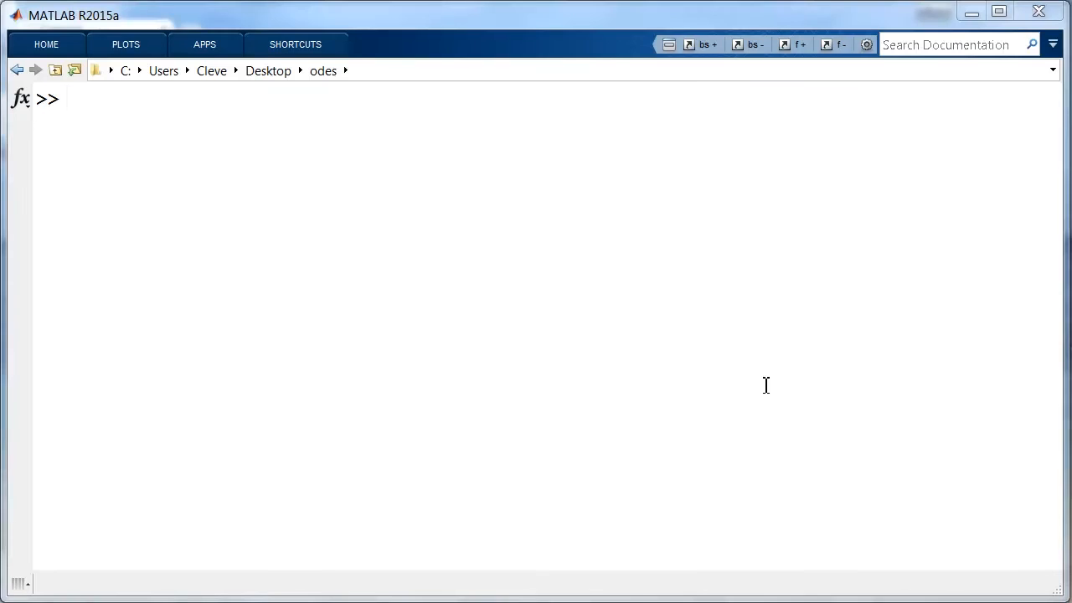
- List the ode1 source with 'type ode1', showing the fixed-step Euler loop
text(ty)
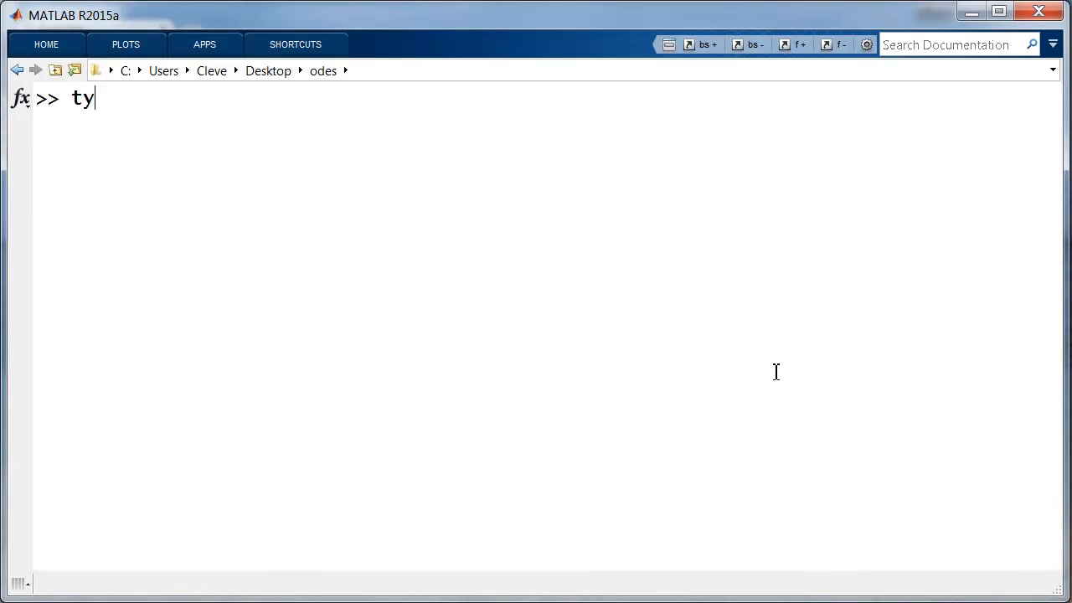
key(Return)
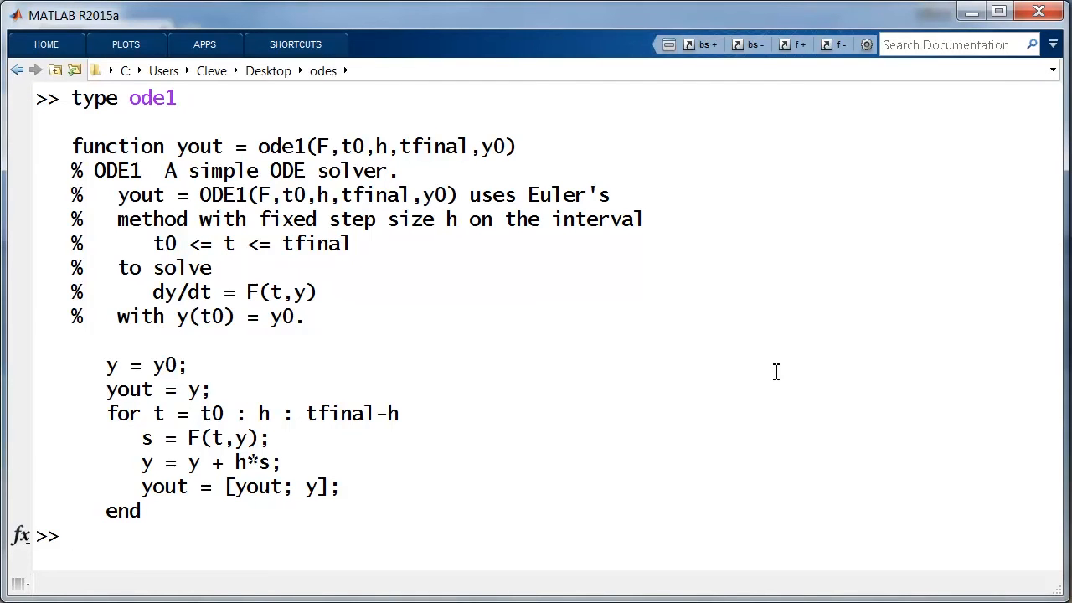
mouse_move(191, 415)
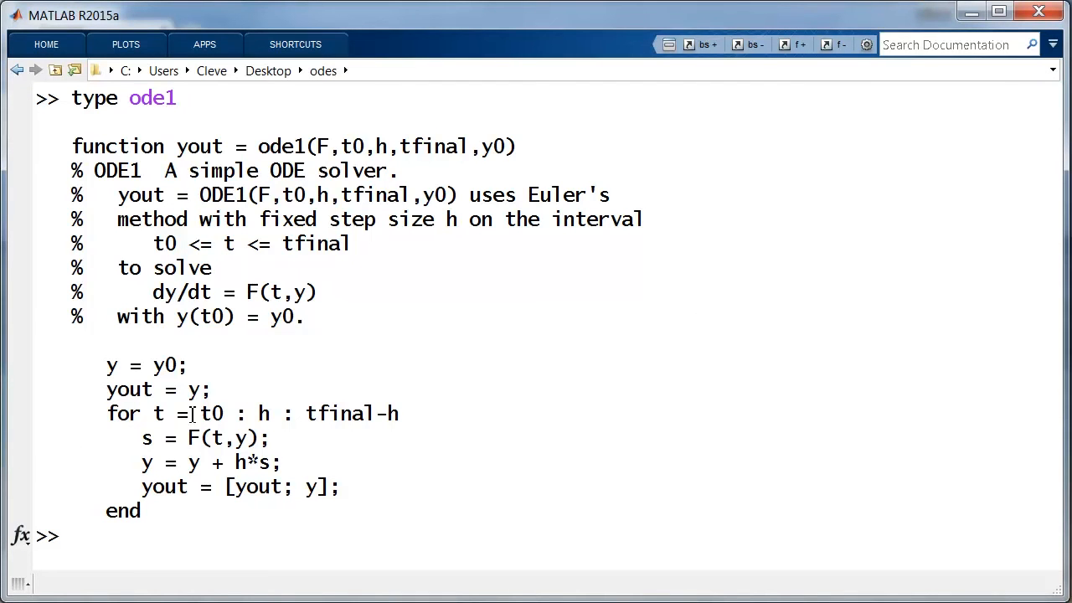
mouse_move(713, 301)
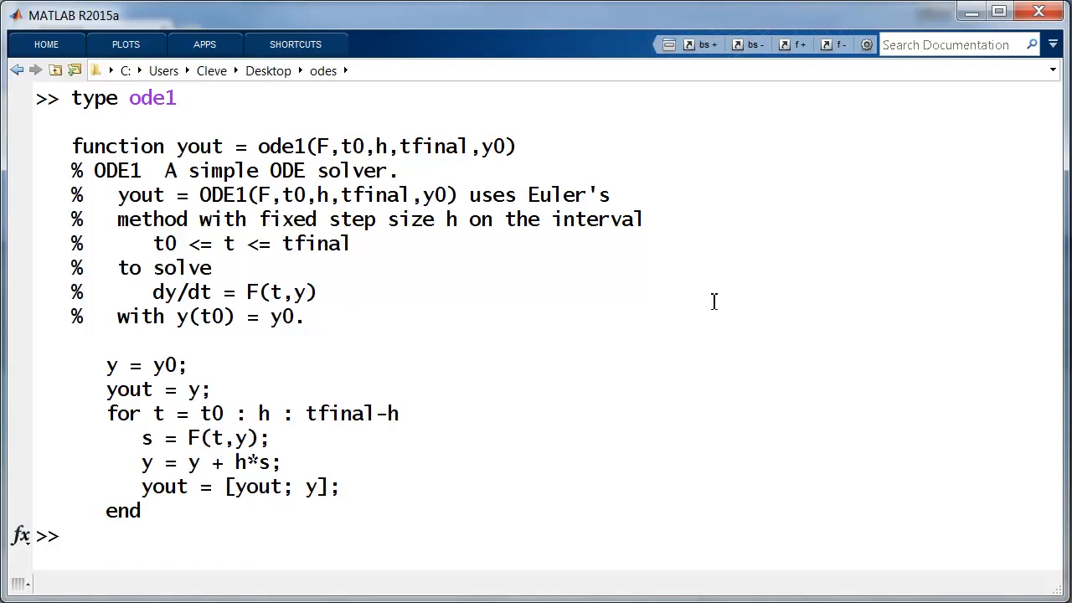
mouse_move(653, 288)
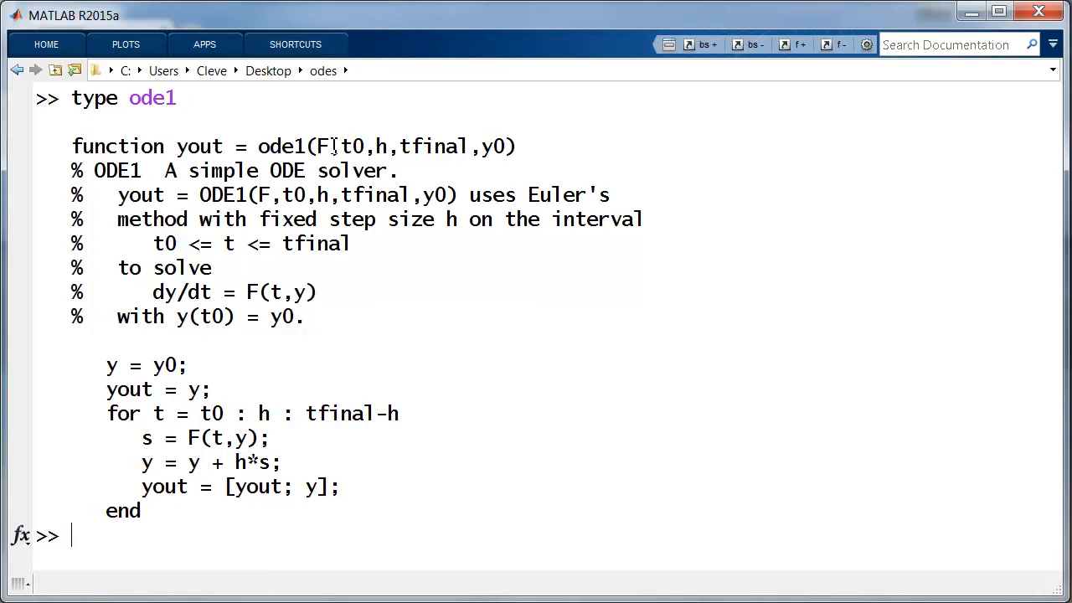
mouse_move(353, 134)
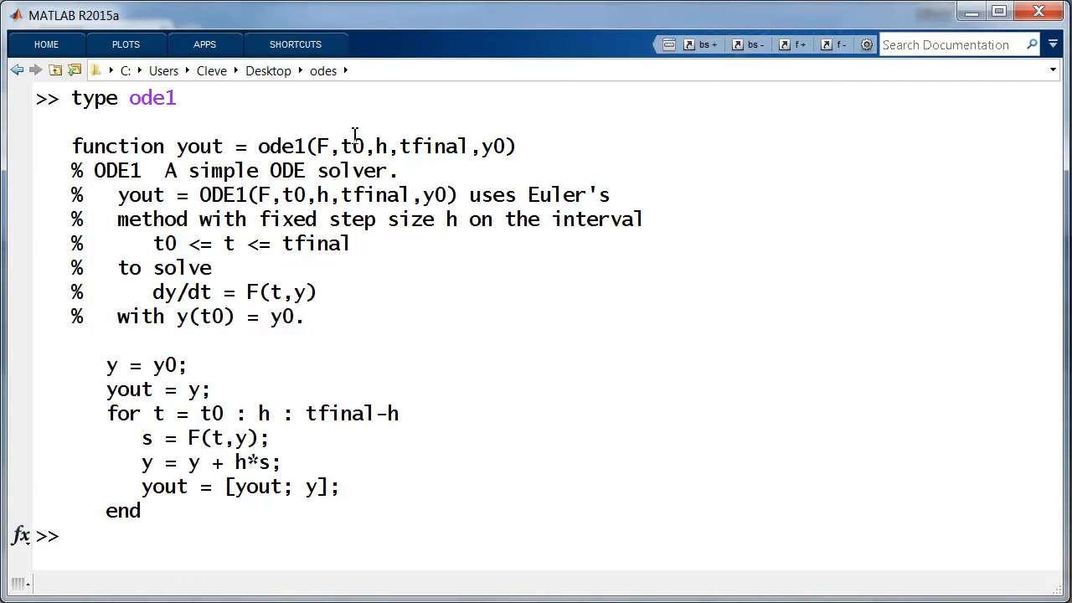
mouse_move(305, 159)
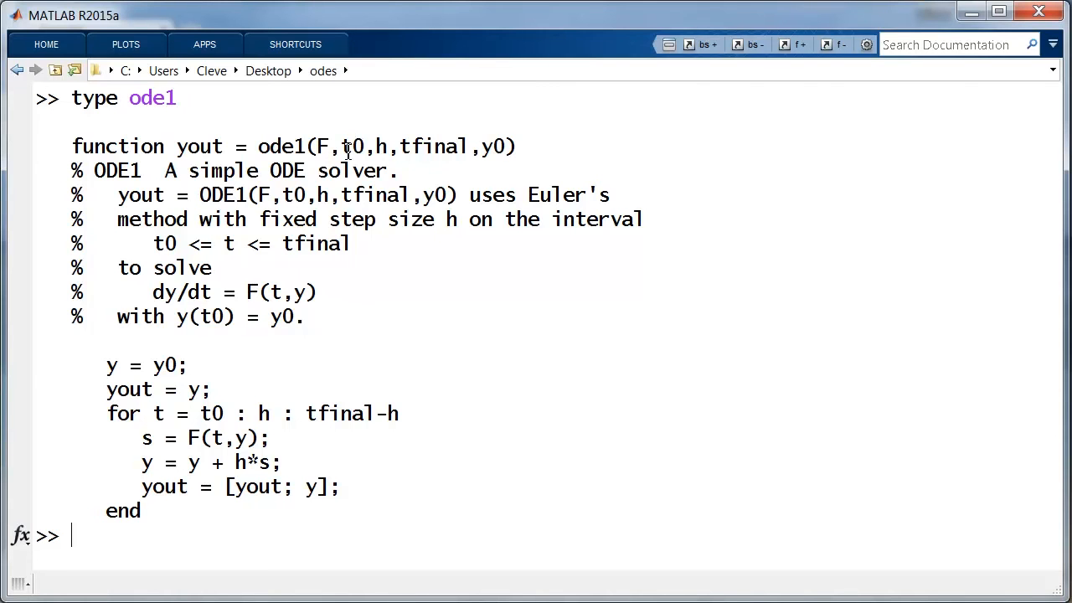
mouse_move(445, 151)
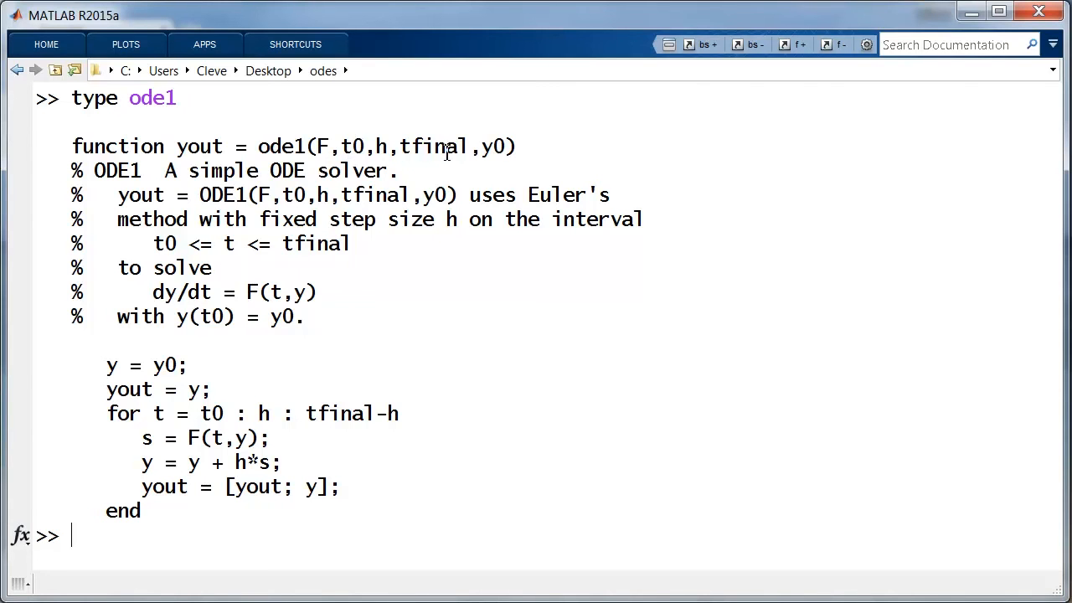
mouse_move(353, 147)
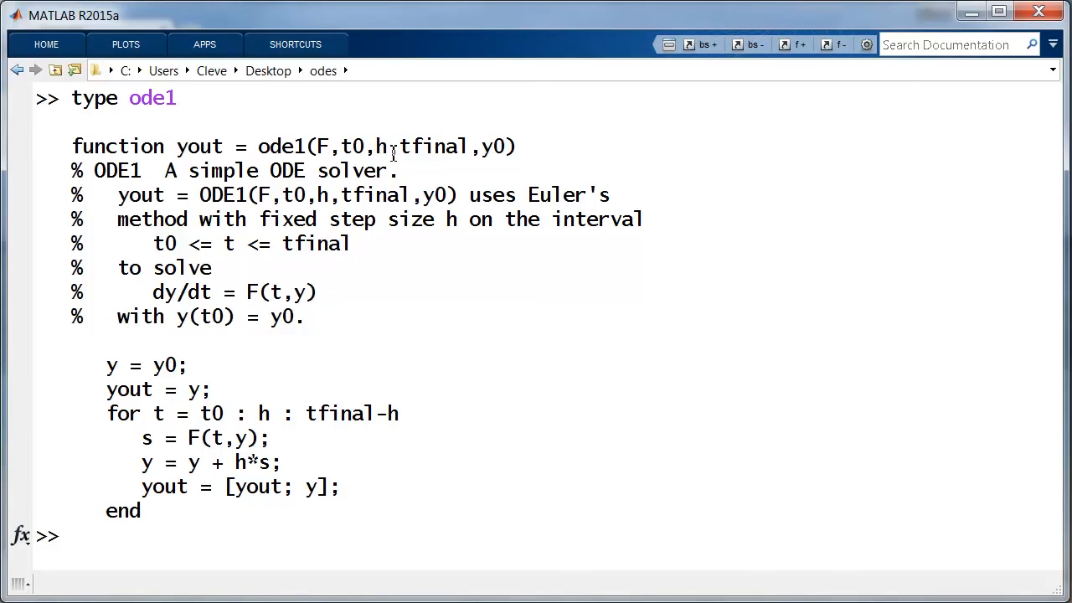
mouse_move(442, 159)
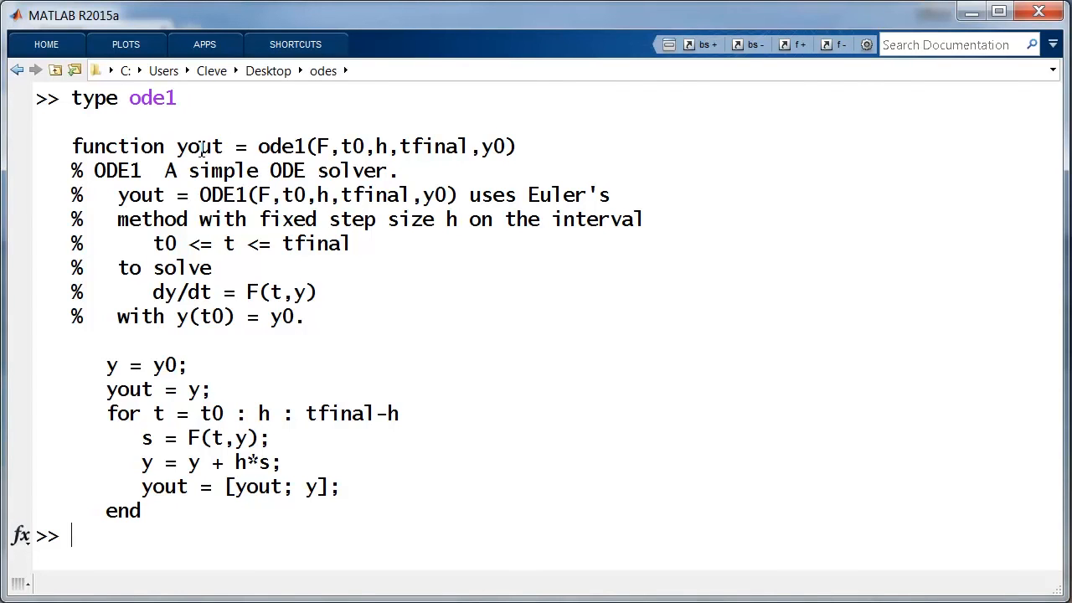
mouse_move(223, 134)
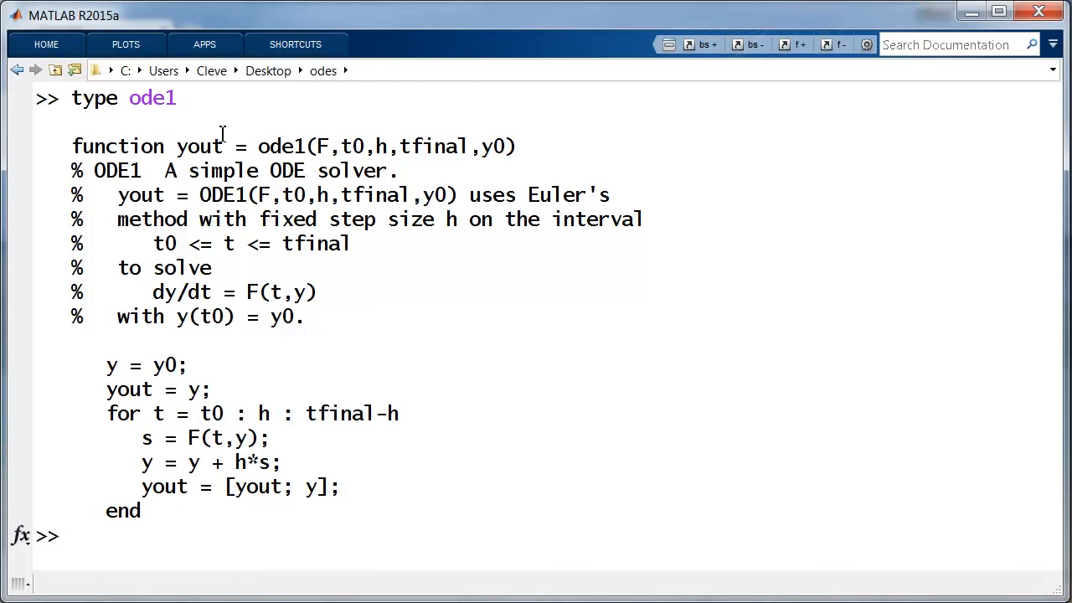
mouse_move(238, 148)
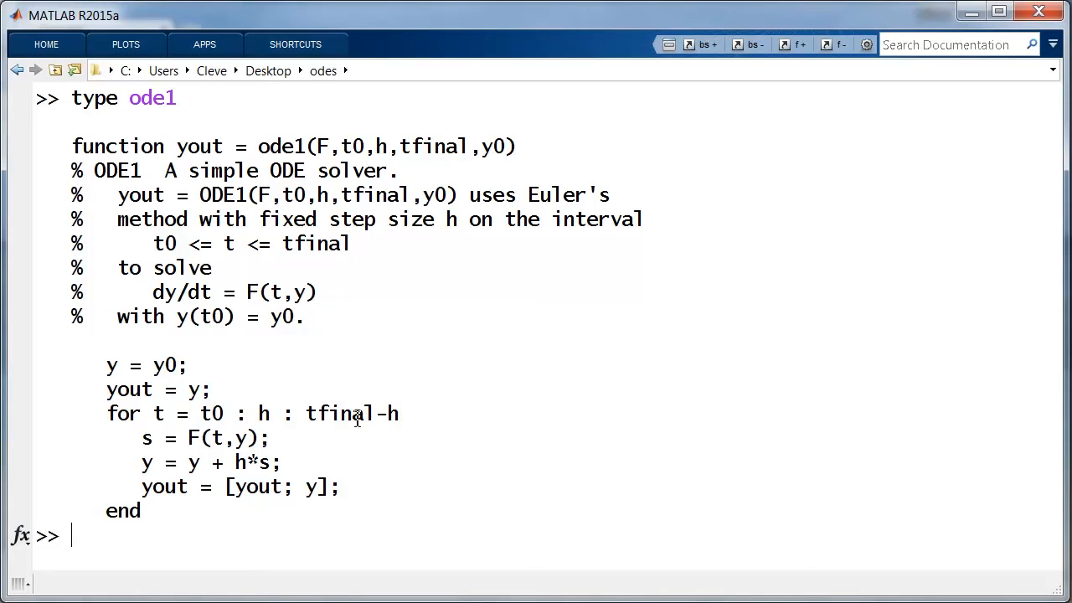
mouse_move(174, 462)
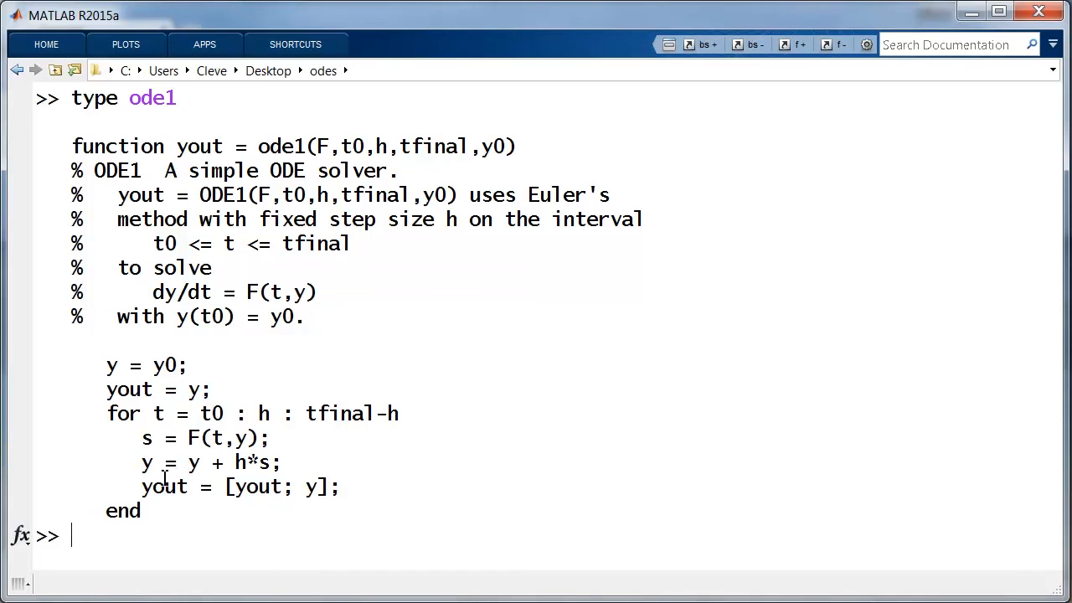
mouse_move(228, 448)
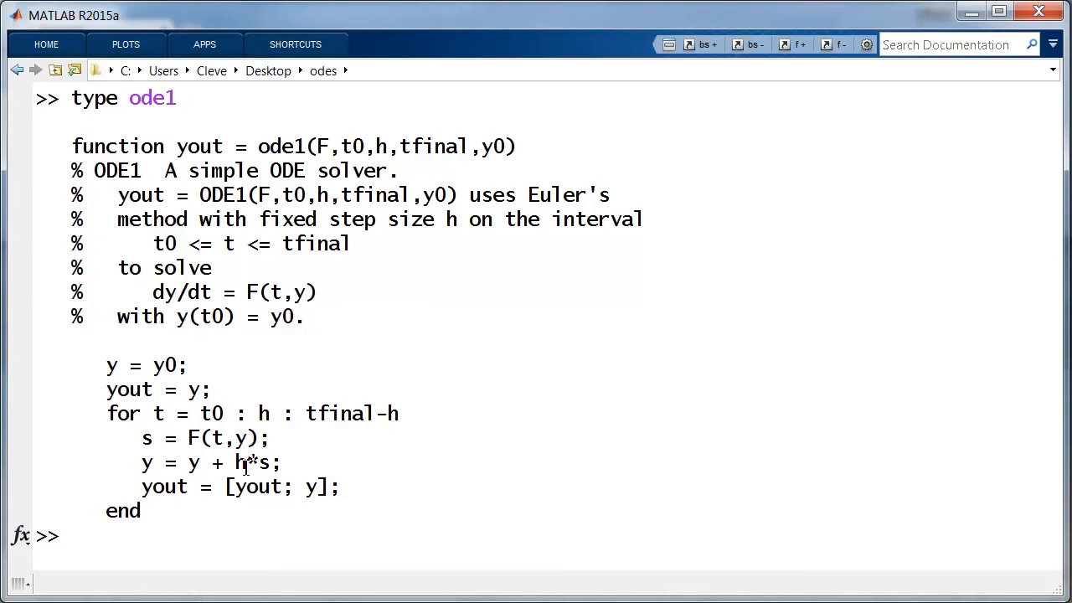
mouse_move(268, 462)
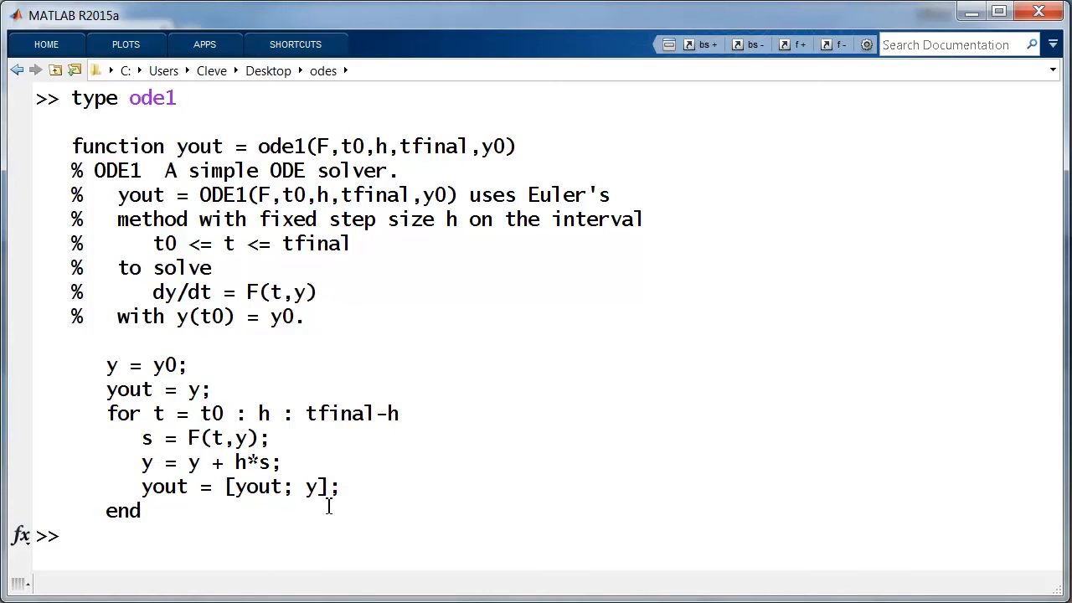
mouse_move(238, 501)
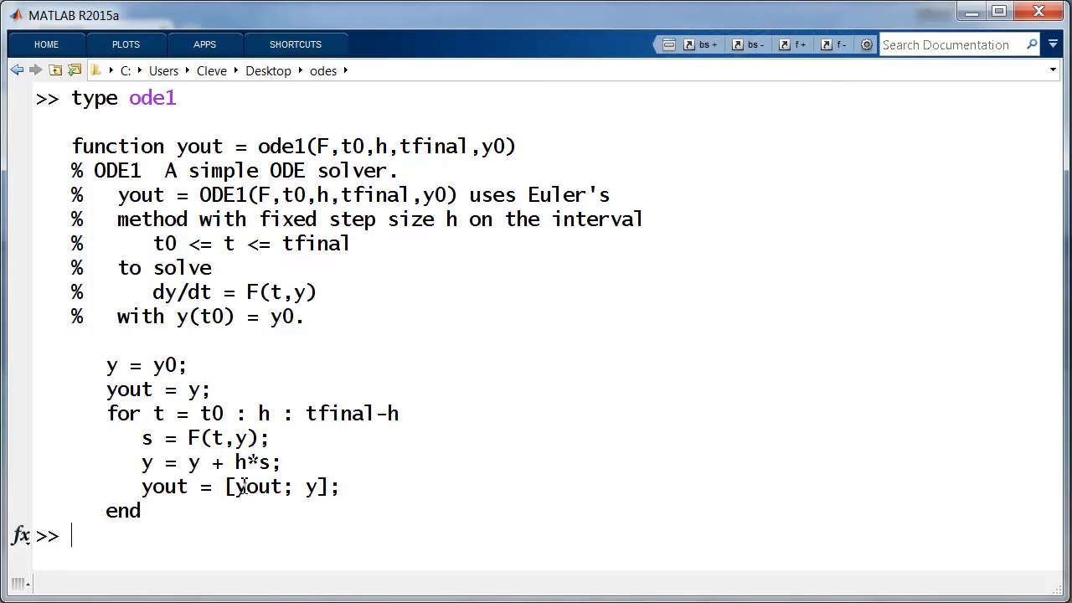
mouse_move(332, 487)
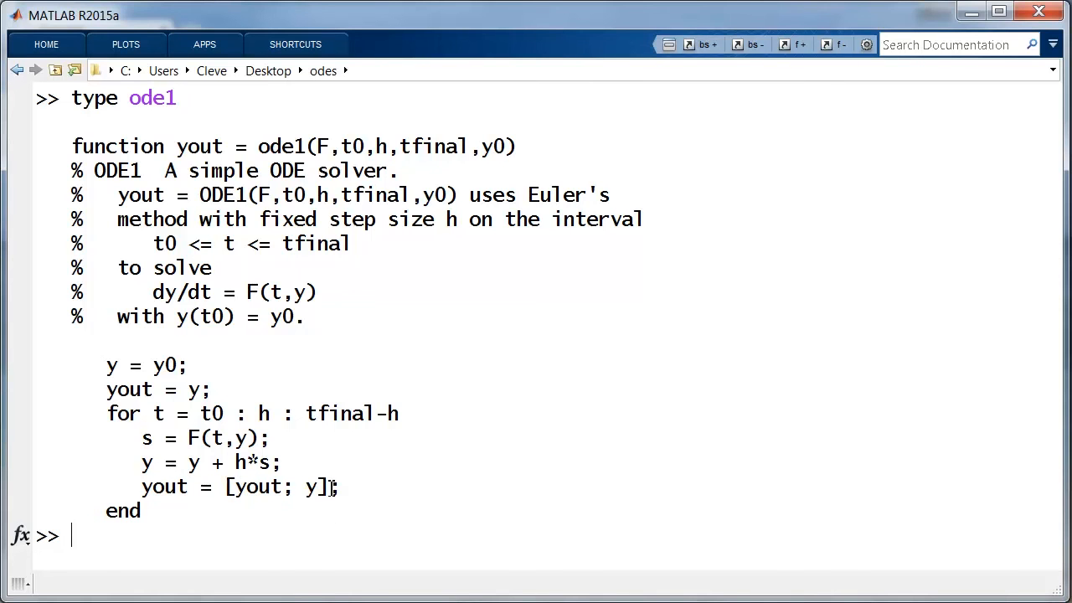
mouse_move(234, 489)
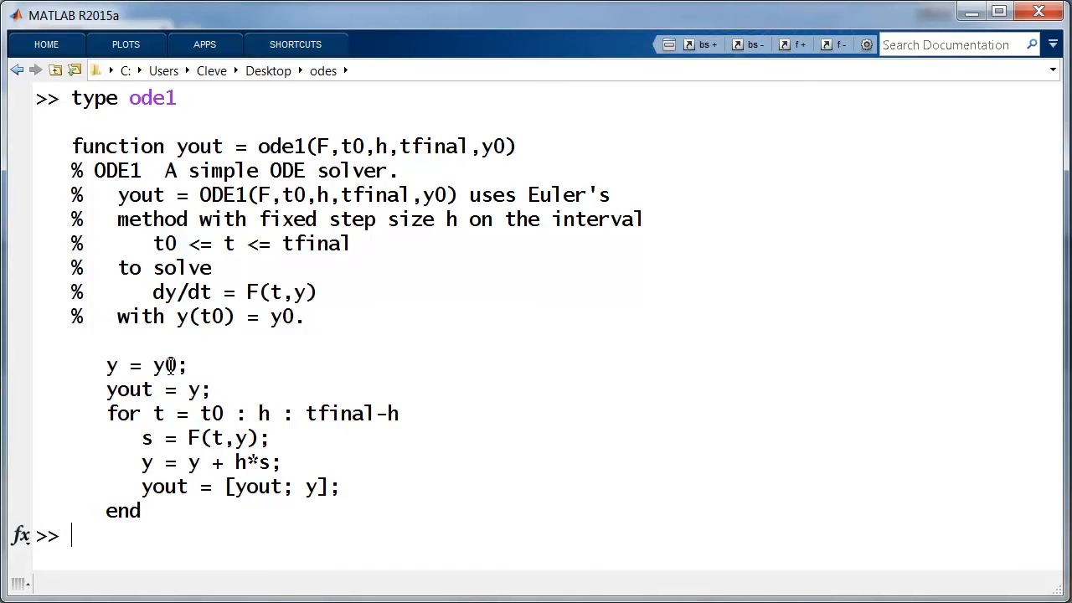
mouse_move(158, 486)
text(% Function Handles and Anonymous Functions)
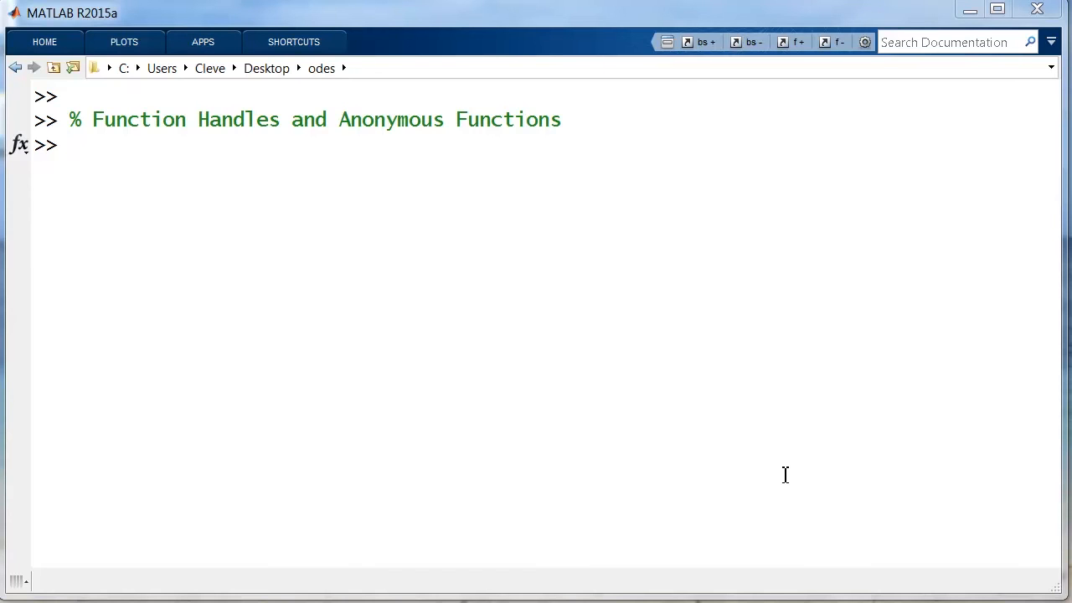
- Define the anonymous function F = @(t,y) .06*y
text(F = @(t,y))
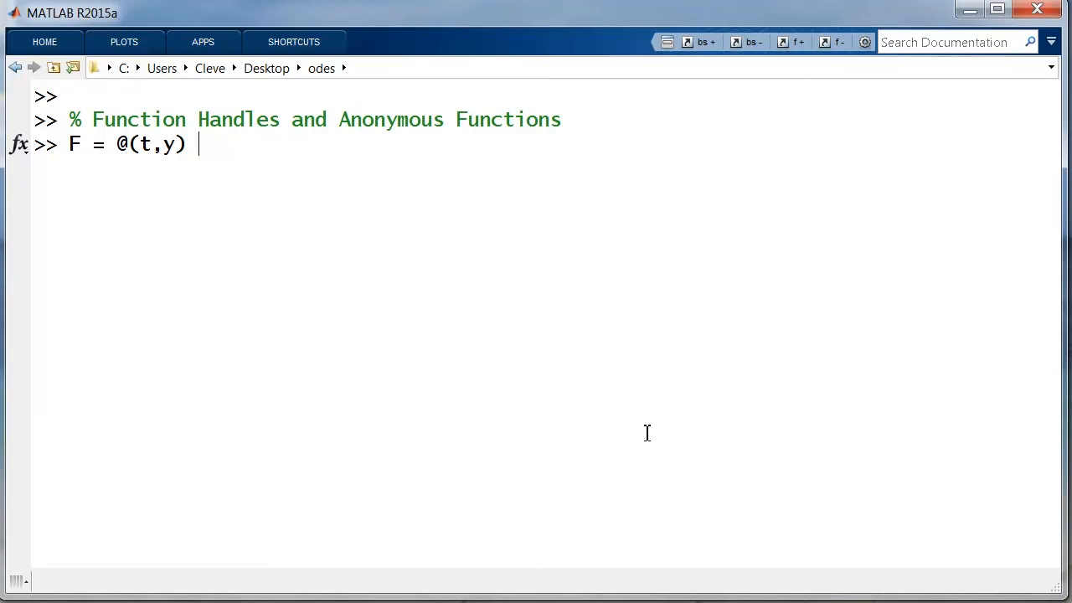
text(.)
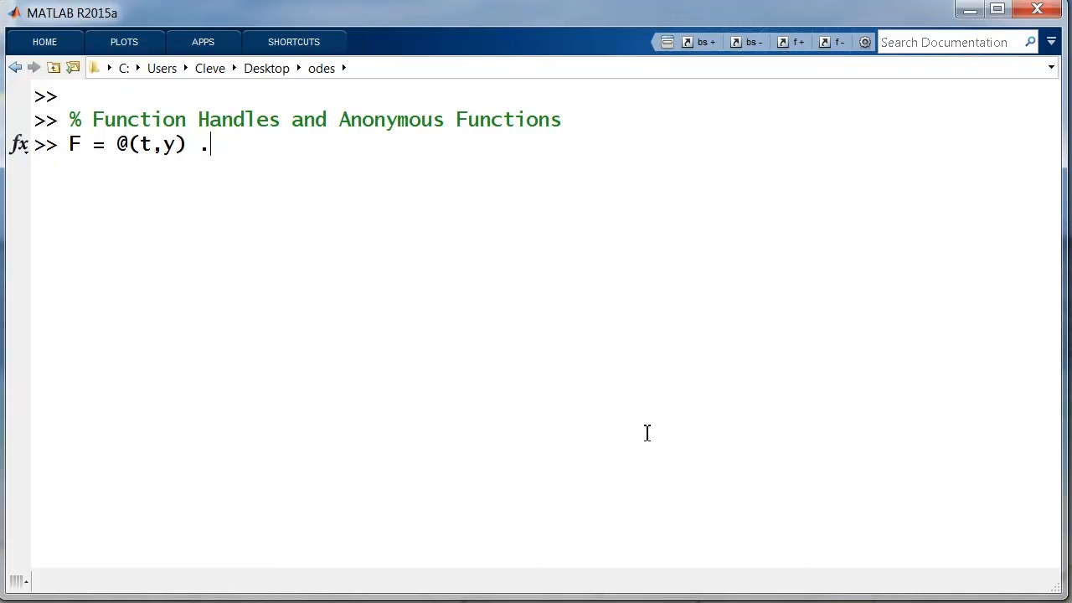
text(0)
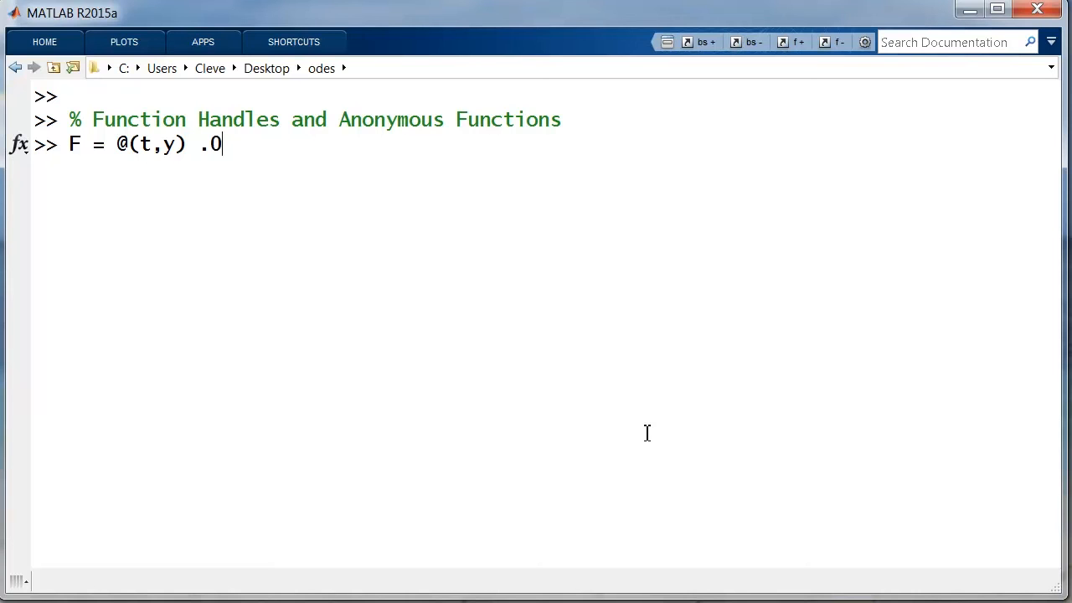
text(6)
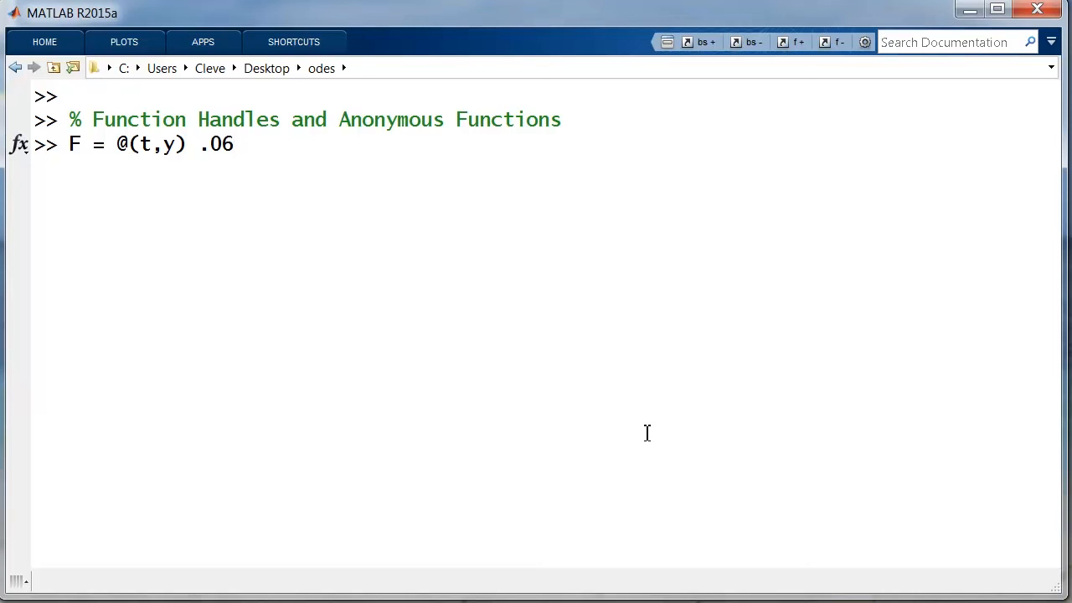
text(*)
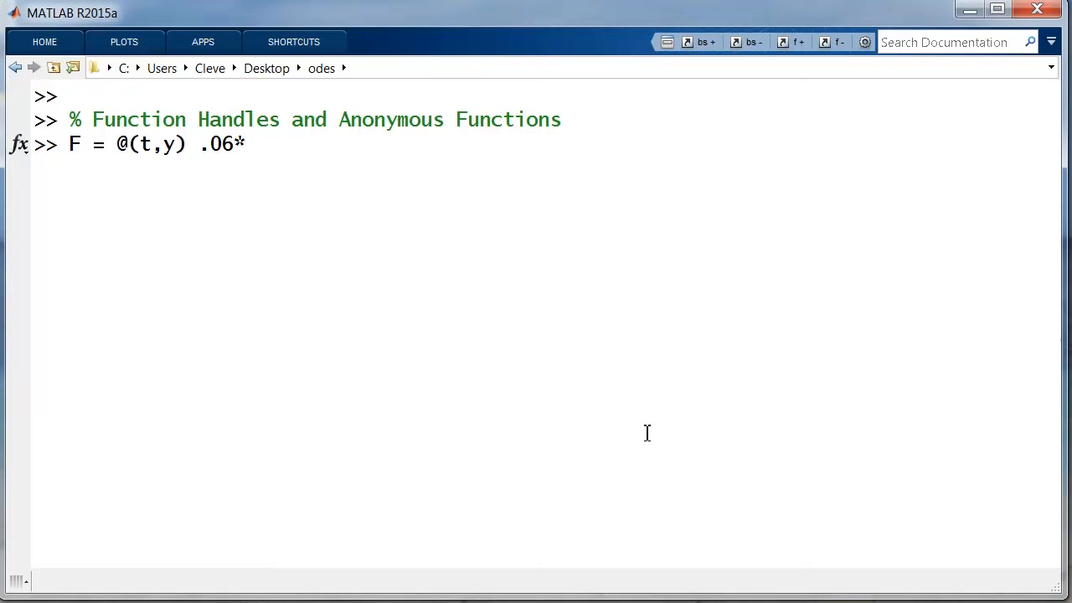
text(y)
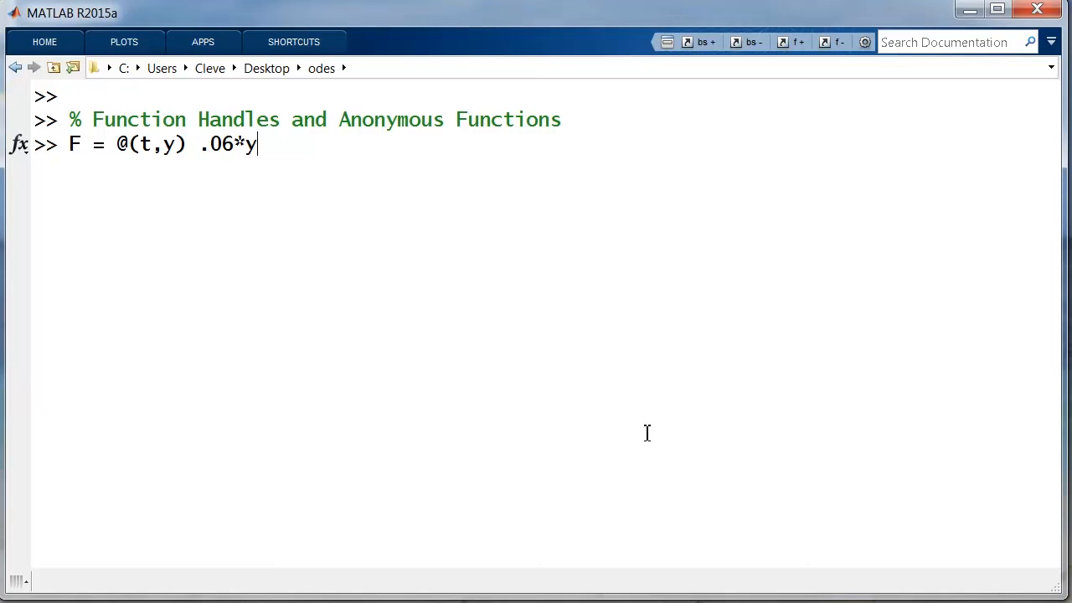
key(Return)
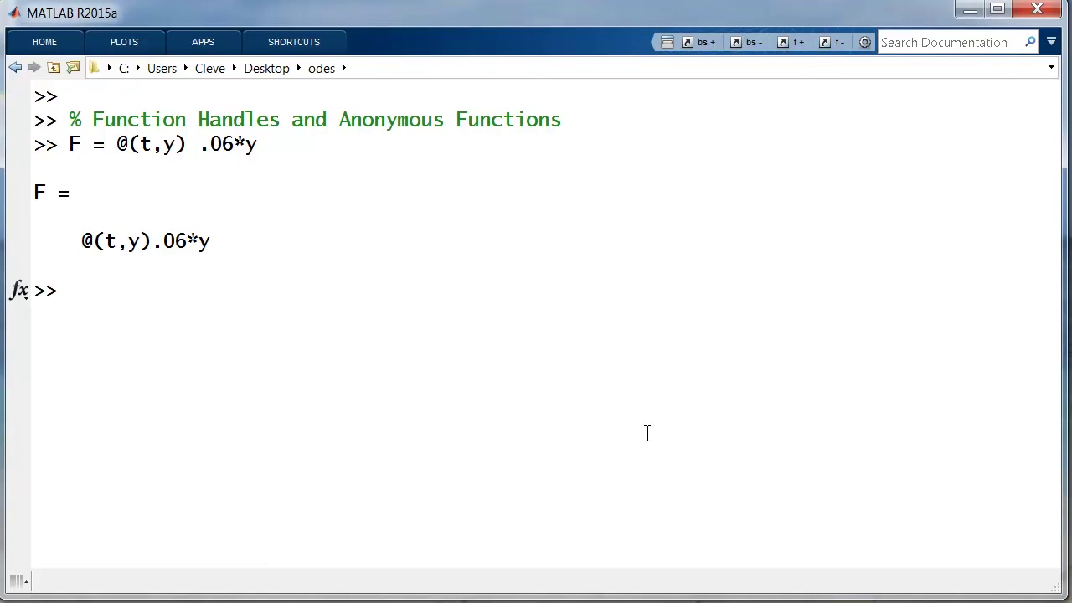
- Evaluate F(0,1) to get 0.0600, then begin redefining F as @(t,y) t^2 + y^2
text(F()
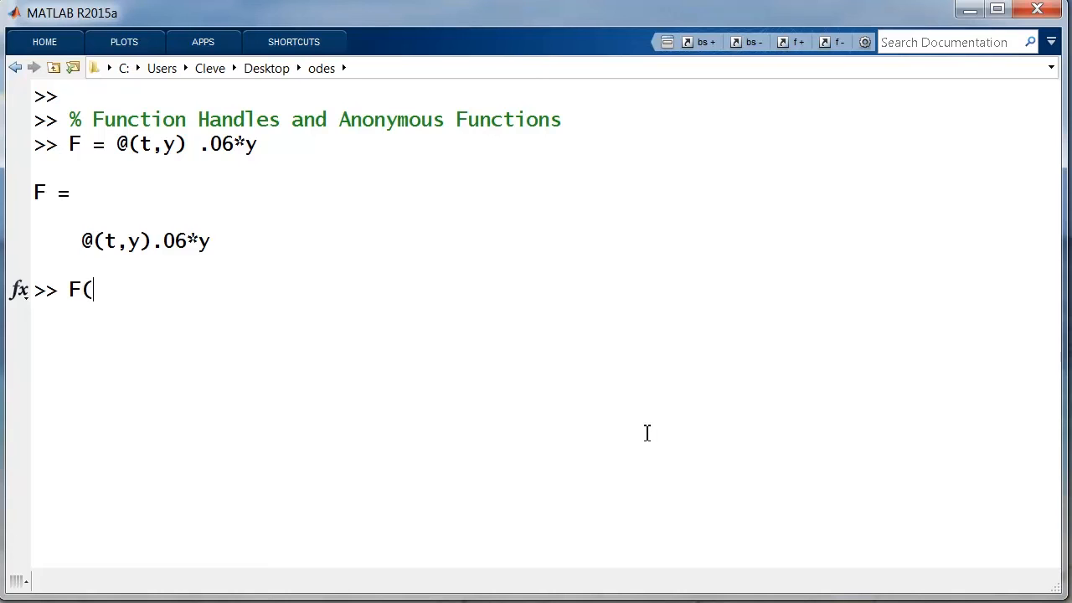
text(0,1)
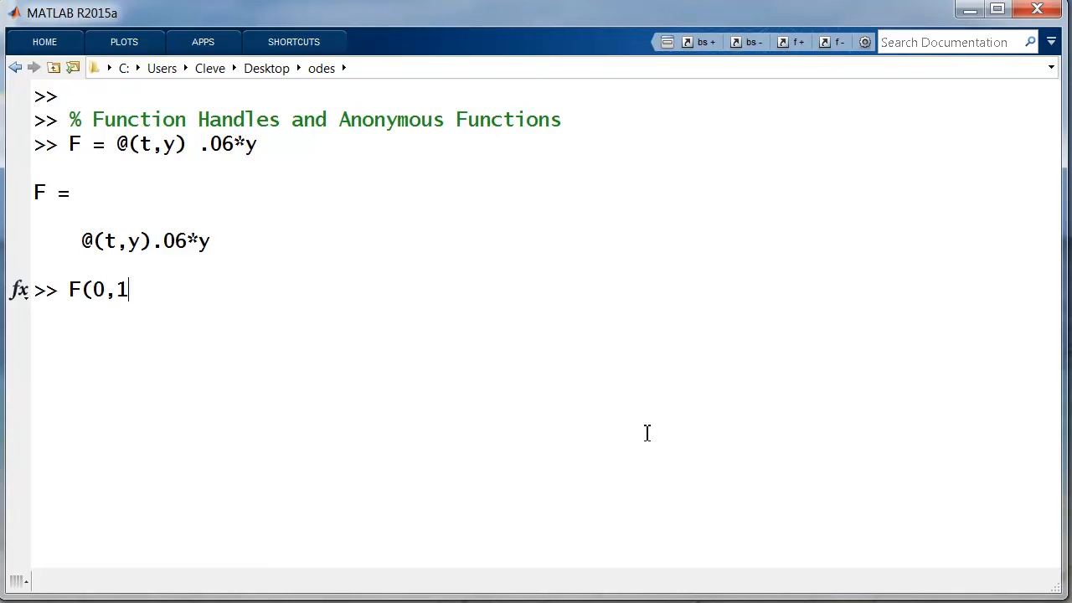
text())
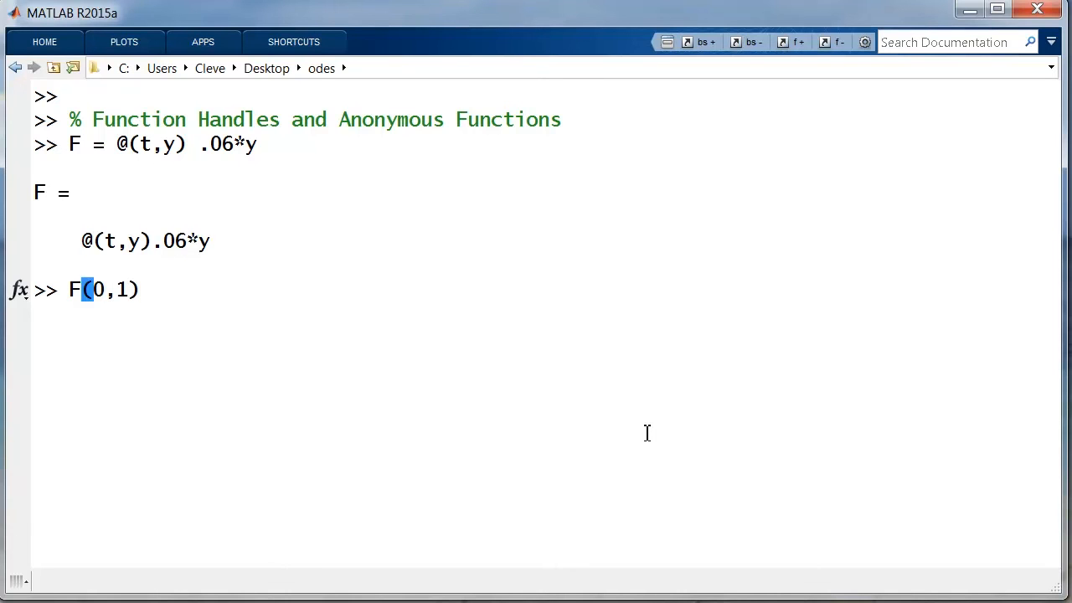
key(Return)
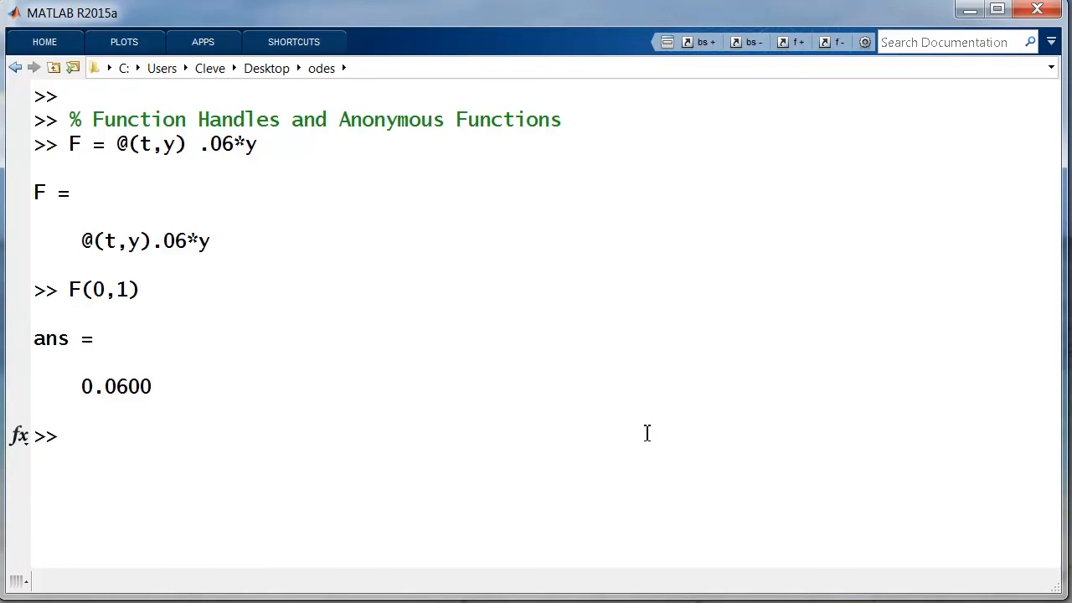
click(130, 288)
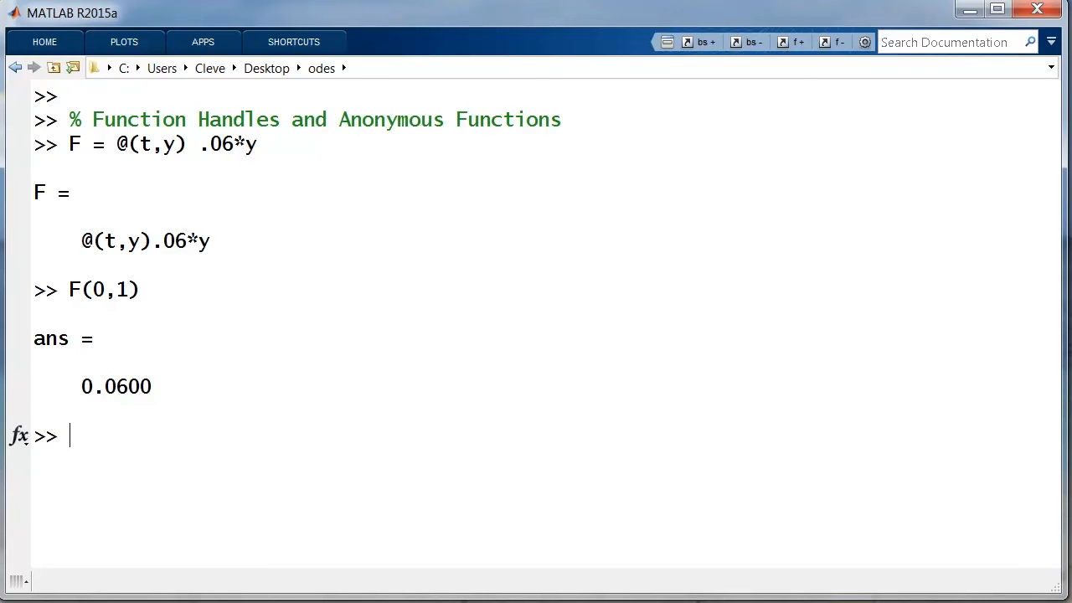
text(F = @(t,y) t^2 + y^2)
text(a = 2, b = 3)
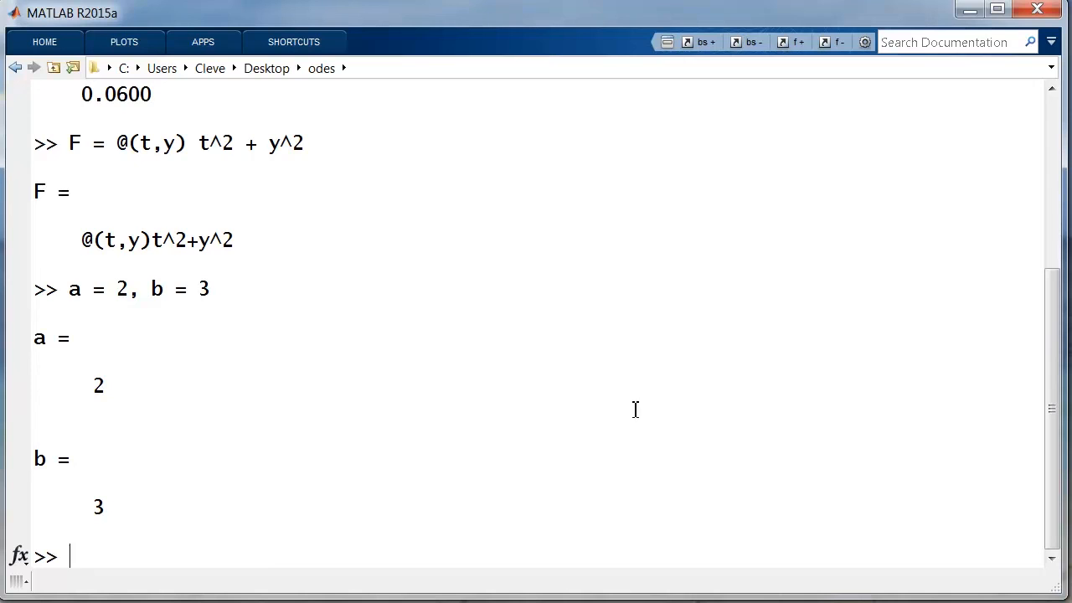
- Define the logistic function F = @(t,y) a*y - b*y^2 and use the Command Window context menu
text(F = @(t,y) a*y - b*y^2)
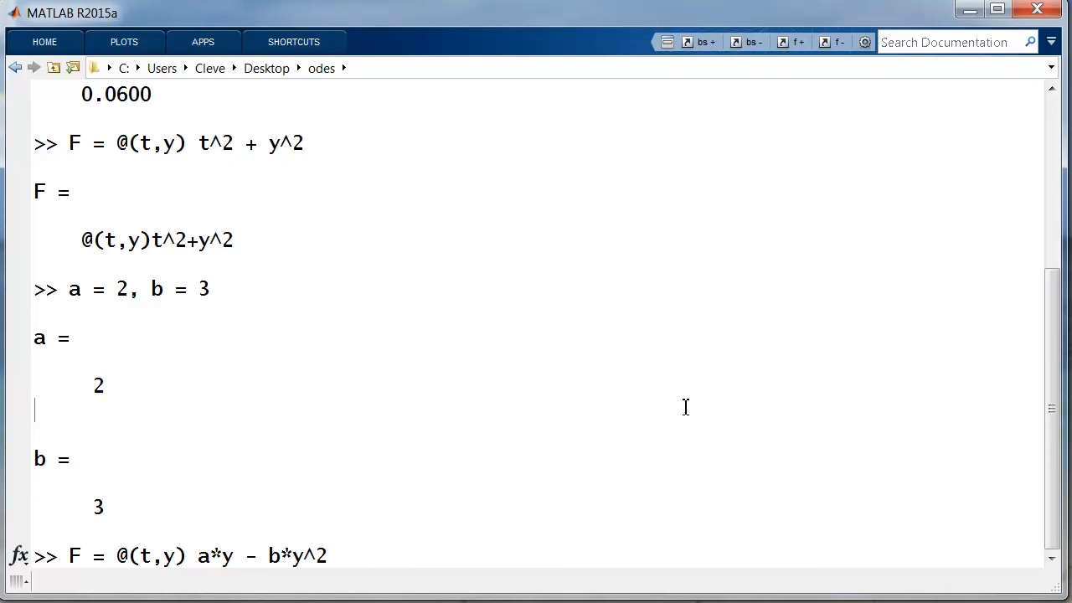
key(Return)
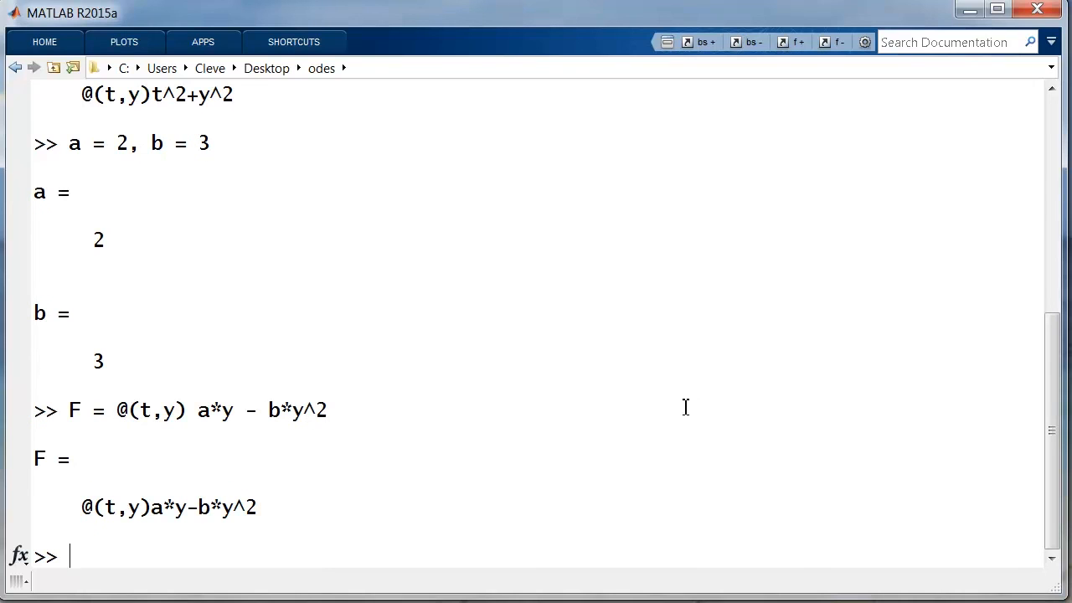
right_click(685, 410)
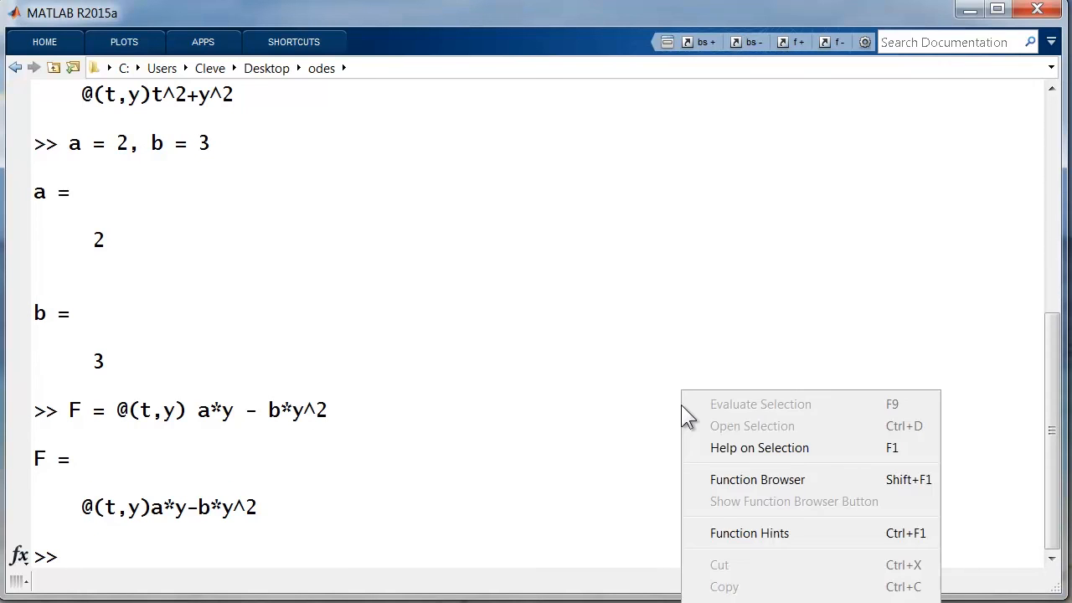
click(653, 479)
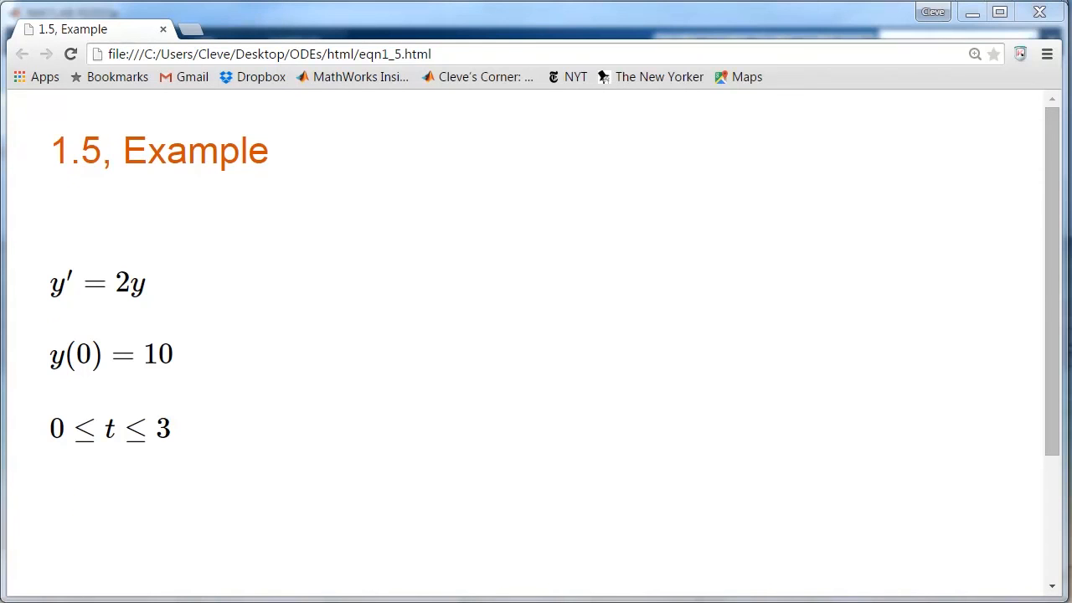
mouse_move(124, 326)
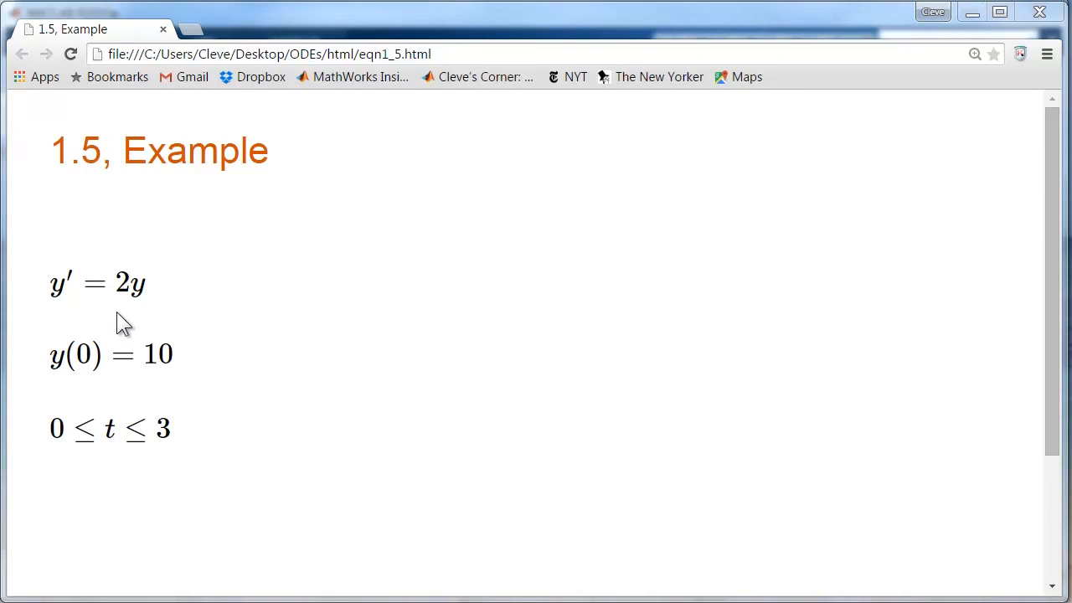
mouse_move(184, 383)
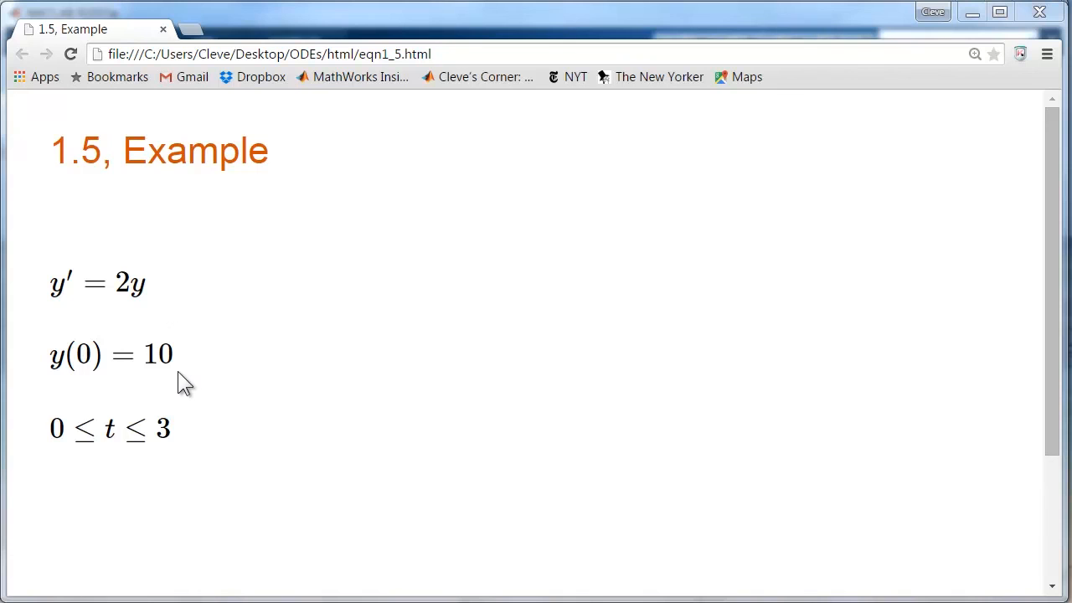
mouse_move(82, 388)
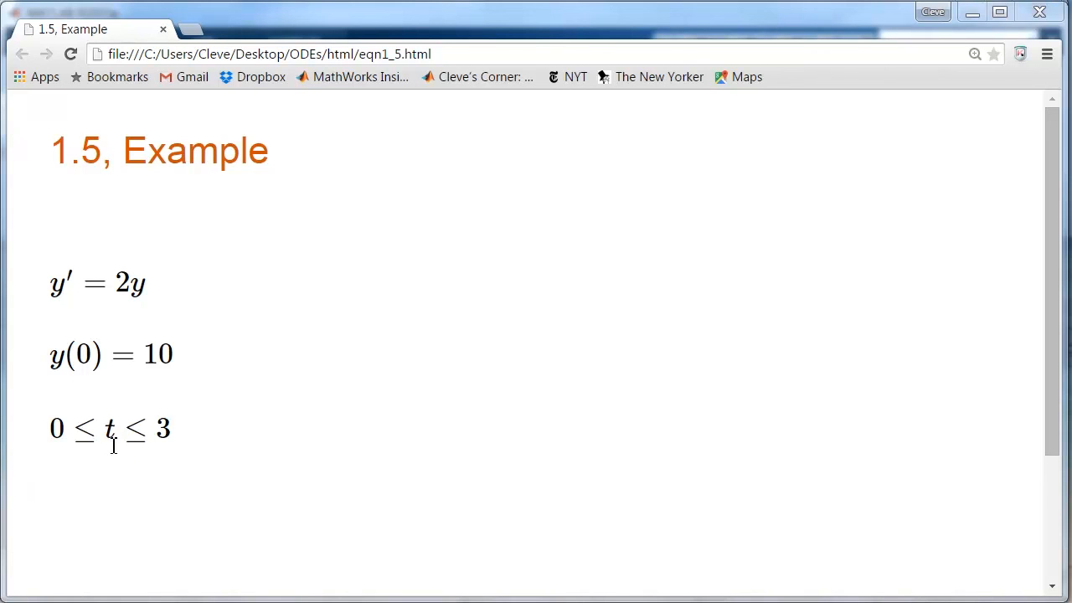
mouse_move(983, 137)
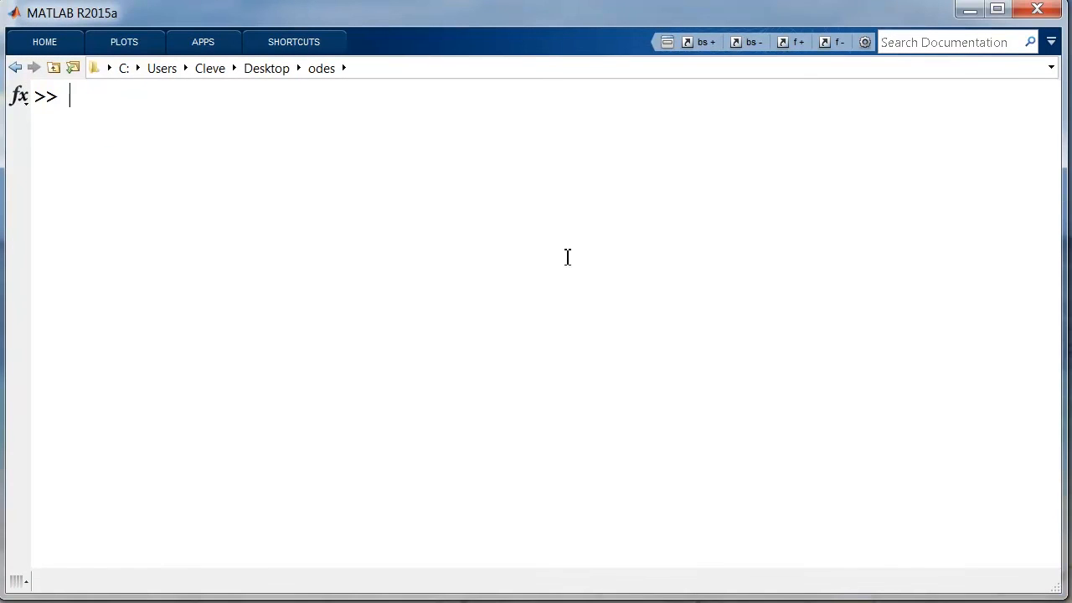
- Define F = @(t,y) 2*y with t0 = 0, h = 1 and y0 = 10
text(F)
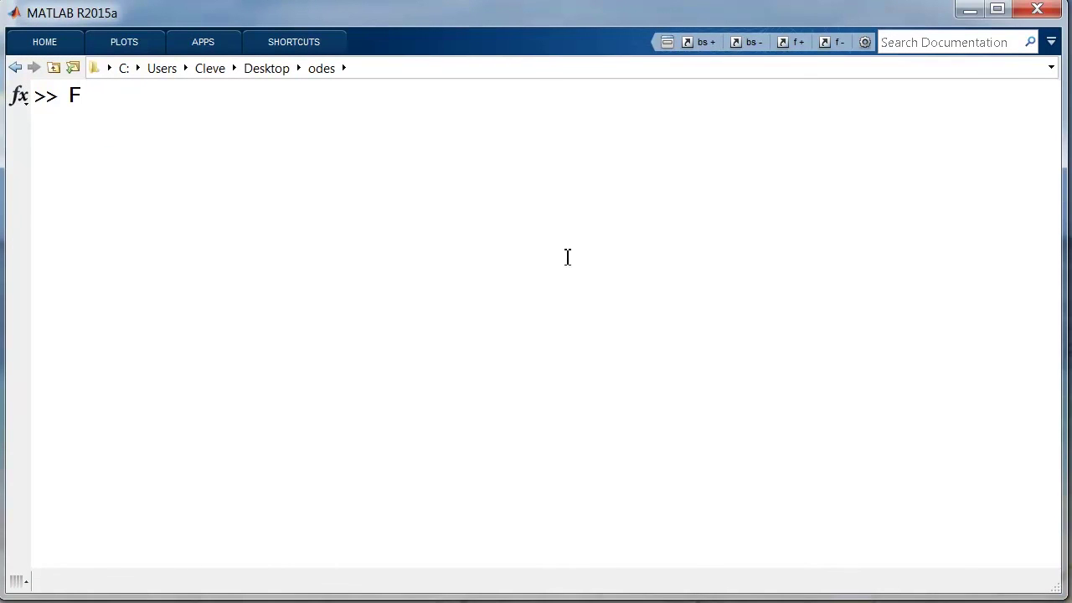
text(= @(t,y) 2*y)
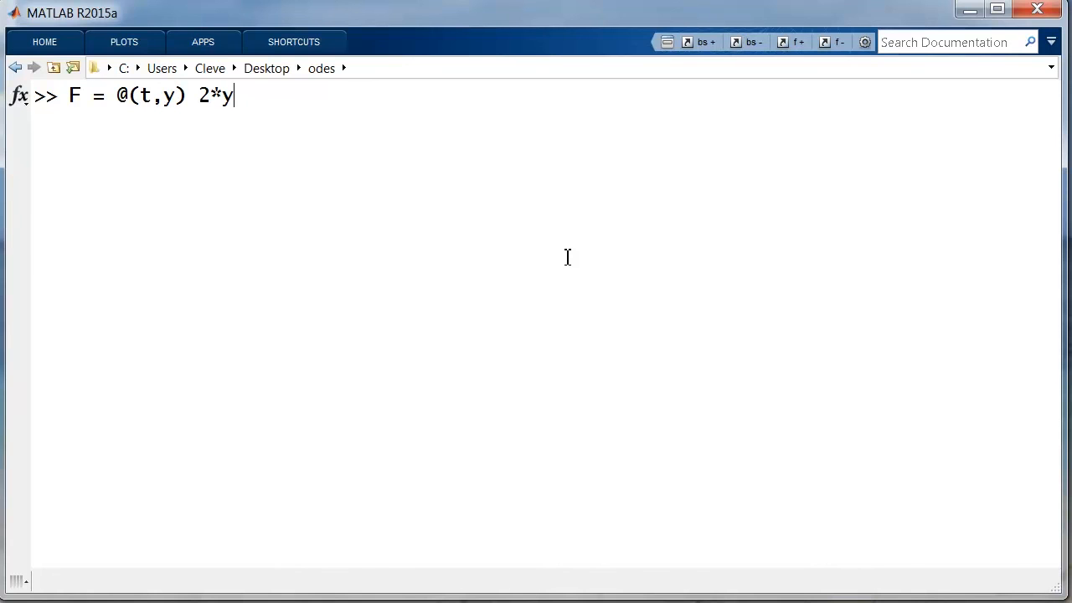
key(Return)
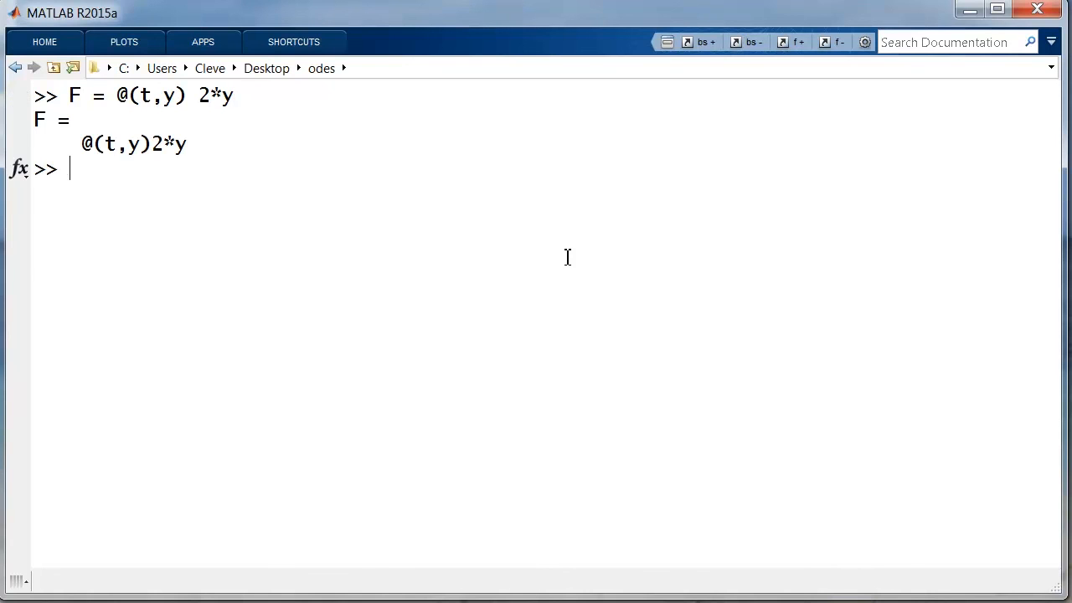
text(t0 = 0)
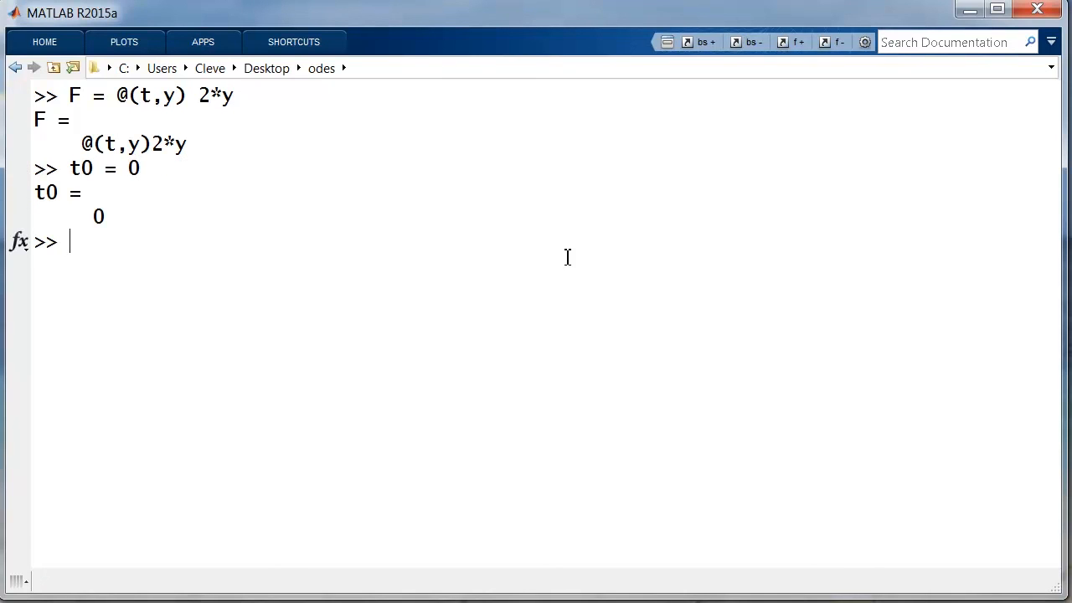
text(h = 1)
text(tfinal = 3)
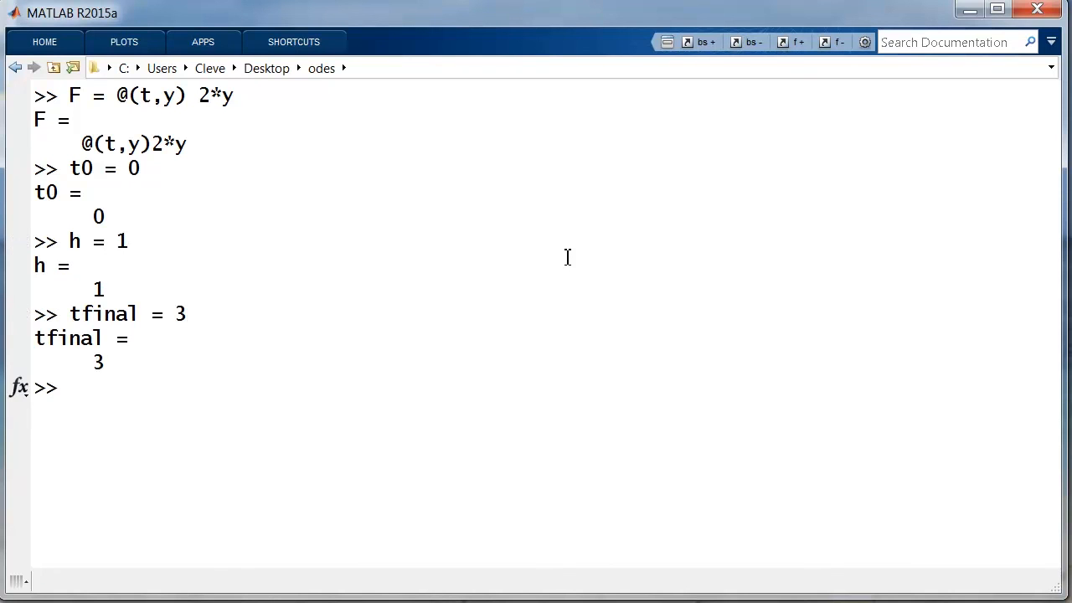
text(y0)
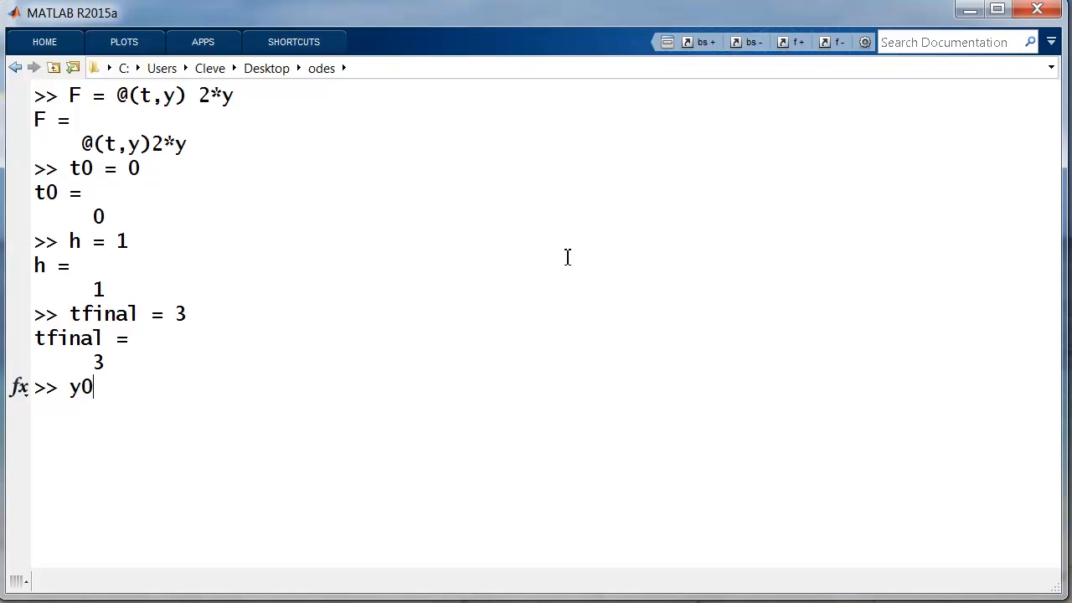
text(= 10)
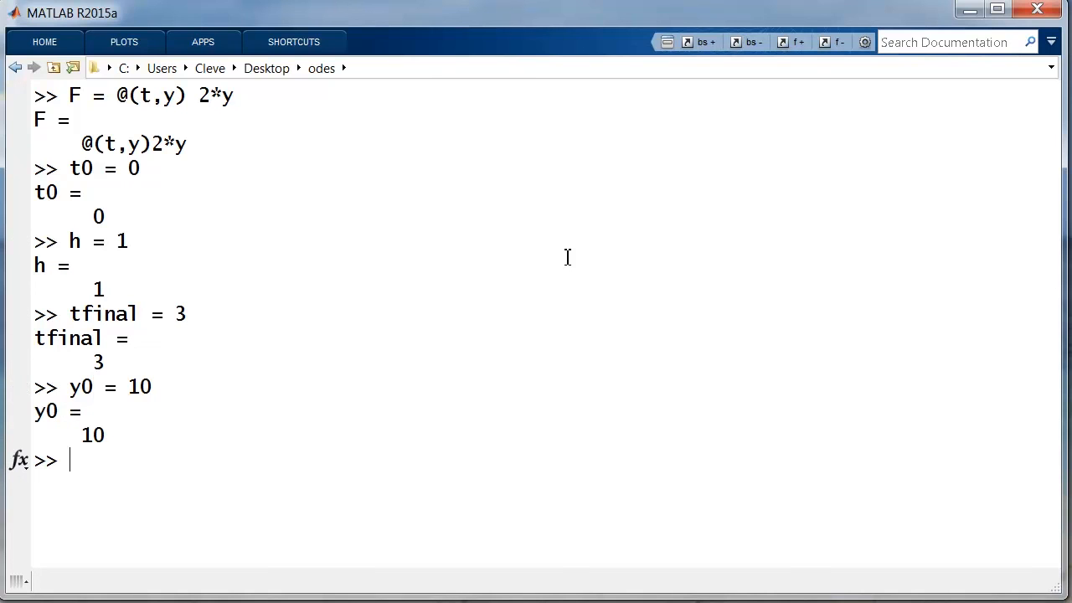
- Enter the ode1/euler_steps call to run Euler's method on these parameters
text(ode1(F,t0,h,tfinal,y0);)
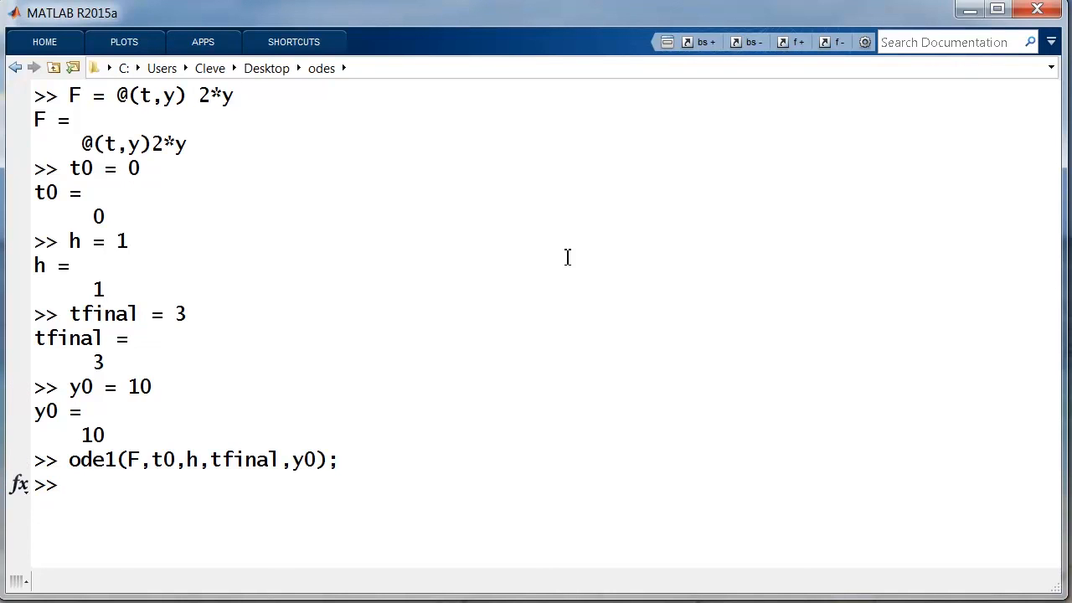
text(eu)
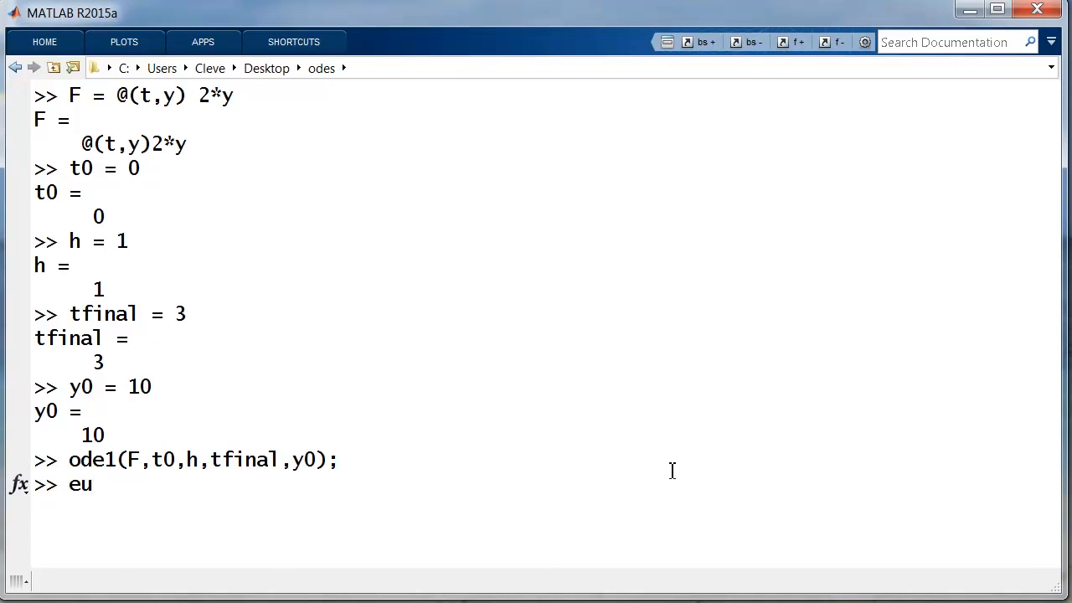
text(ler_steps)
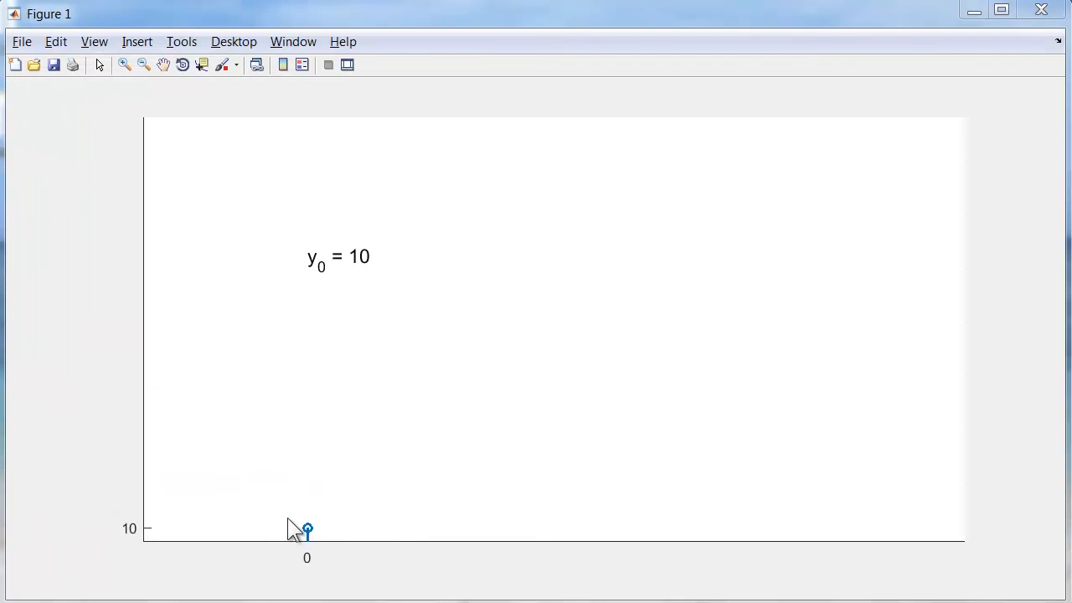
mouse_move(317, 532)
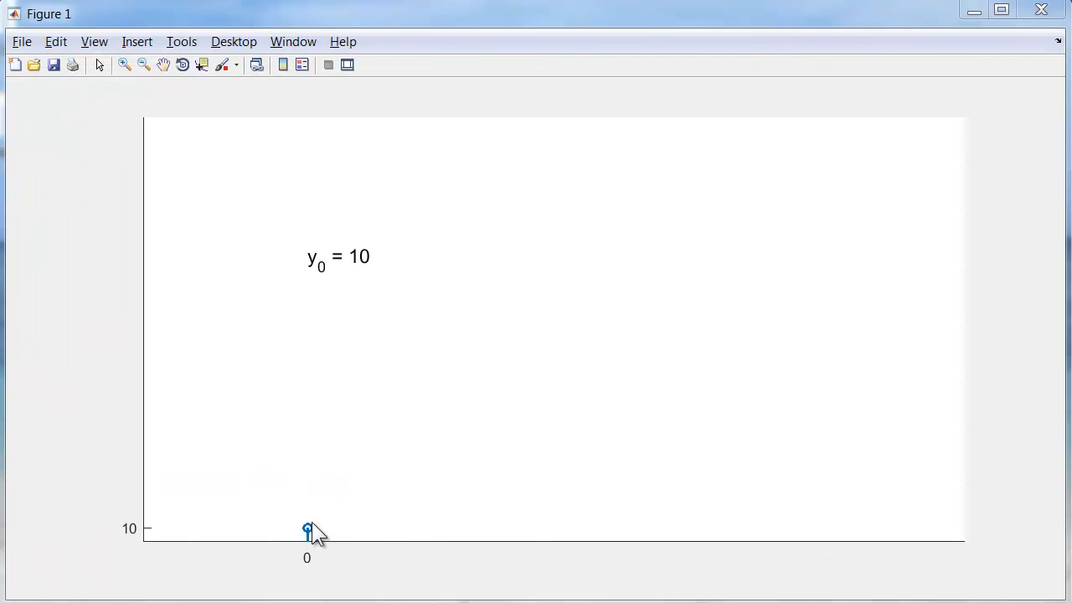
mouse_move(311, 539)
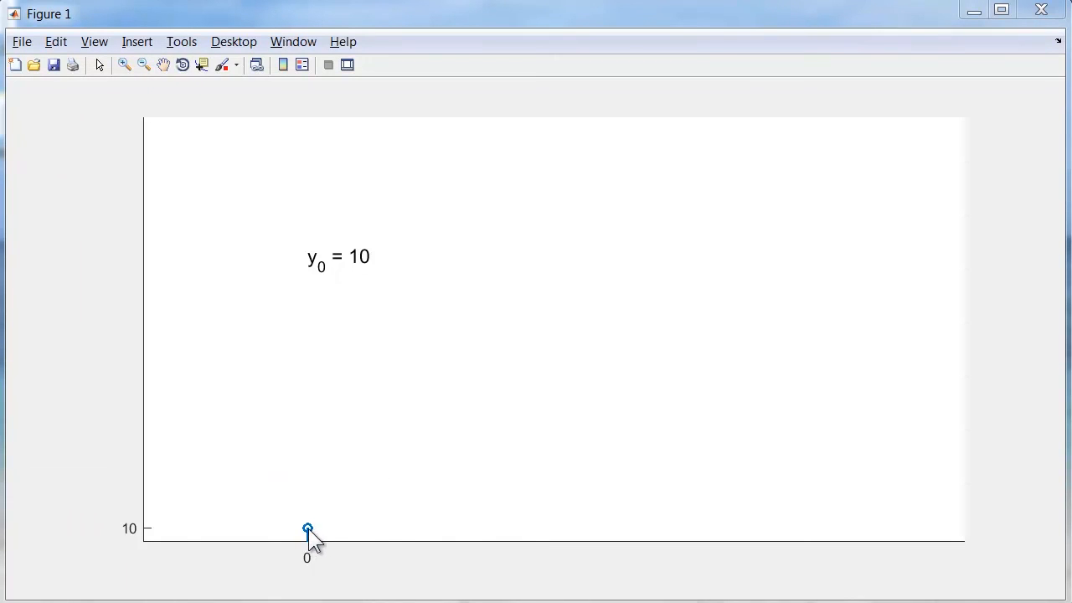
mouse_move(418, 499)
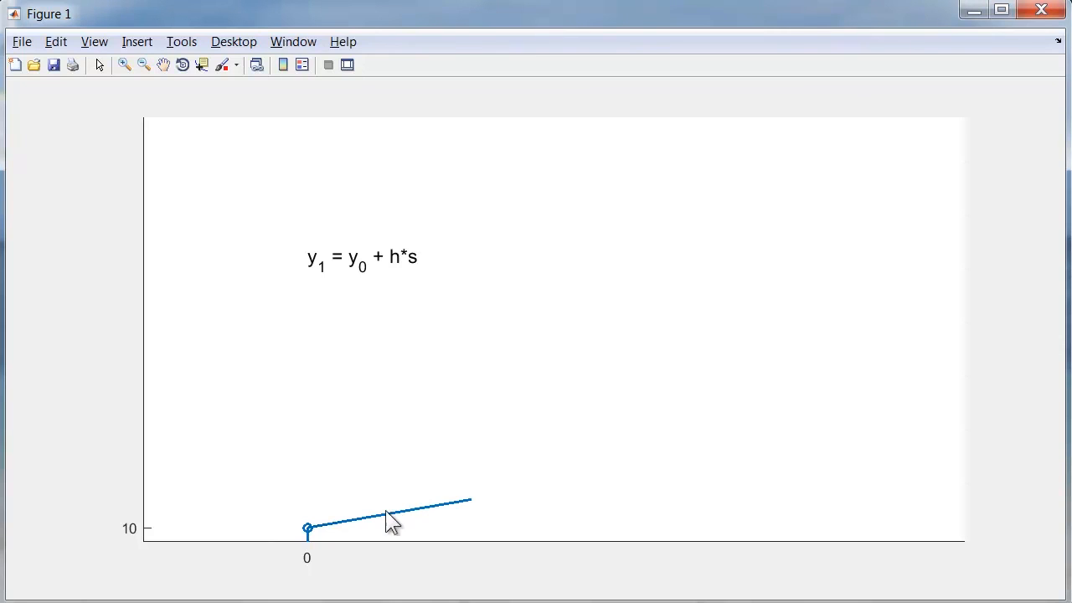
mouse_move(387, 529)
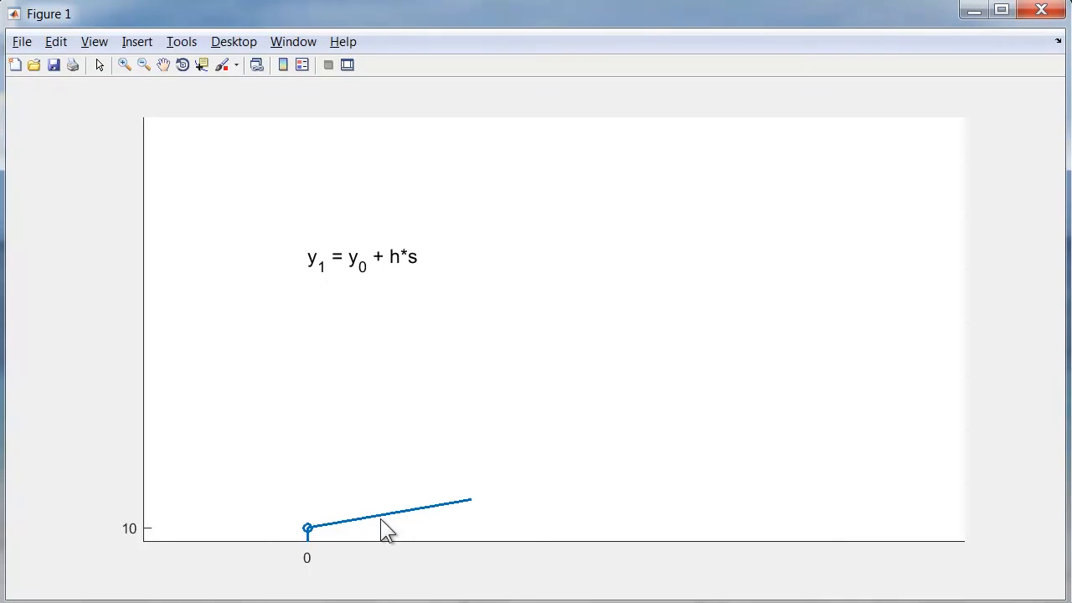
mouse_move(395, 533)
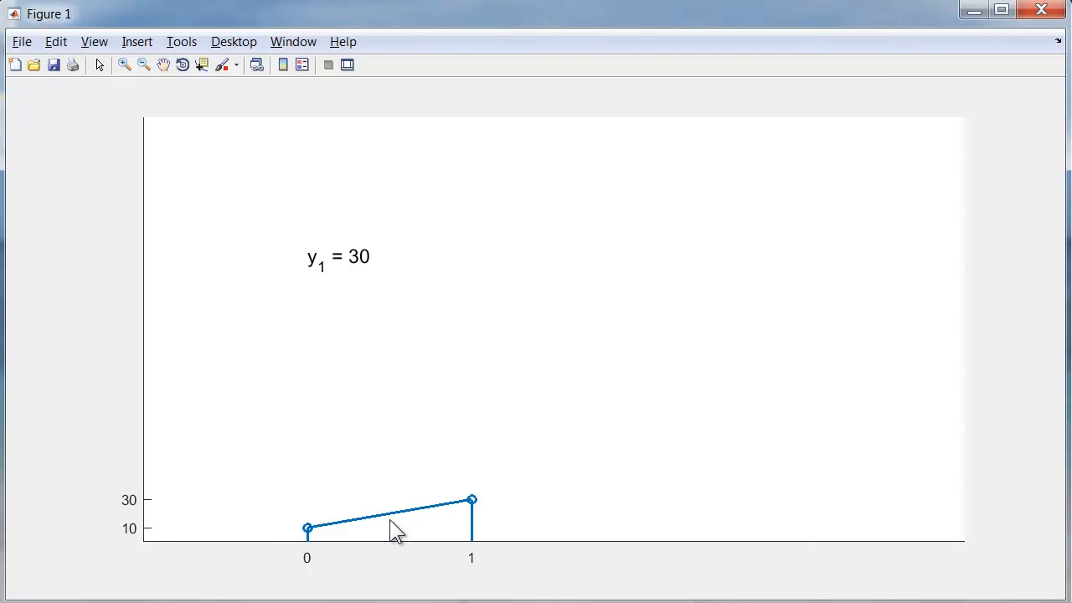
mouse_move(475, 511)
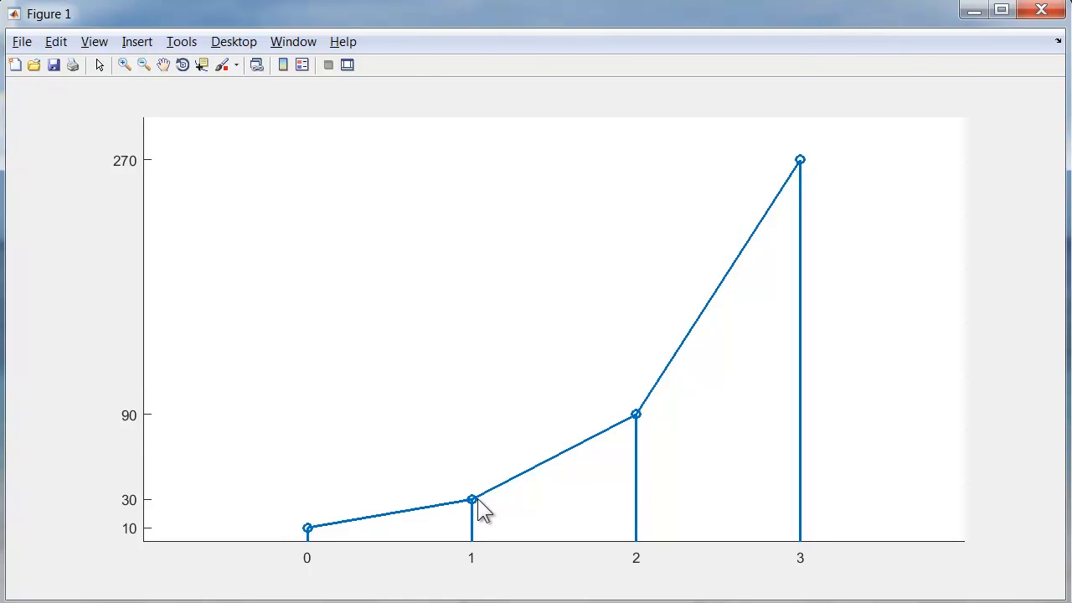
mouse_move(355, 539)
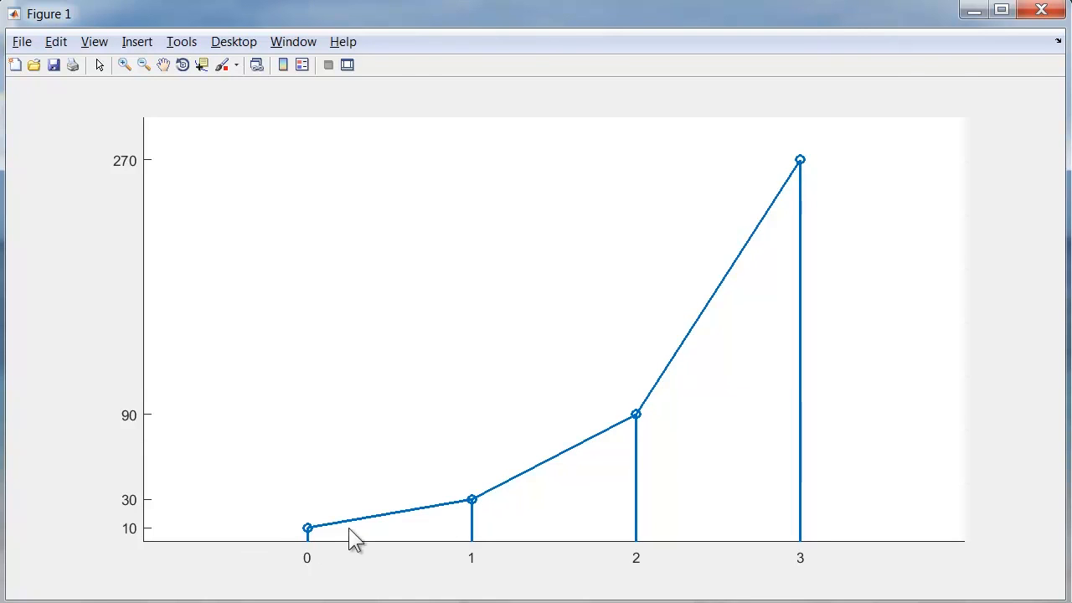
mouse_move(444, 528)
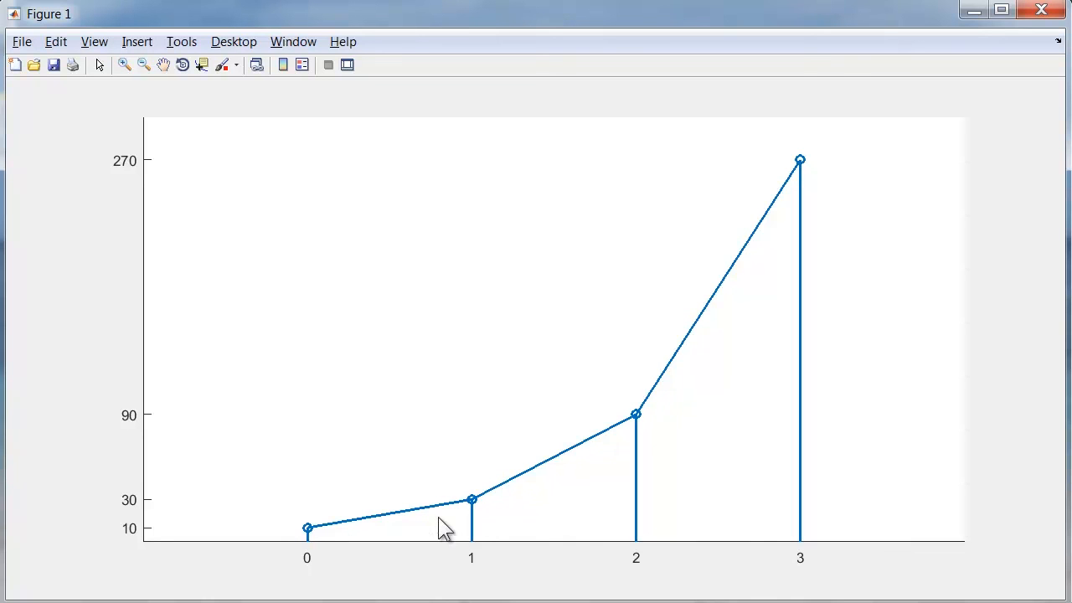
mouse_move(322, 553)
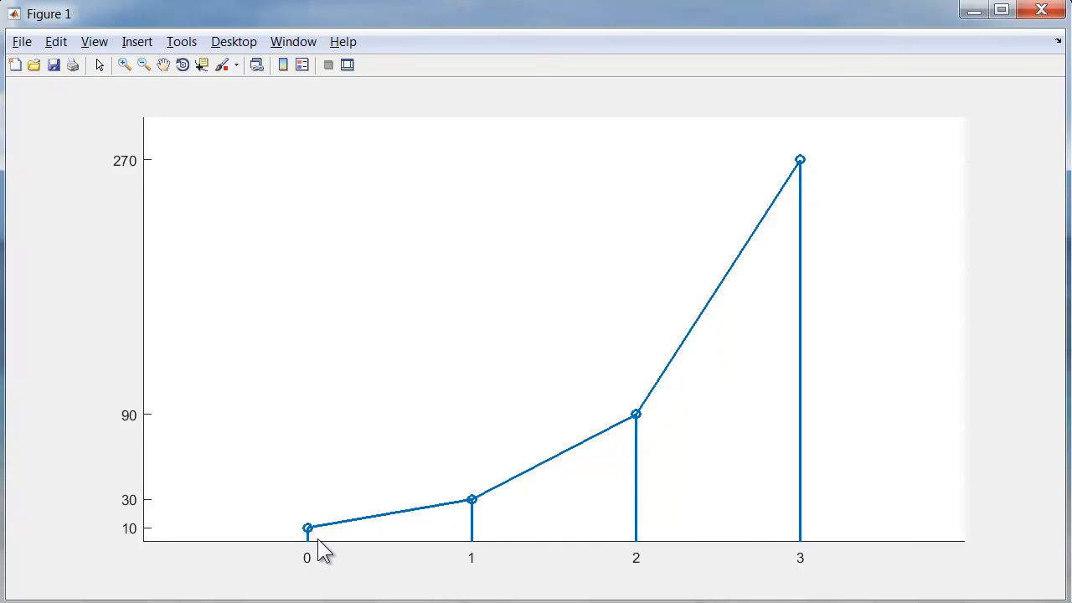
mouse_move(794, 593)
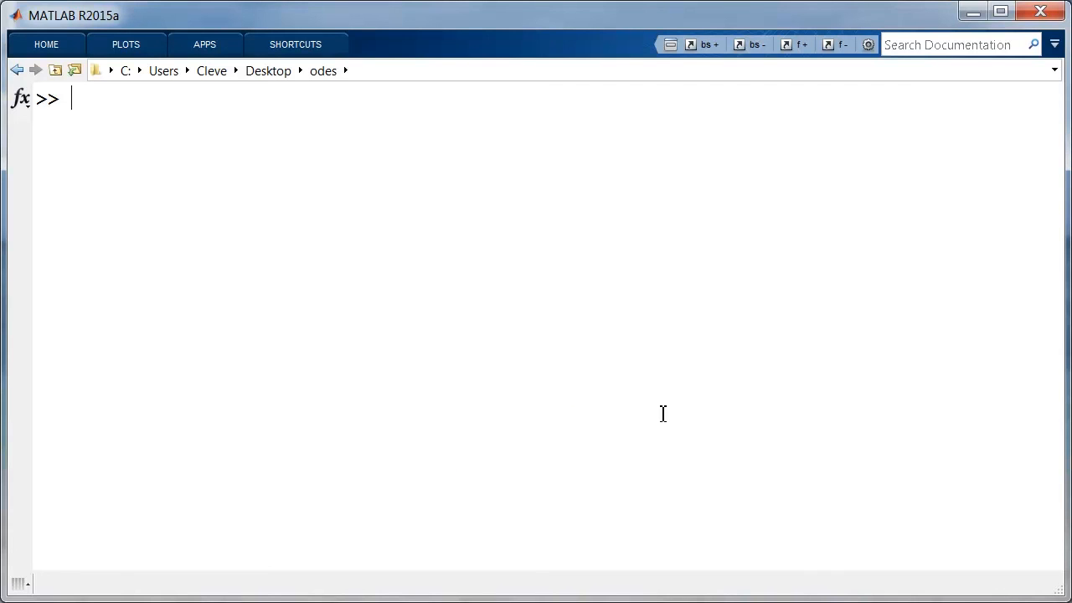
- Set a, F = @(t,y) a*y, t0 = 0, tfinal = 10 and y0 for the interest model
text(a = .06)
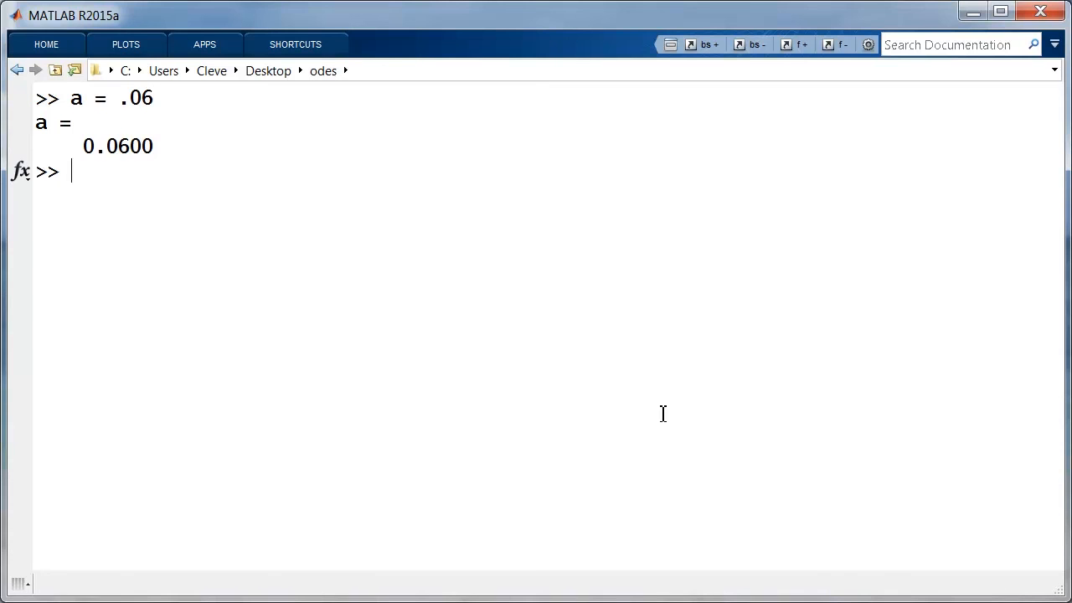
text(F = @(t,y) a*y)
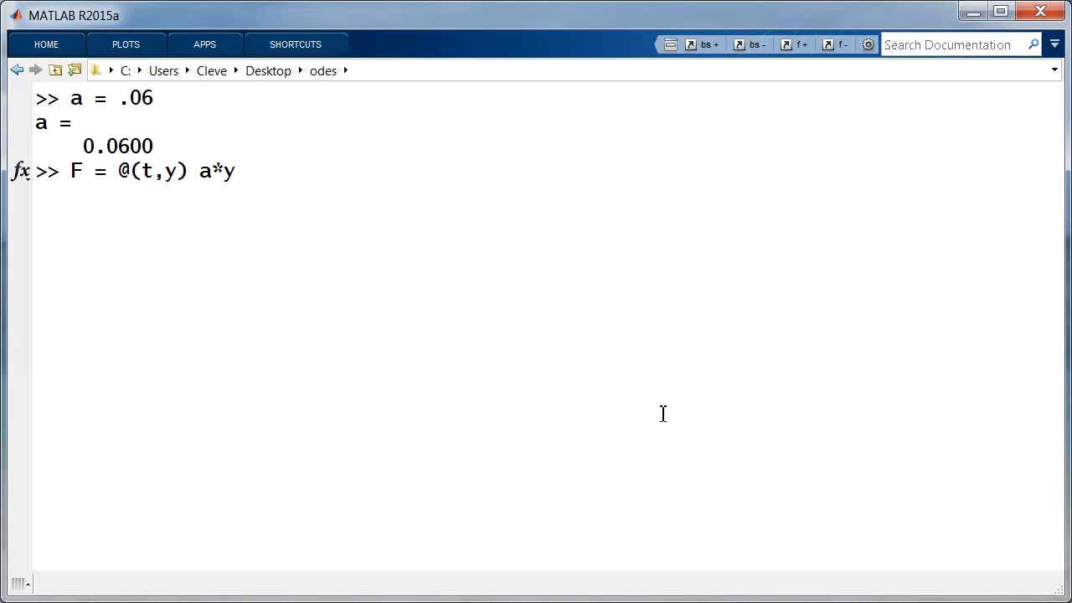
key(Return)
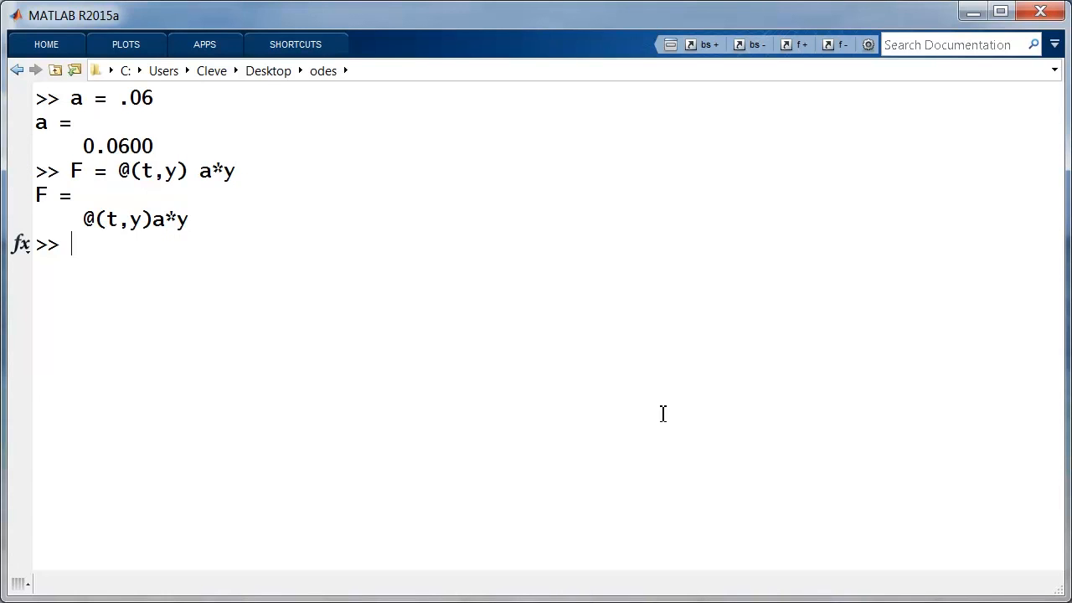
text(t0 = 0)
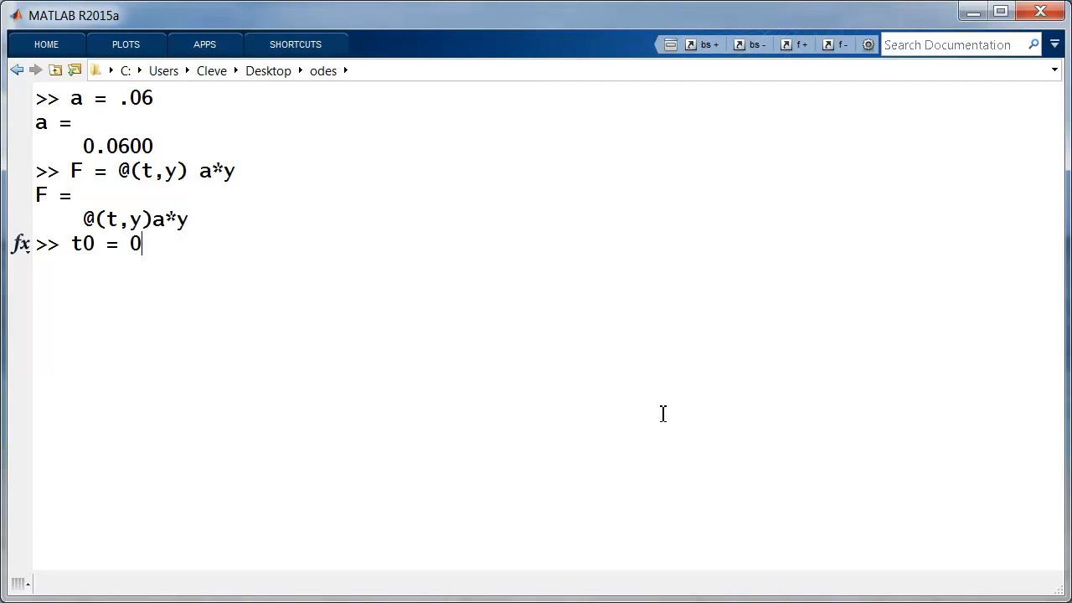
key(Return)
text(h = 1/12)
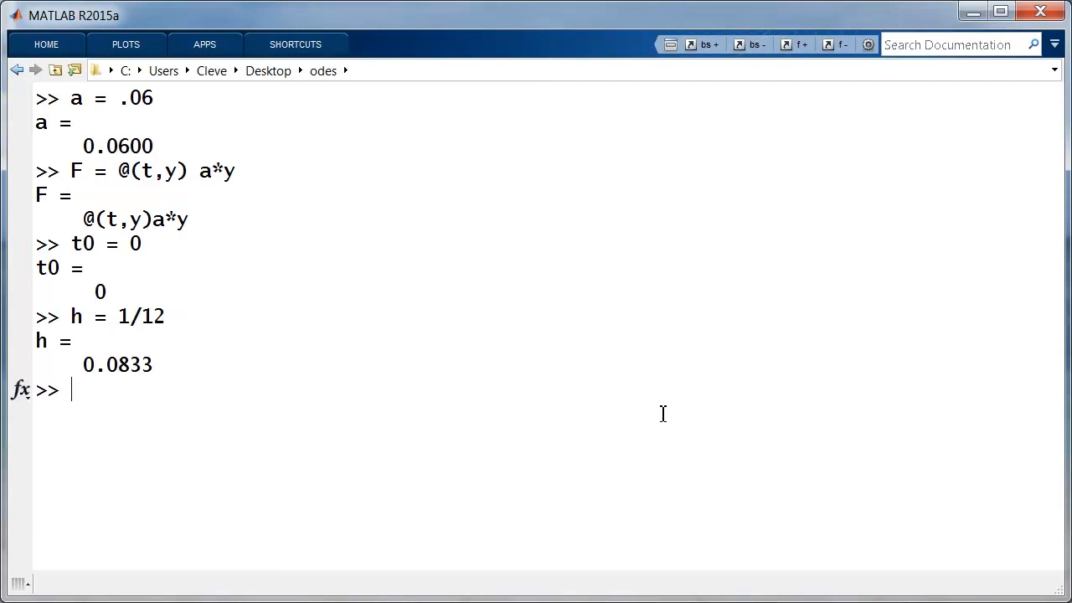
text(tf)
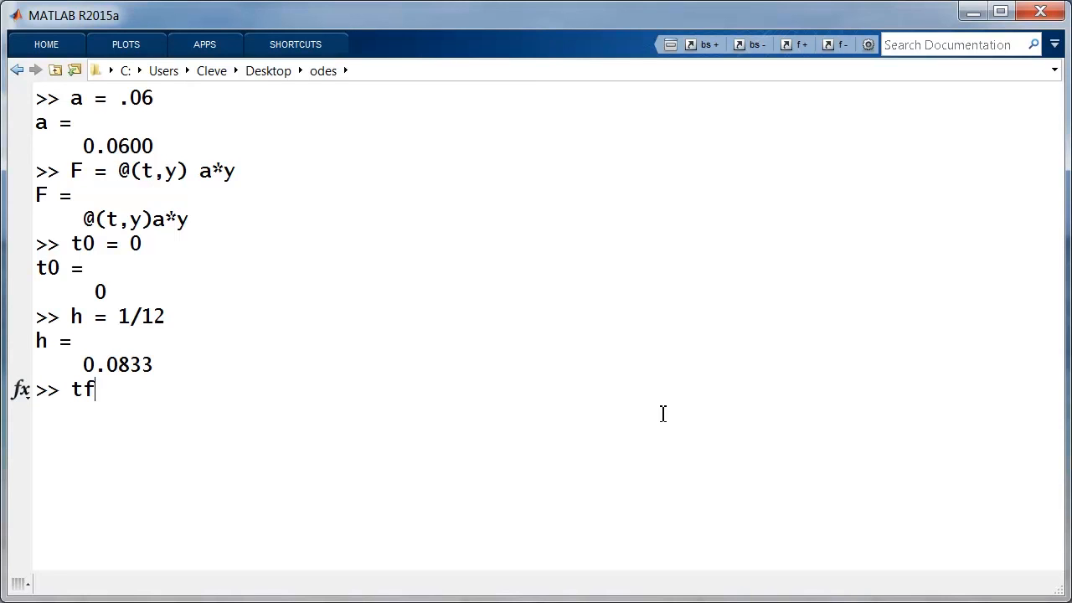
key(Return)
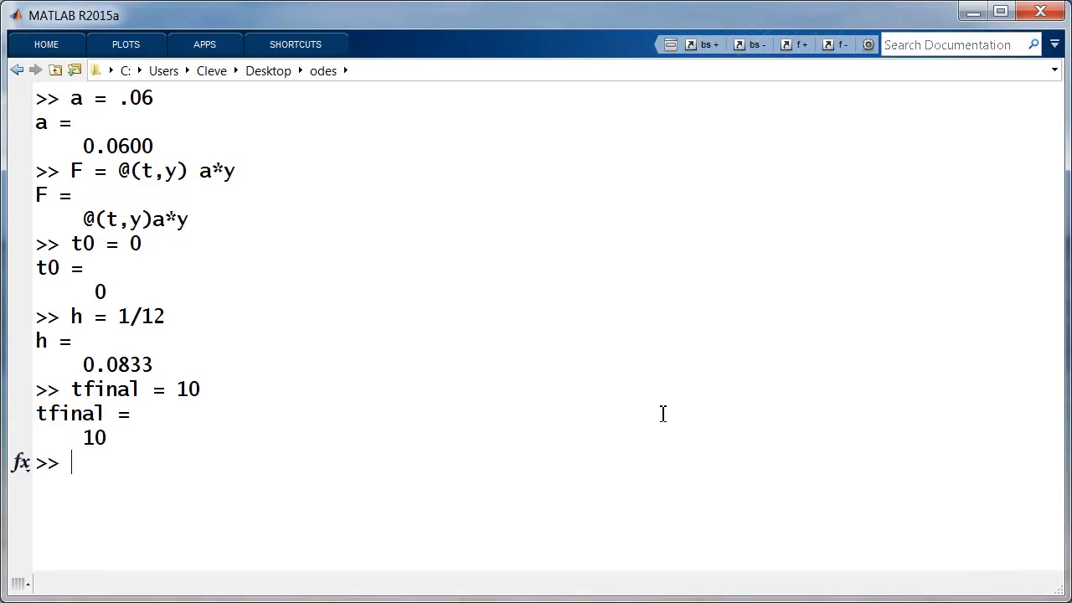
text(y0 = 100)
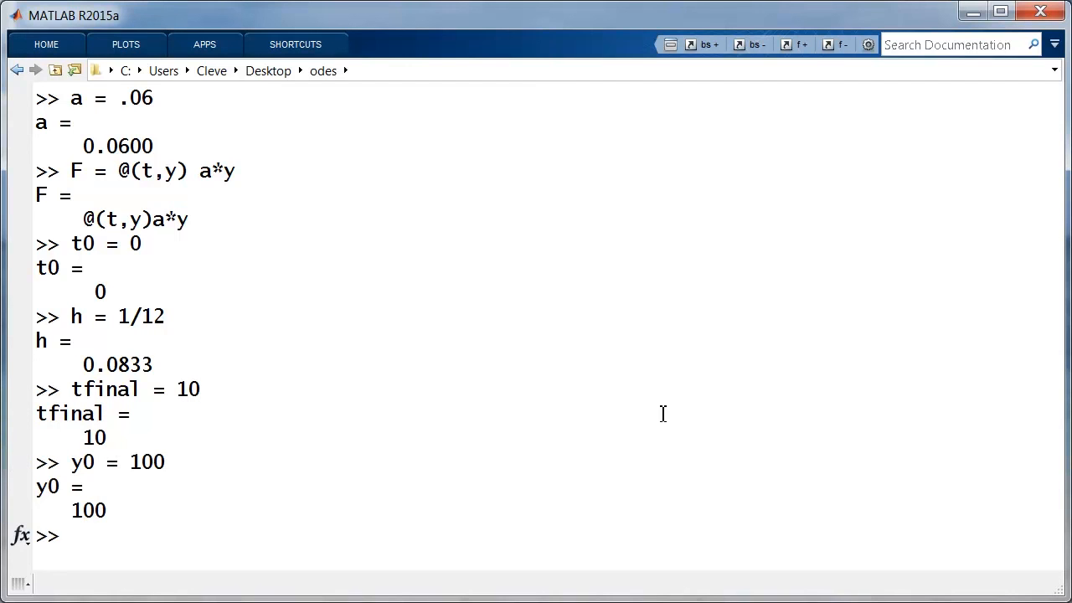
- Compute compound = ode1(F,t0,h,tfinal,y0), values climbing to 181.9397
text(com)
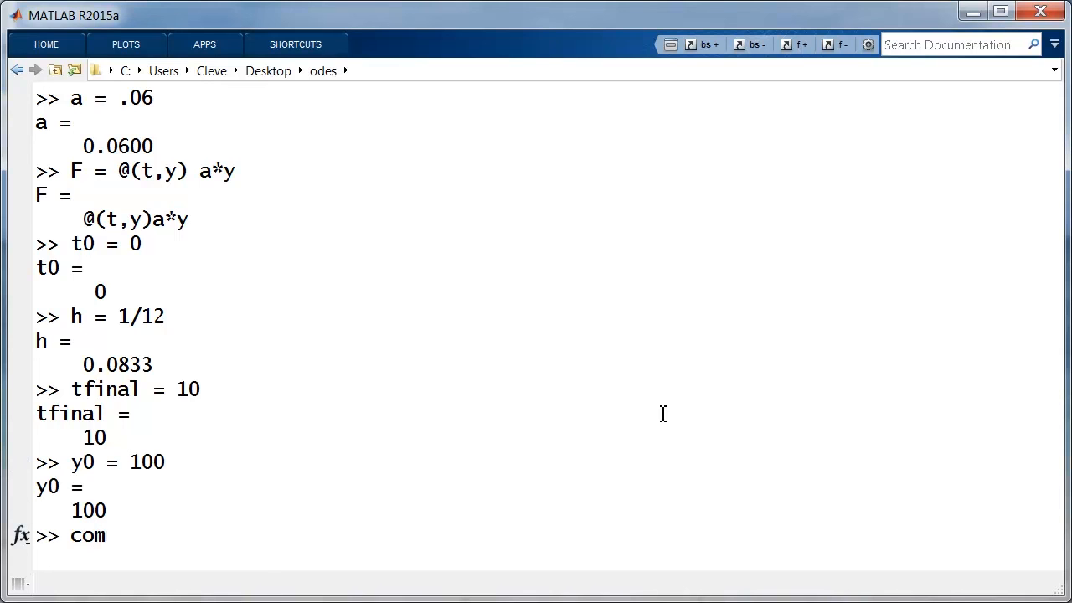
text(pound = ode1(F,t0,h,tfinal,y0))
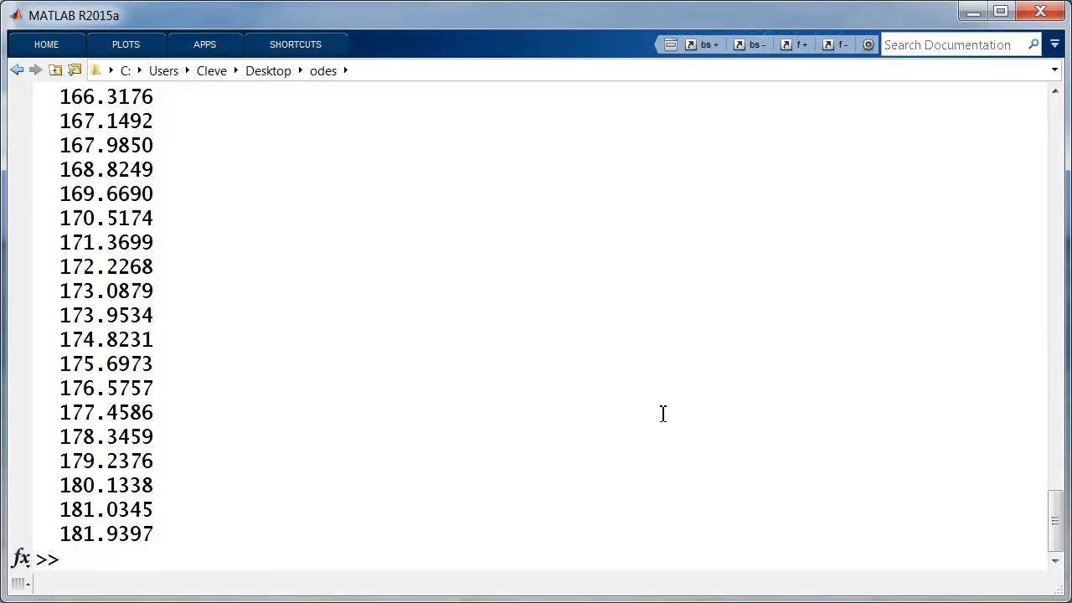
- Switch numeric display to bank format with 'format bank'
text(form)
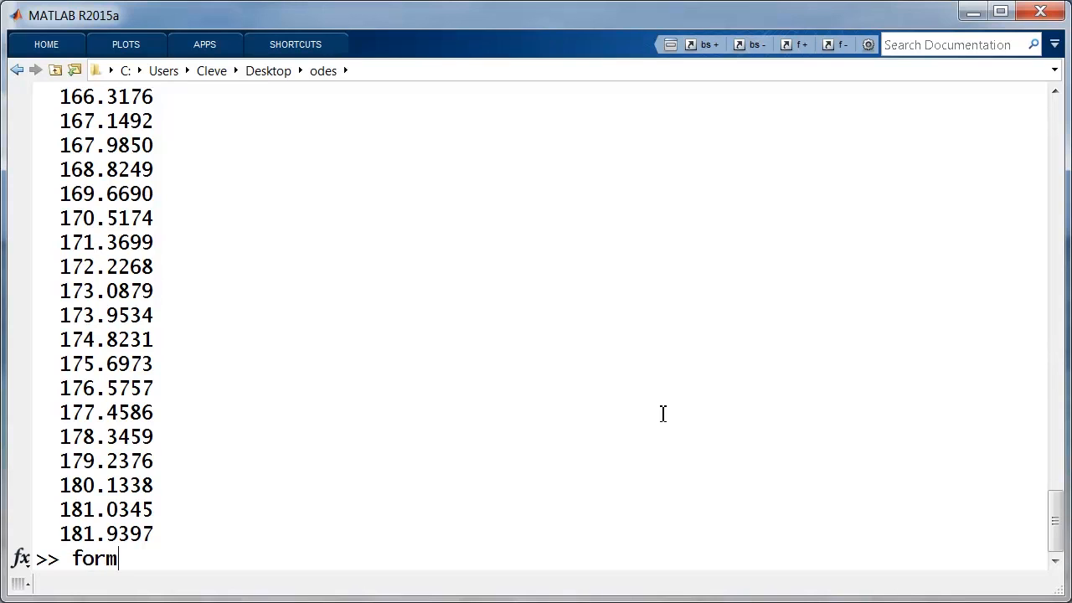
text(at)
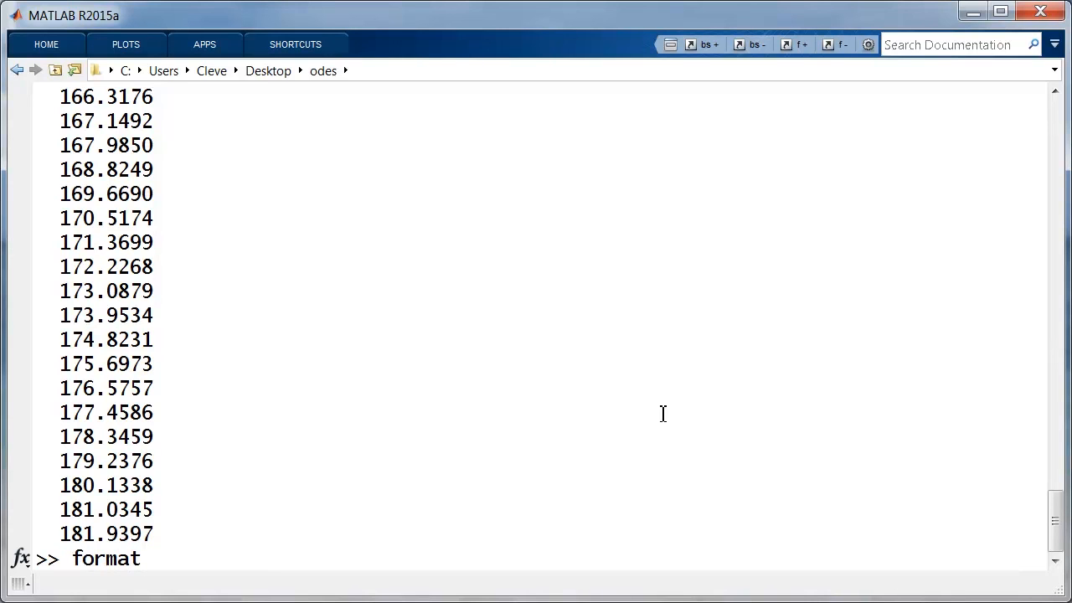
text(bank)
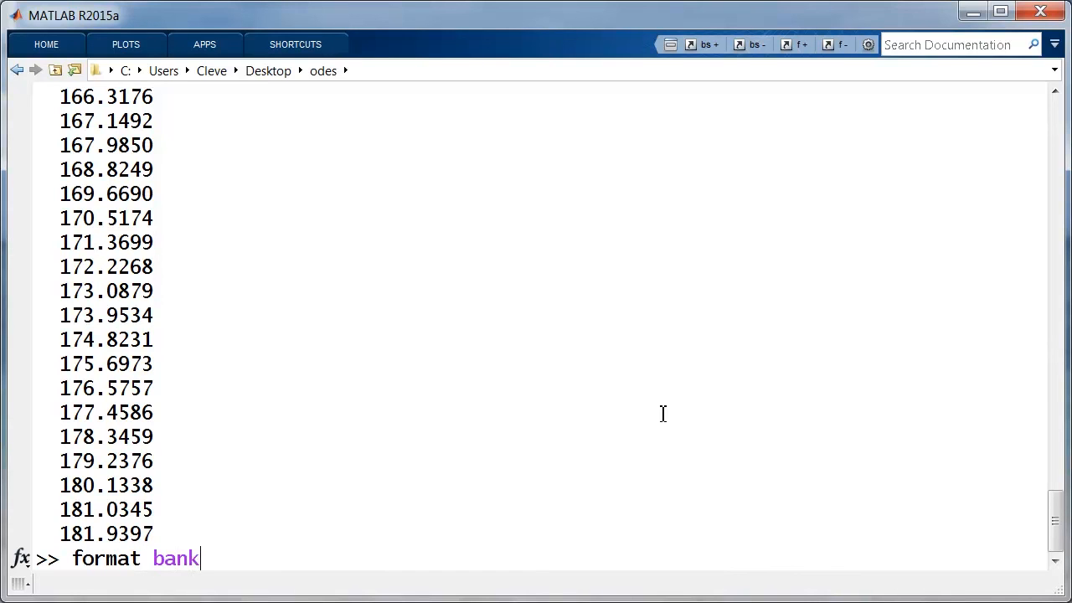
key(Return)
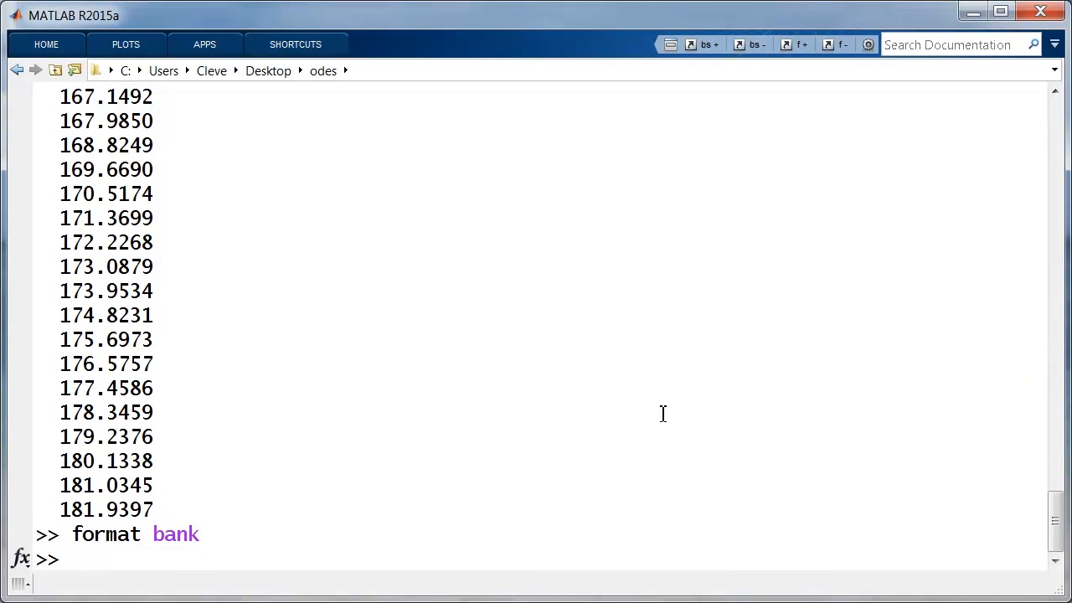
- Redisplay compound with two decimals, scrolling from 100.00 to 181.94
text(comp)
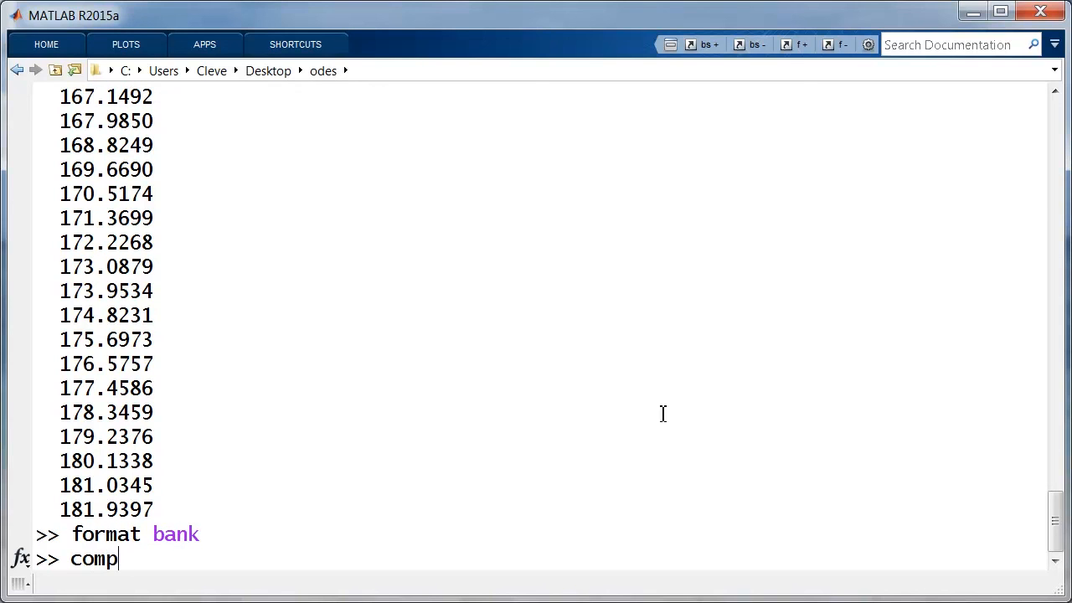
key(Return)
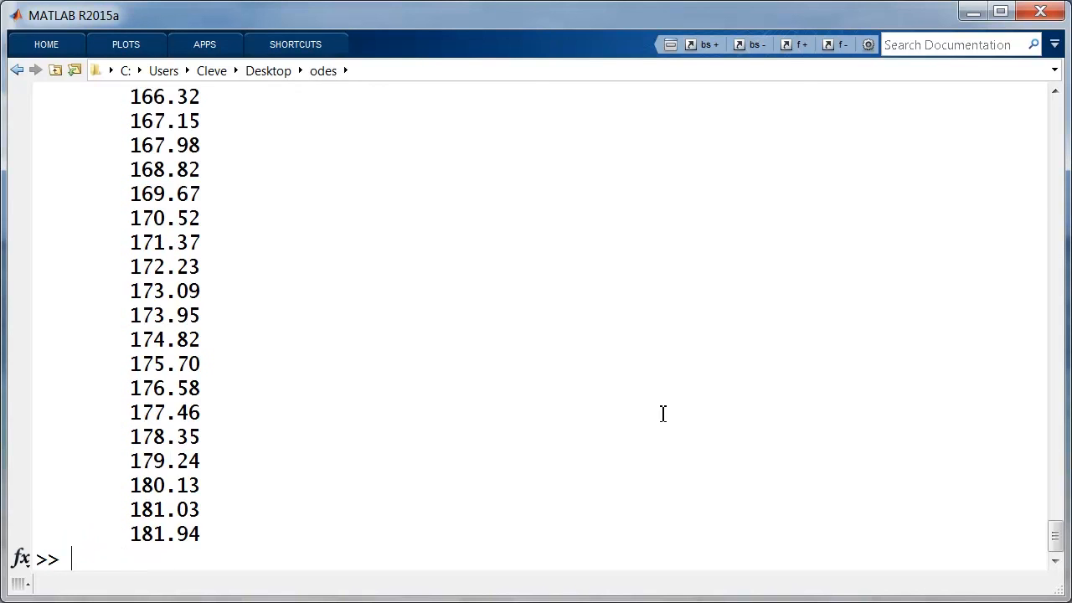
scroll(up, 3)
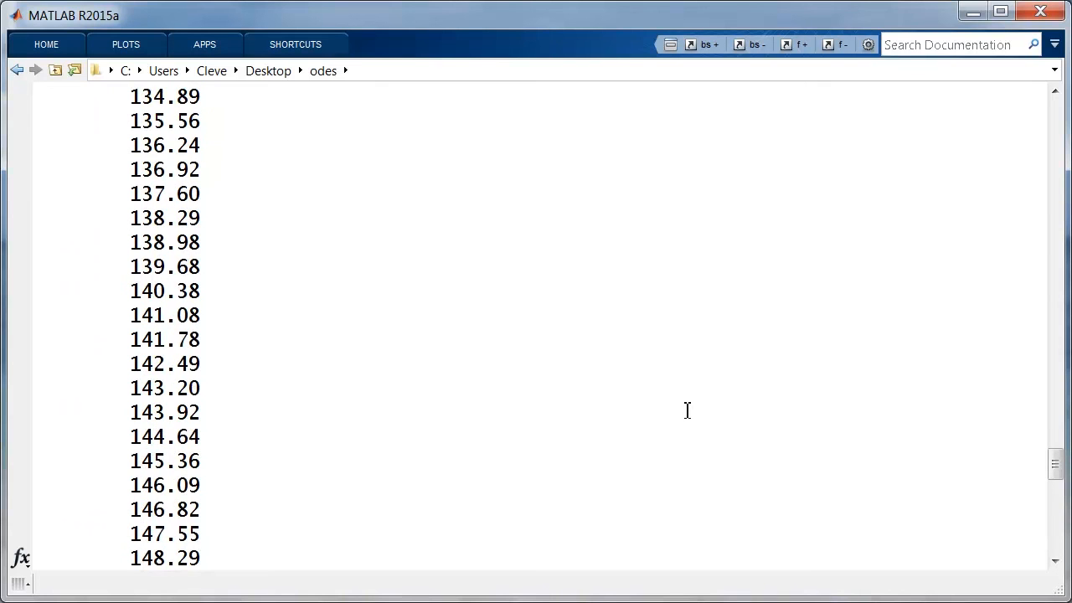
scroll(up, 3)
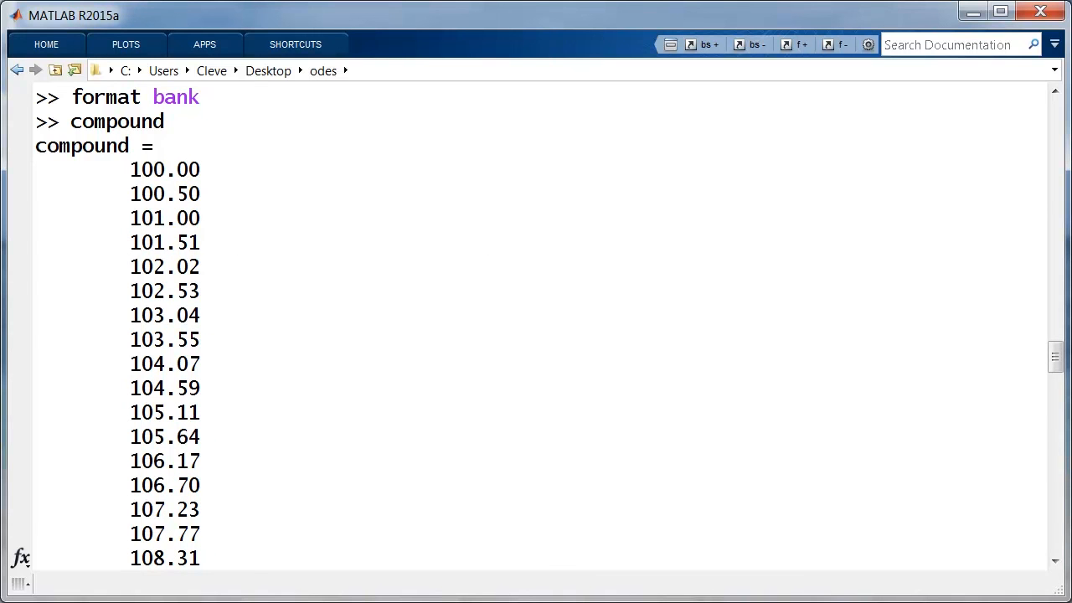
scroll(down, 3)
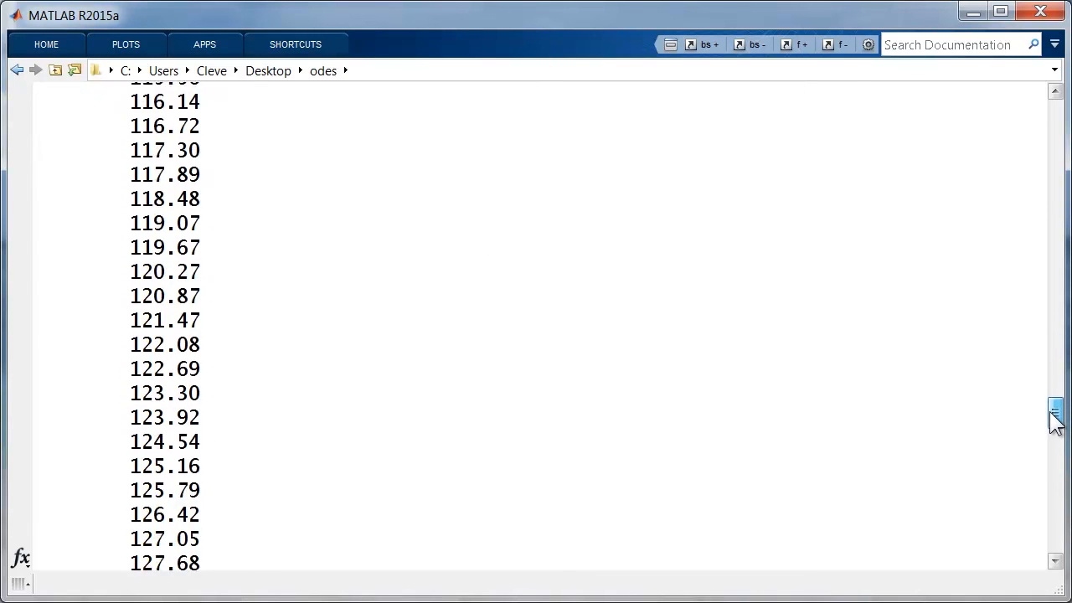
scroll(down, 3)
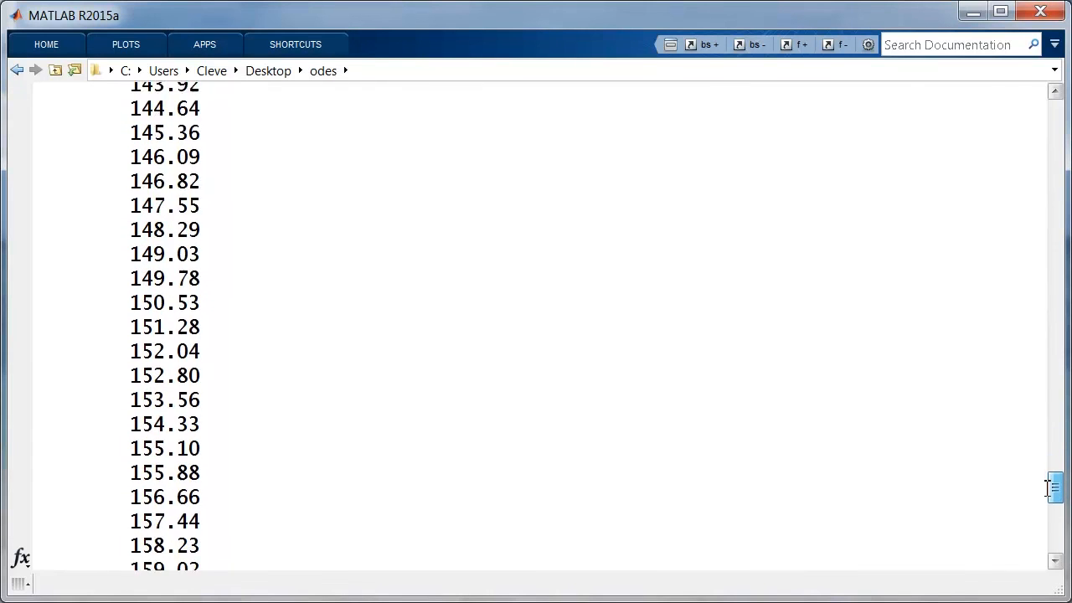
scroll(down, 3)
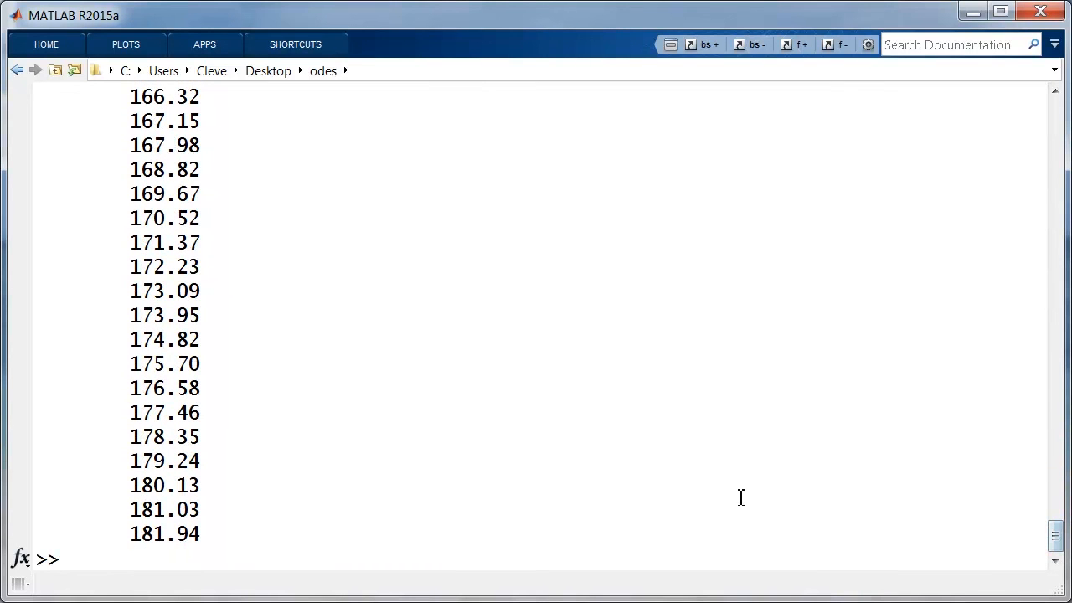
mouse_move(208, 534)
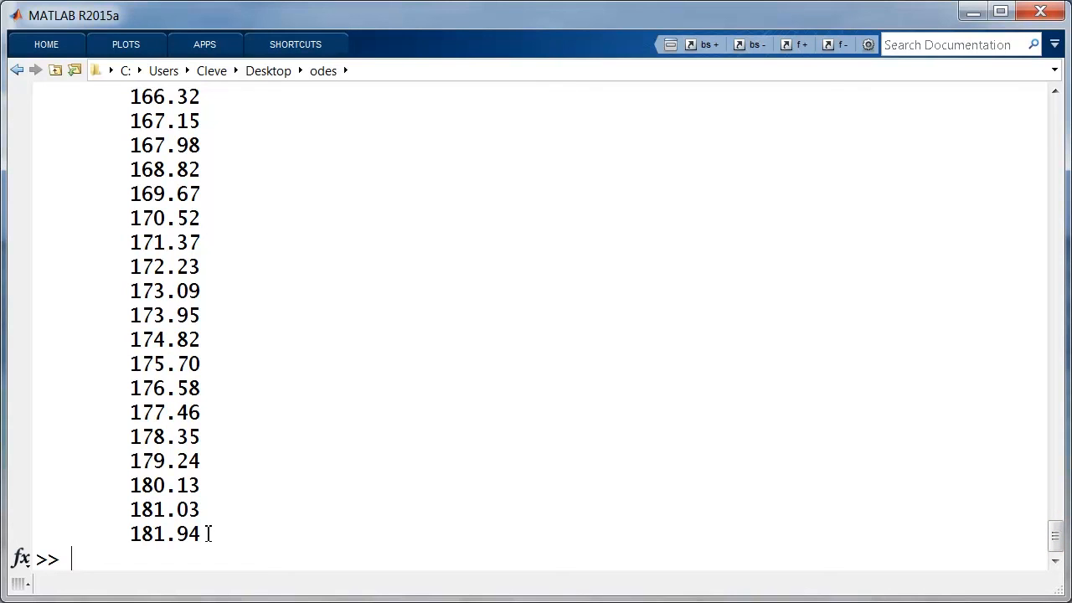
- Build t = (0:h:tfinal)' and simple = y0 + 100*a*t, ending at 160.00
text(t =)
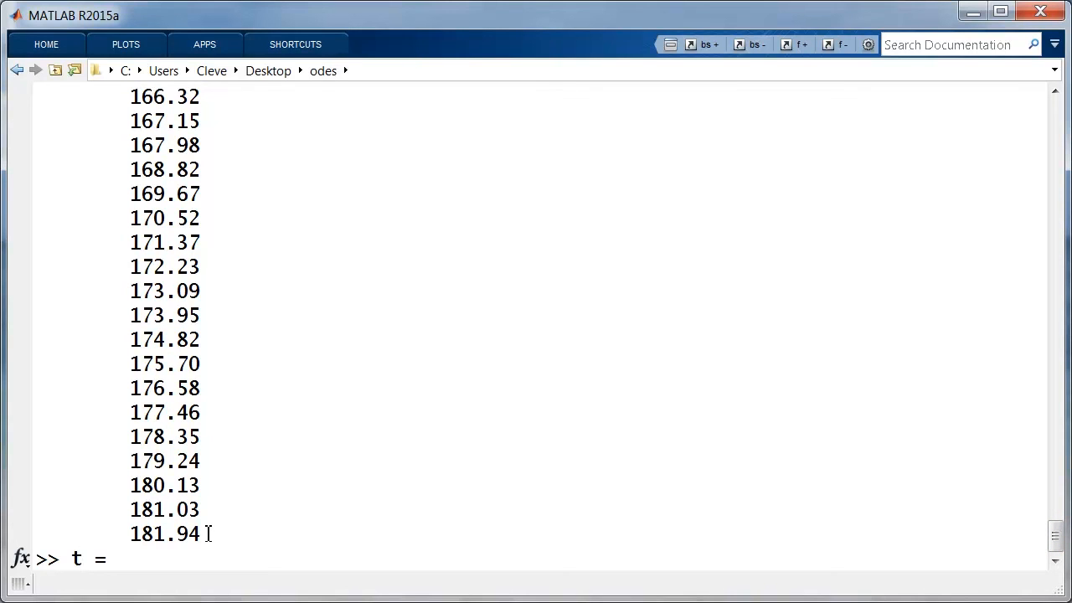
text((0:h:tfinal)';)
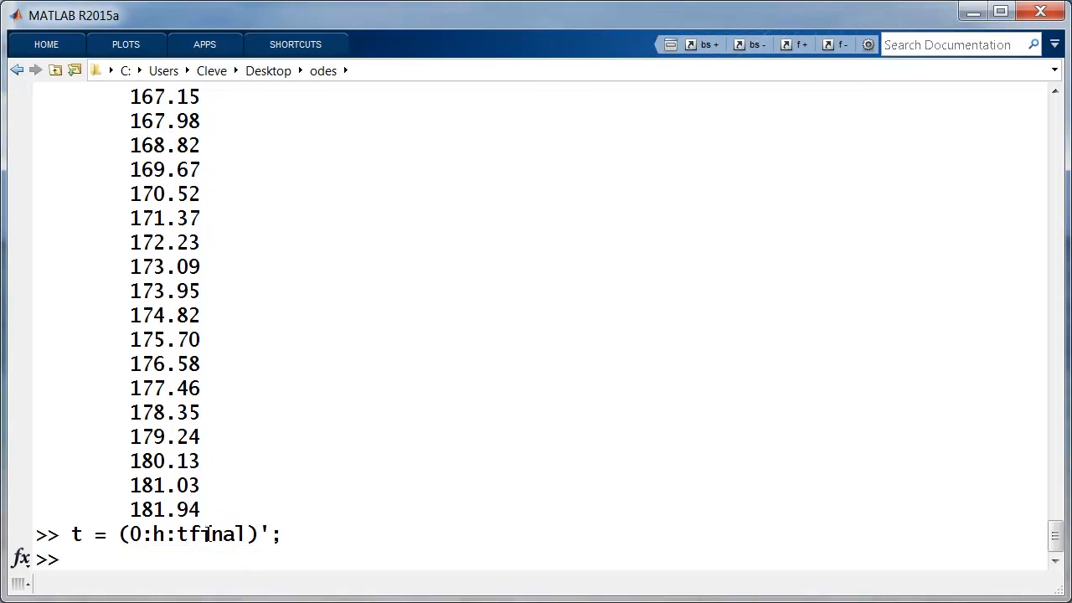
text(si)
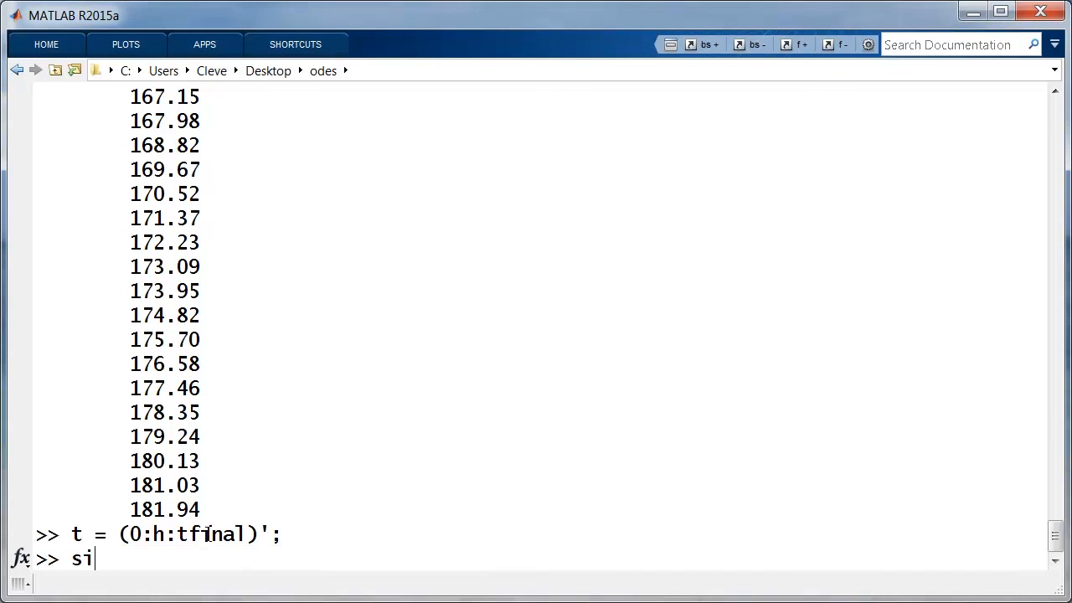
text(m)
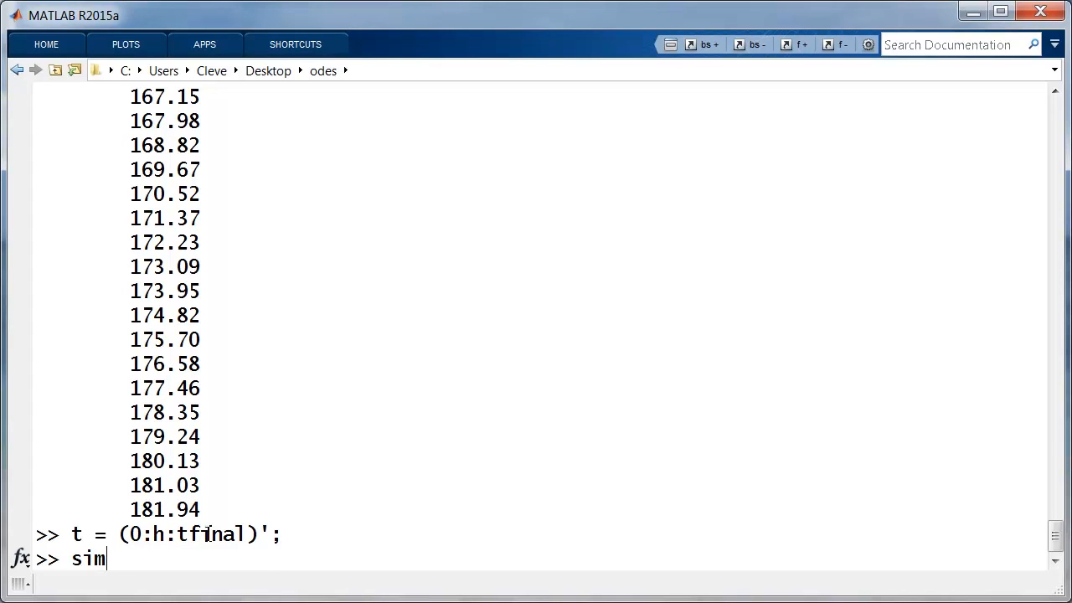
text(ple = y0 + 100*a*t)
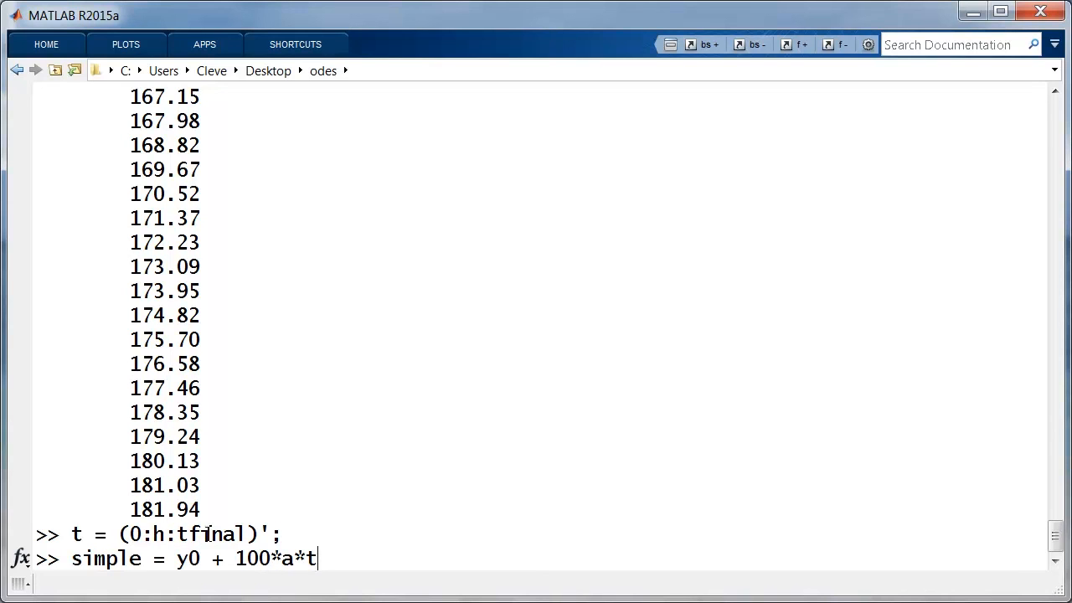
key(Return)
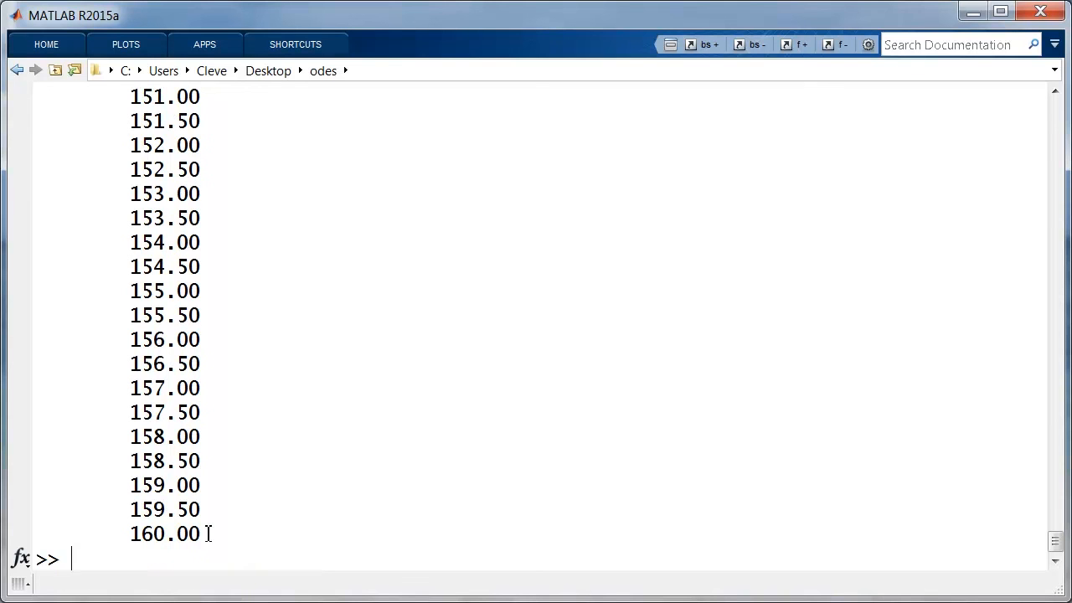
- Start the plot command for compound and simple against t as dots
text(plot(t,[compound simple],'.)
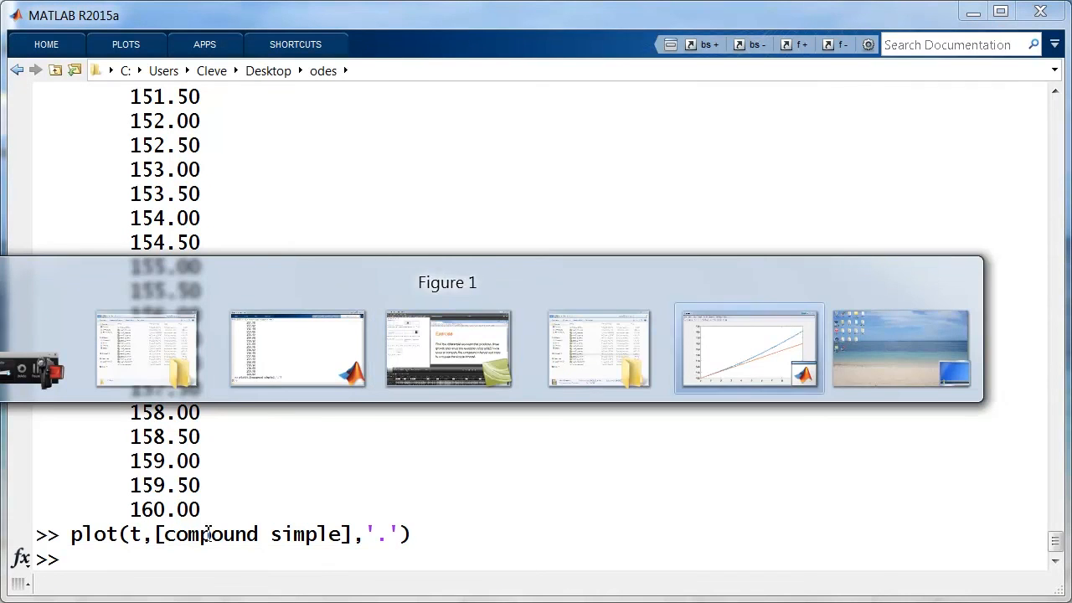
- Bring Figure 1 forward to inspect the compound curve above the simple-interest line
click(747, 347)
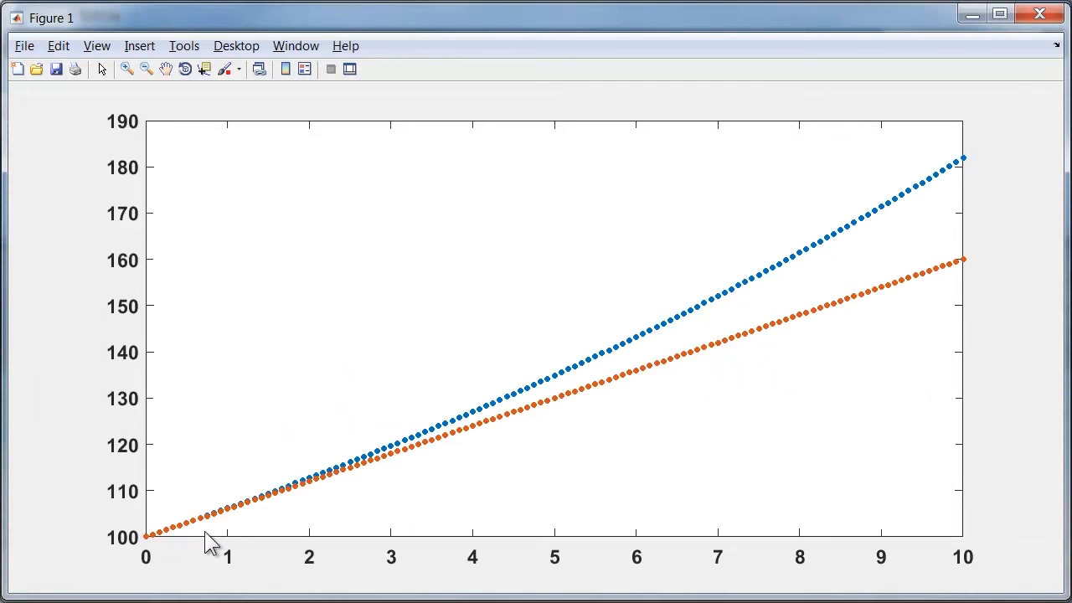
mouse_move(677, 392)
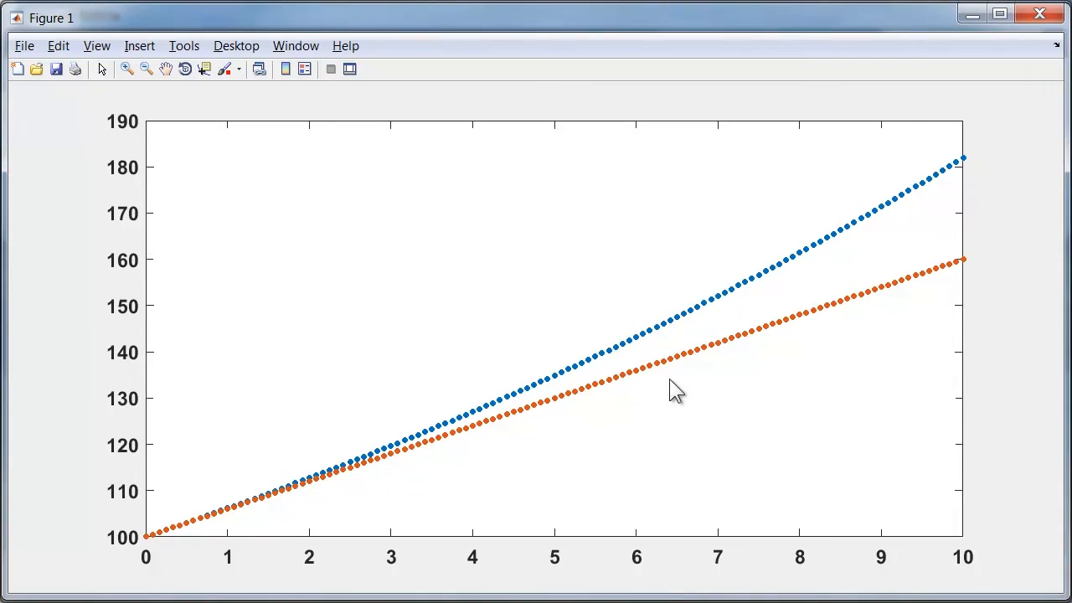
mouse_move(968, 276)
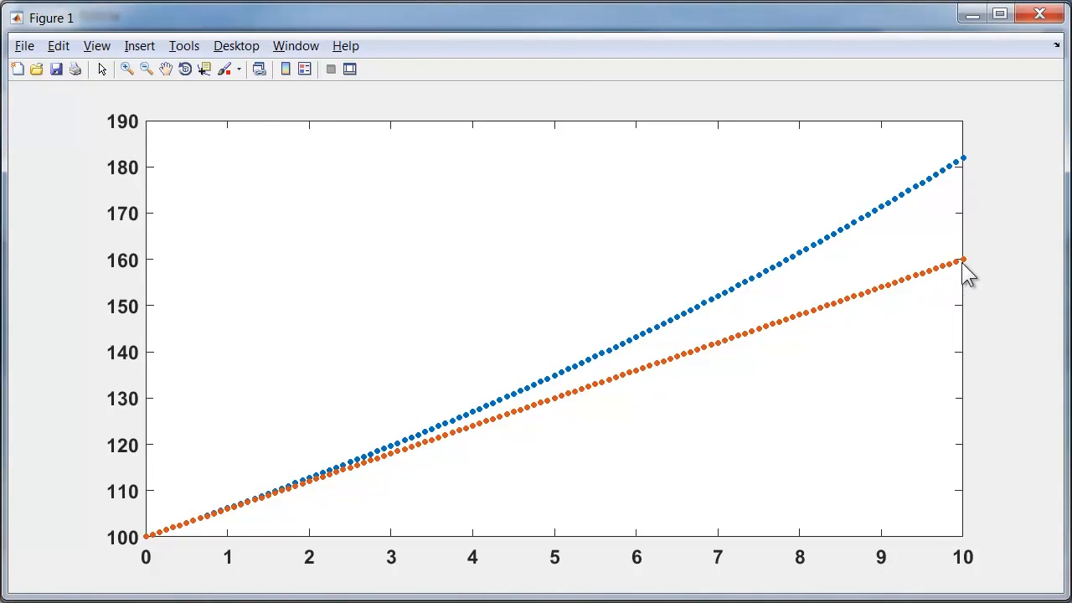
mouse_move(368, 477)
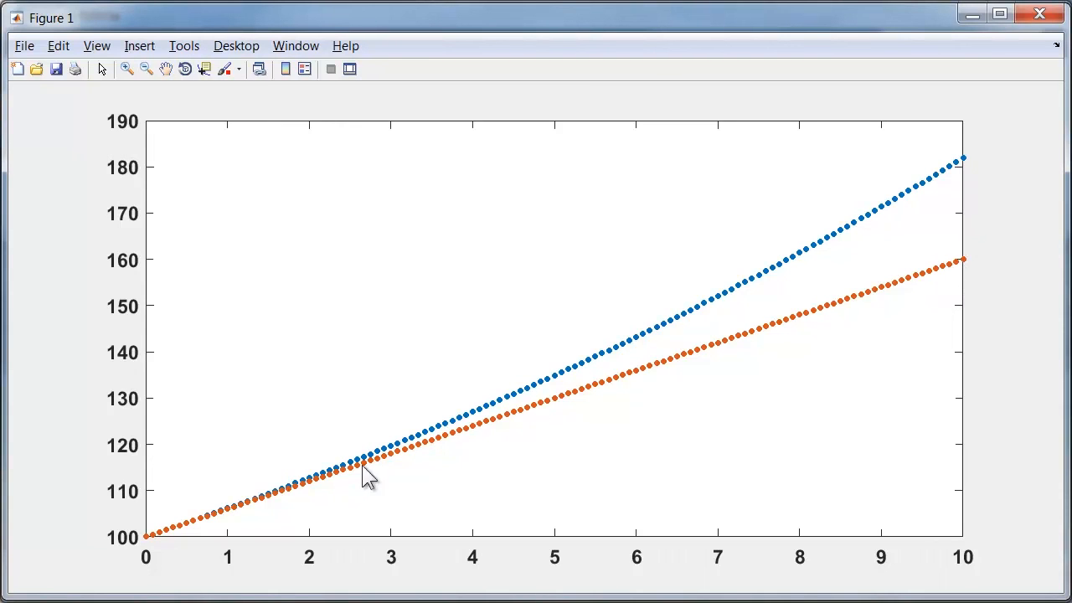
mouse_move(745, 322)
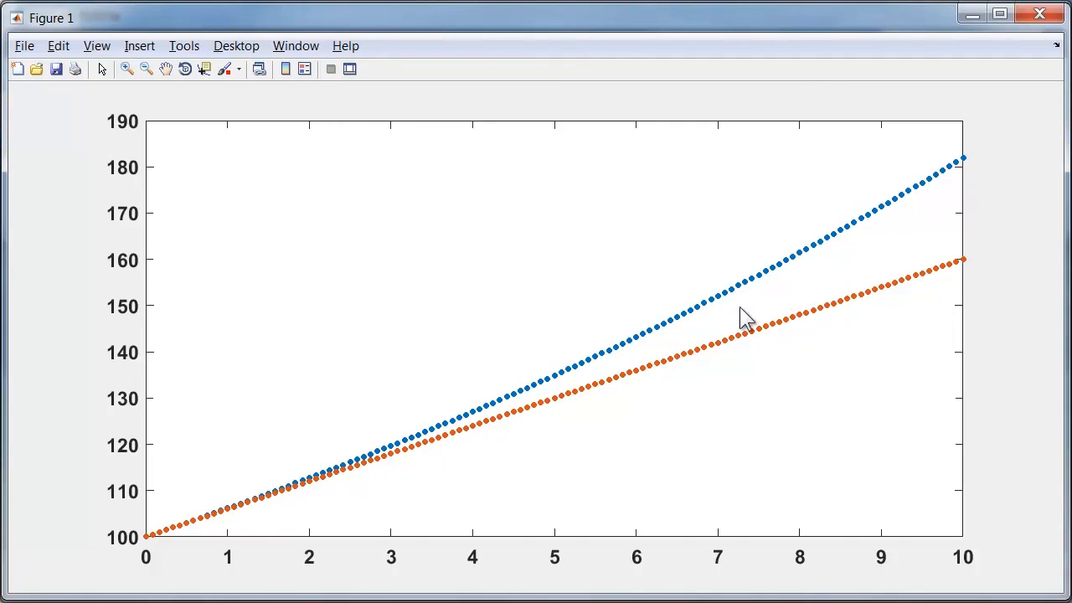
mouse_move(603, 371)
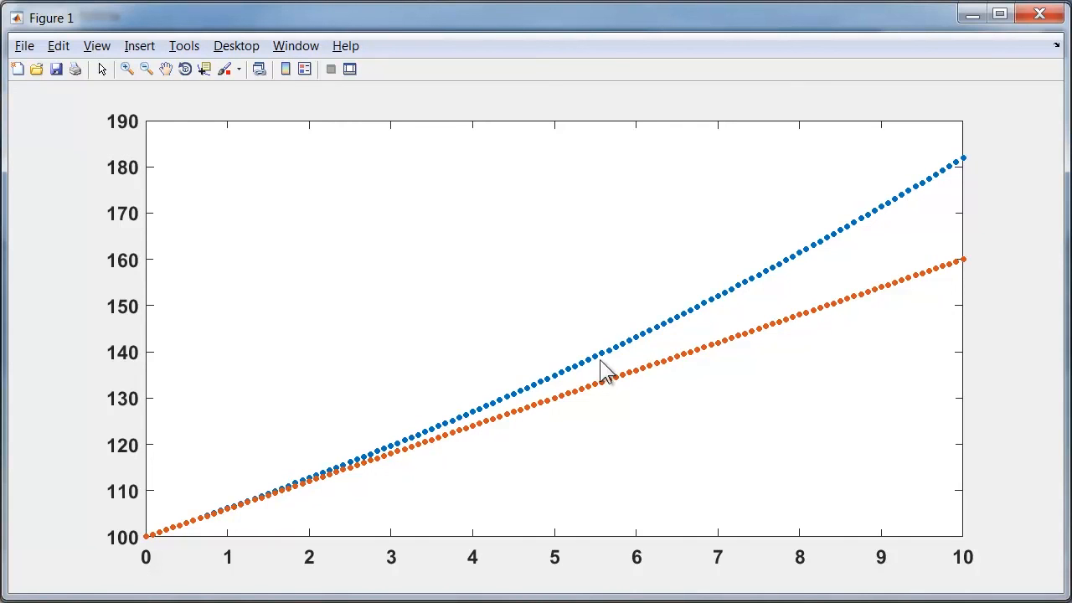
mouse_move(757, 302)
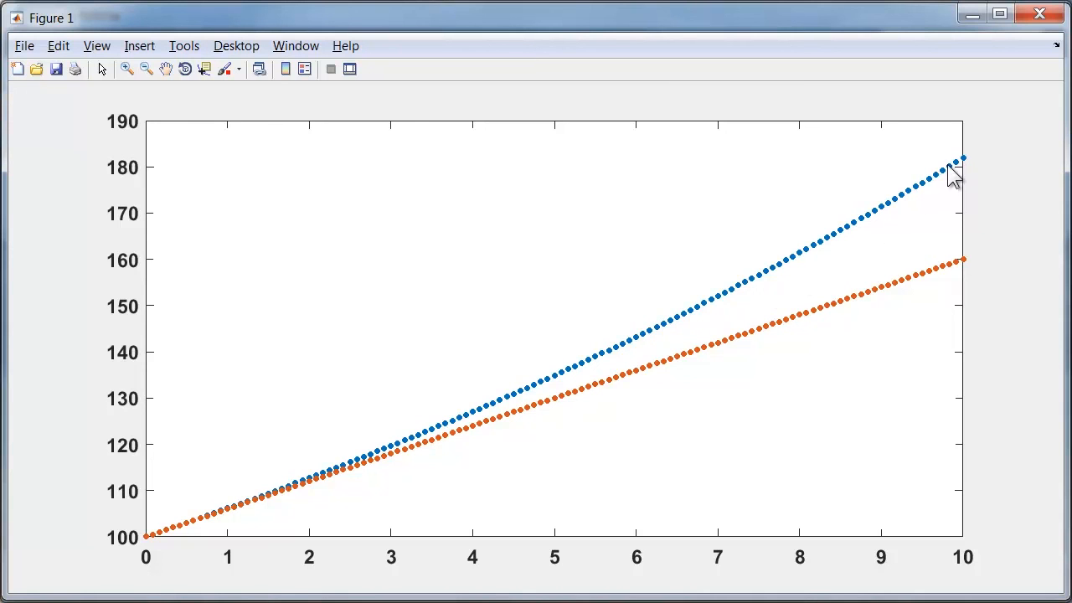
mouse_move(968, 171)
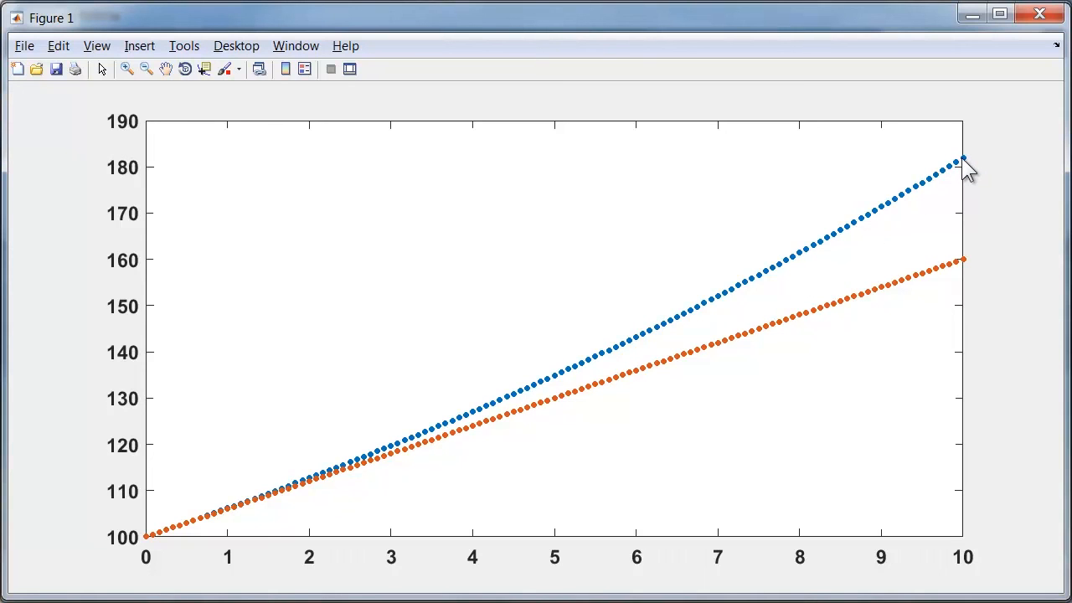
mouse_move(767, 288)
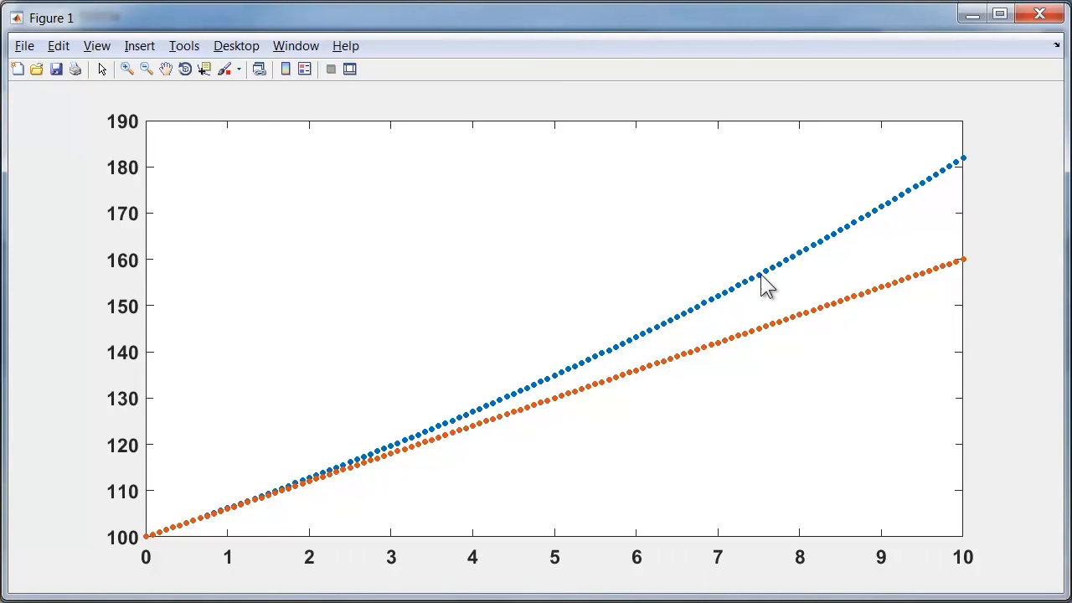